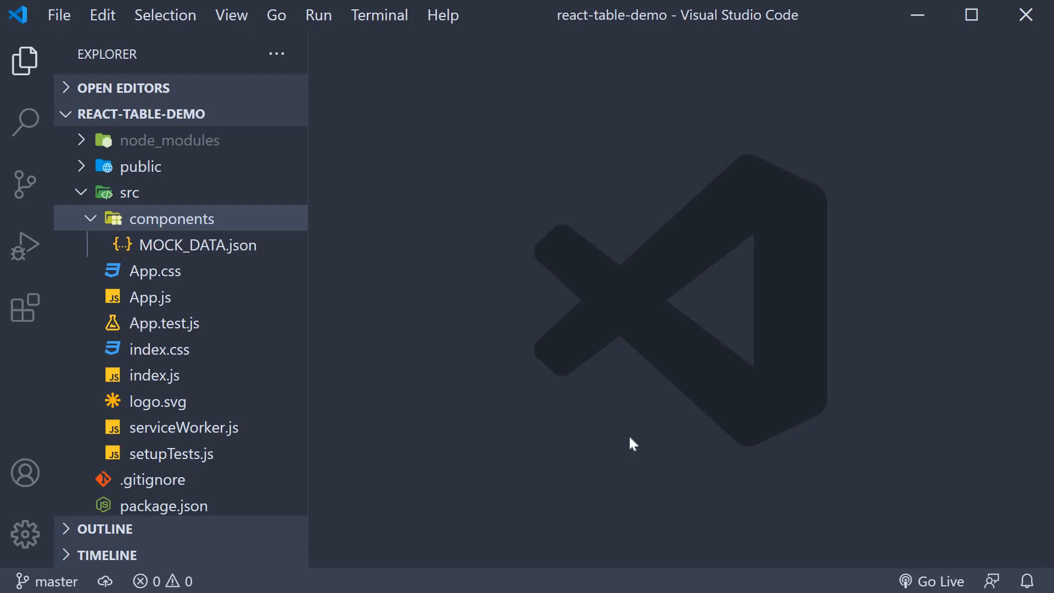
mouse_move(396, 374)
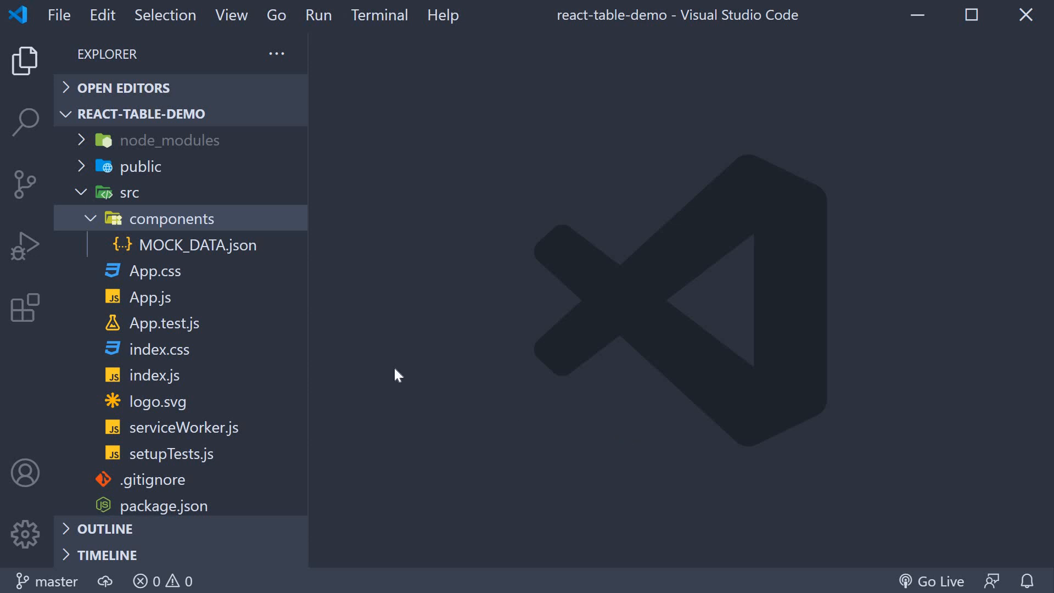
mouse_move(179, 245)
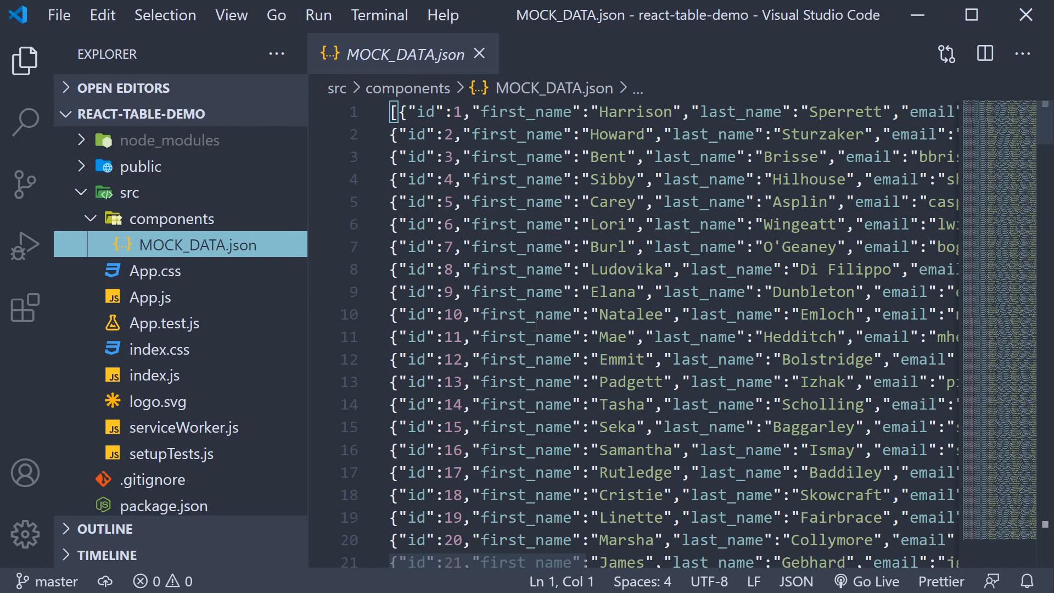
Step: Close the mock data file and create components/columns.js exporting an empty COLUMNS array
left_click(479, 54)
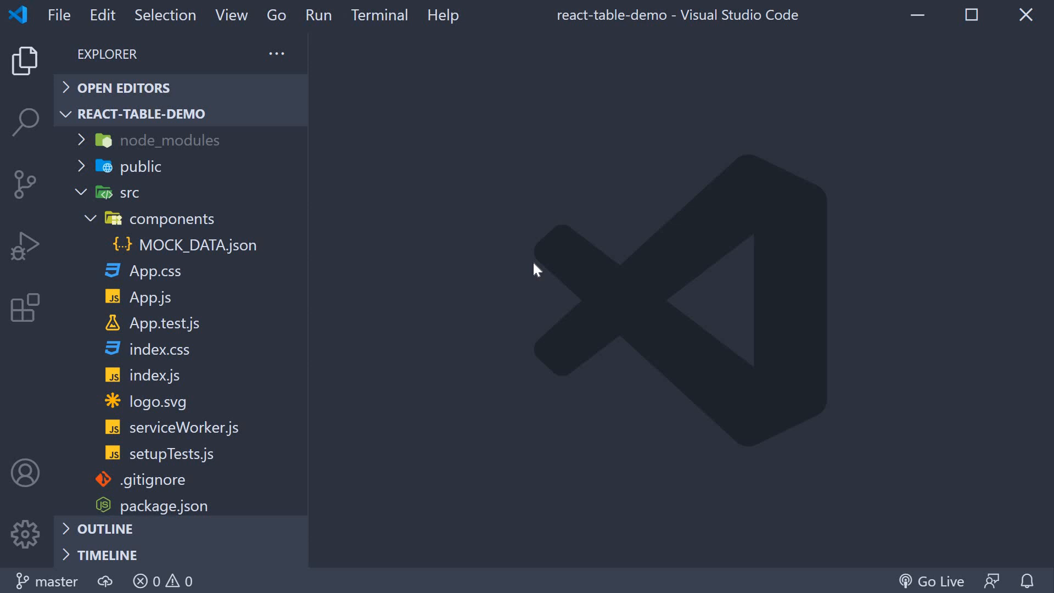
mouse_move(197, 228)
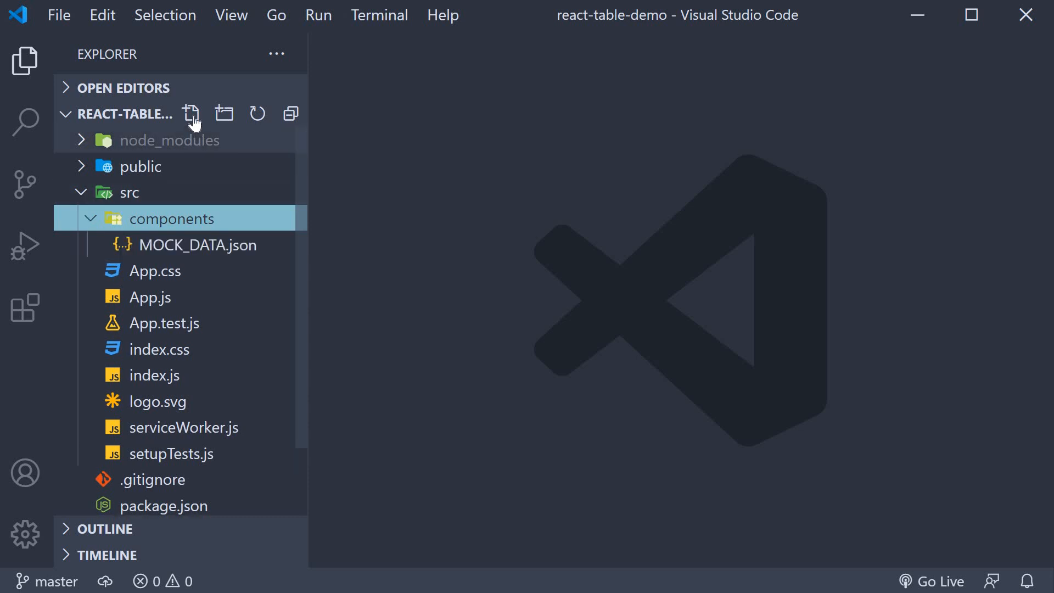
left_click(191, 114)
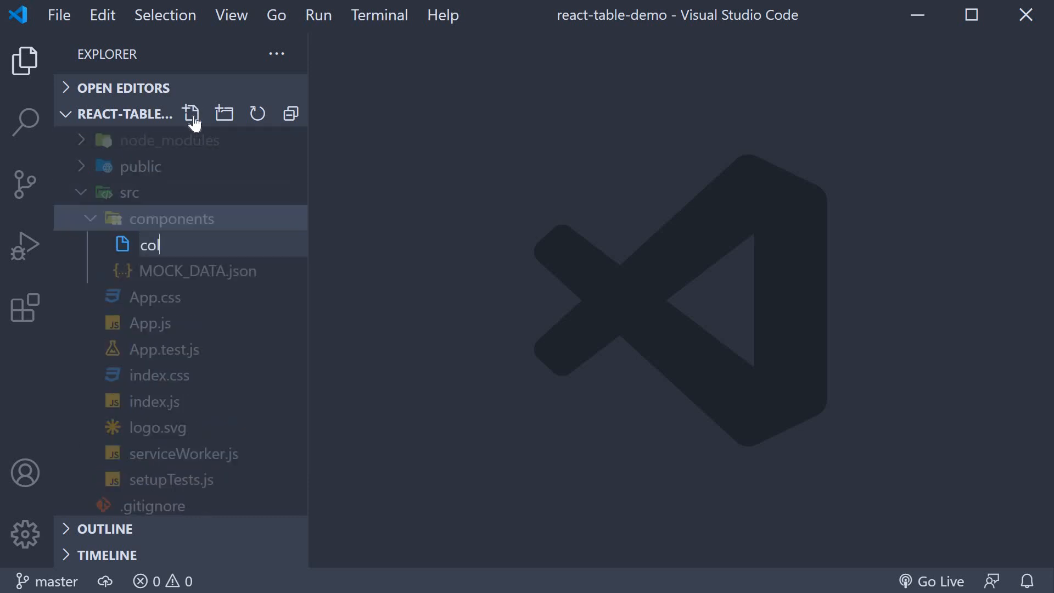
type("umns.js")
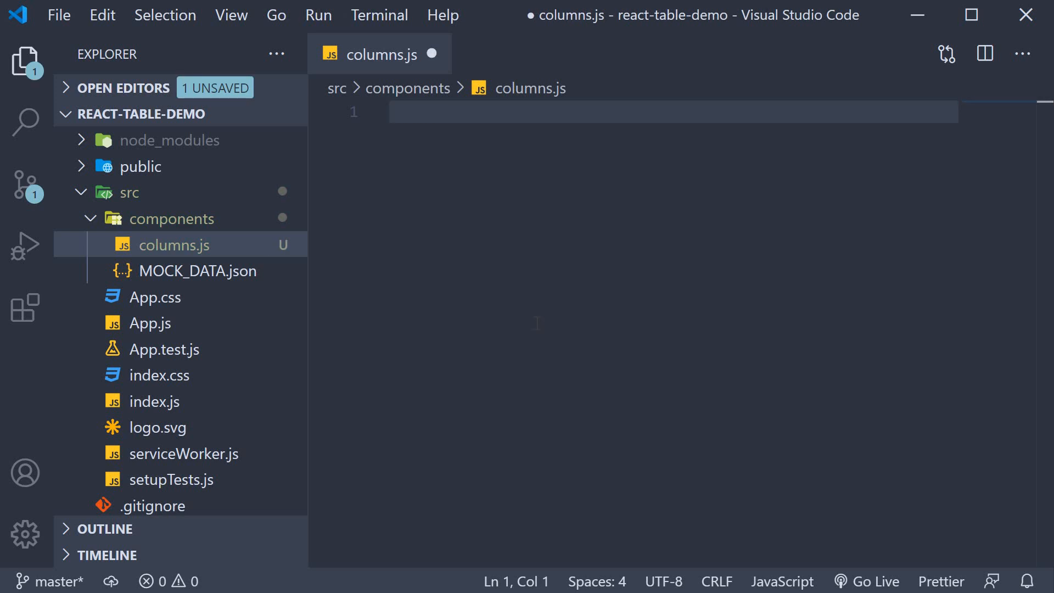
type("export const COLUMNS")
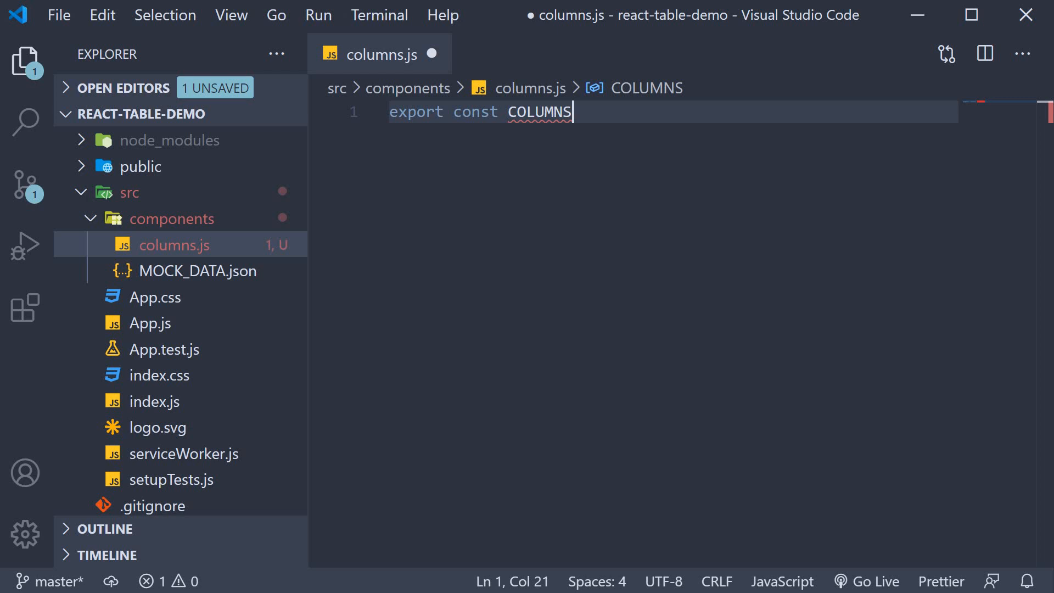
type("= []")
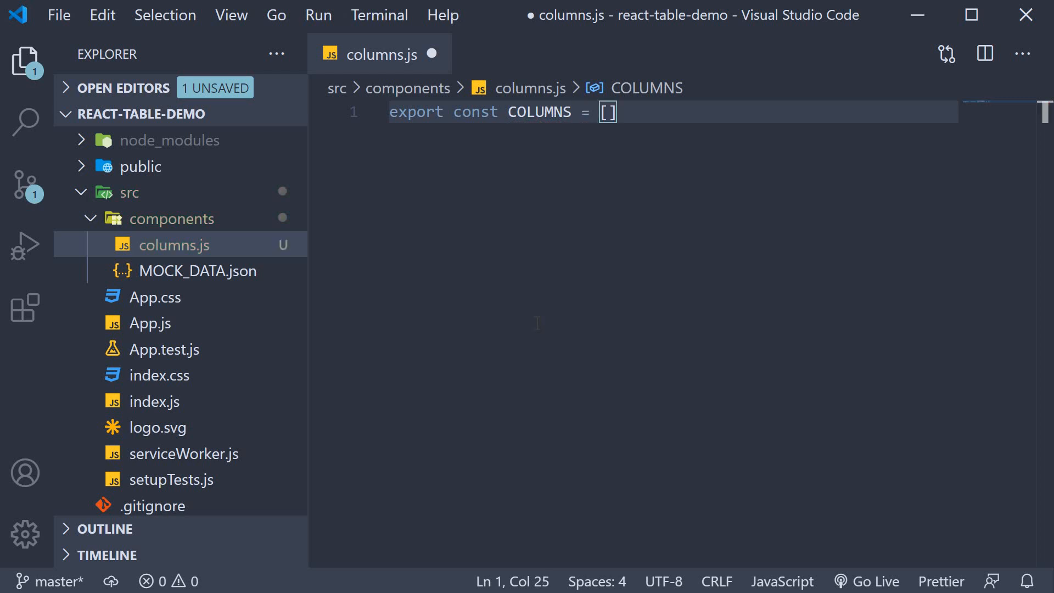
key("Enter")
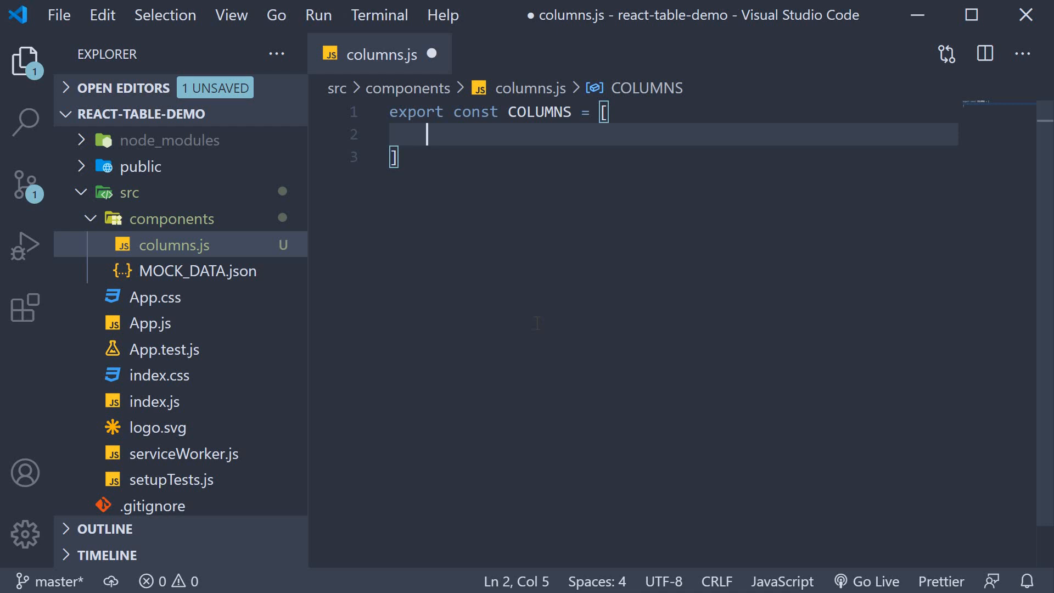
Step: Add Header entries Id, First Name, Last Name, Date of Birth and Country, then save
type("{")
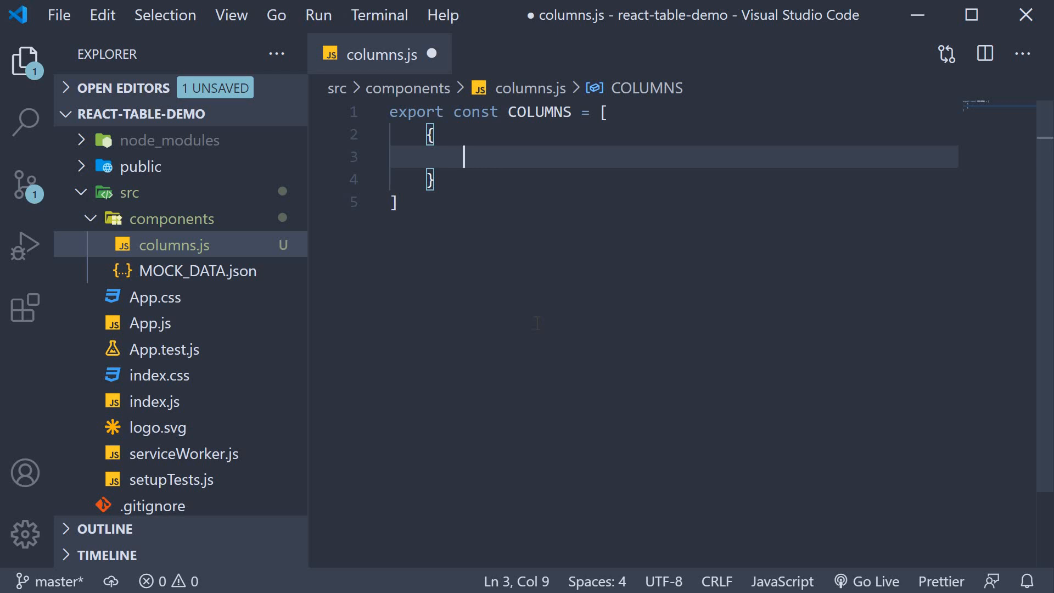
type("Head")
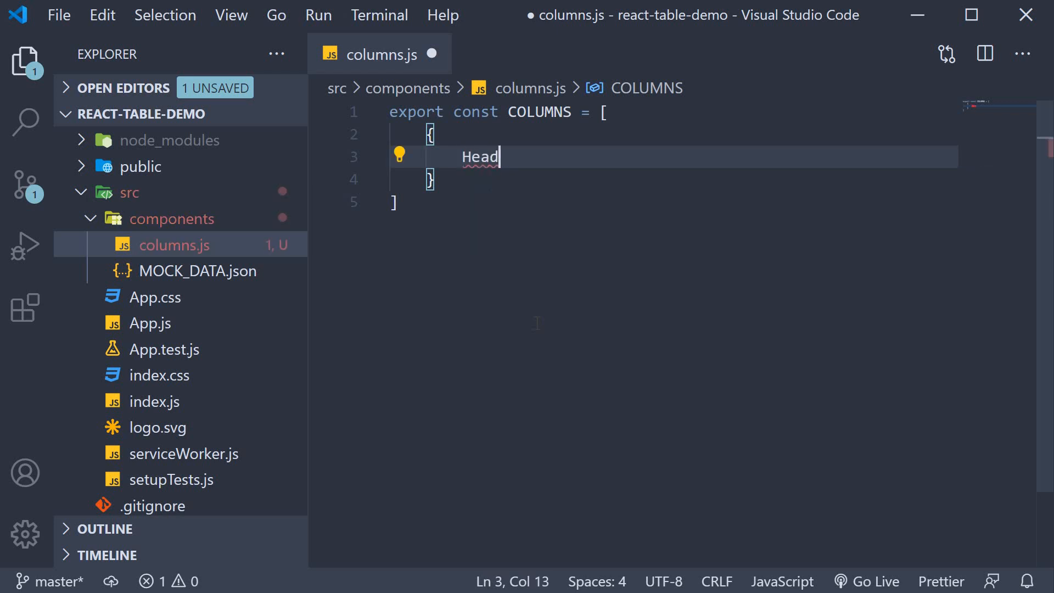
type("er:")
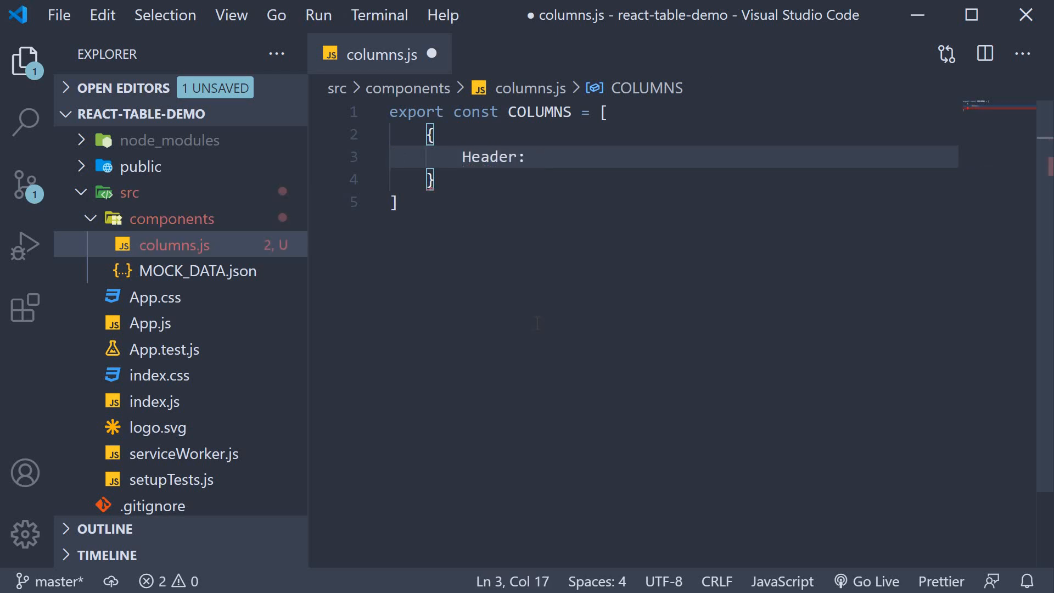
type("'Id',")
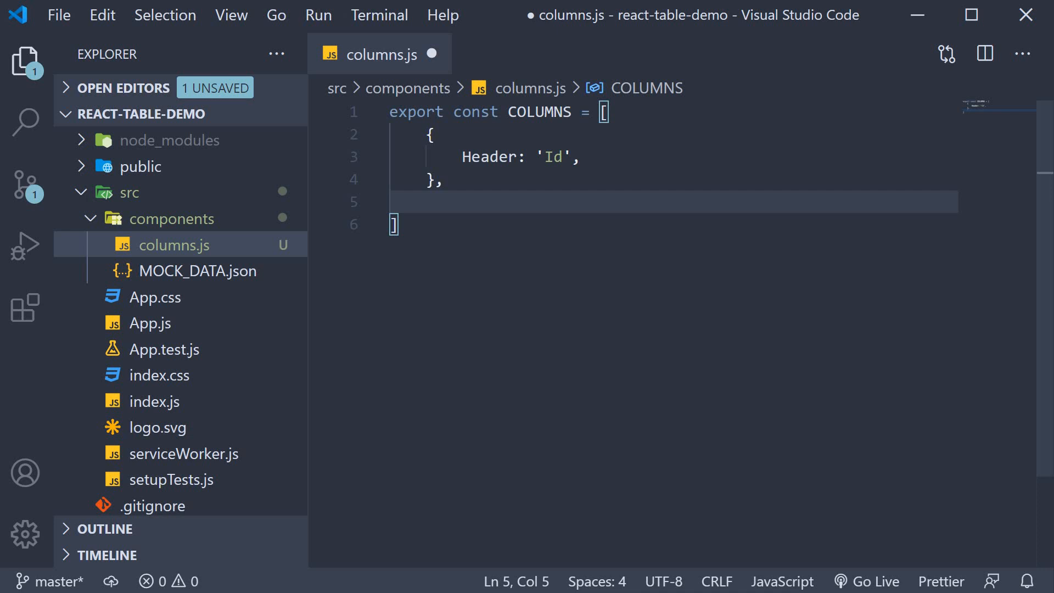
type("{")
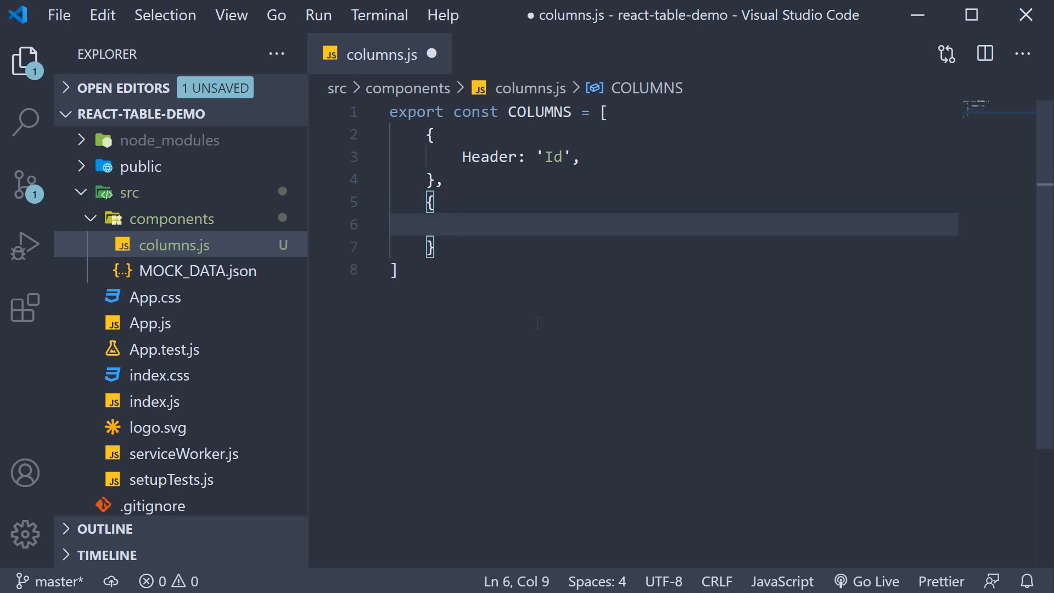
type("Header: 'First Name'")
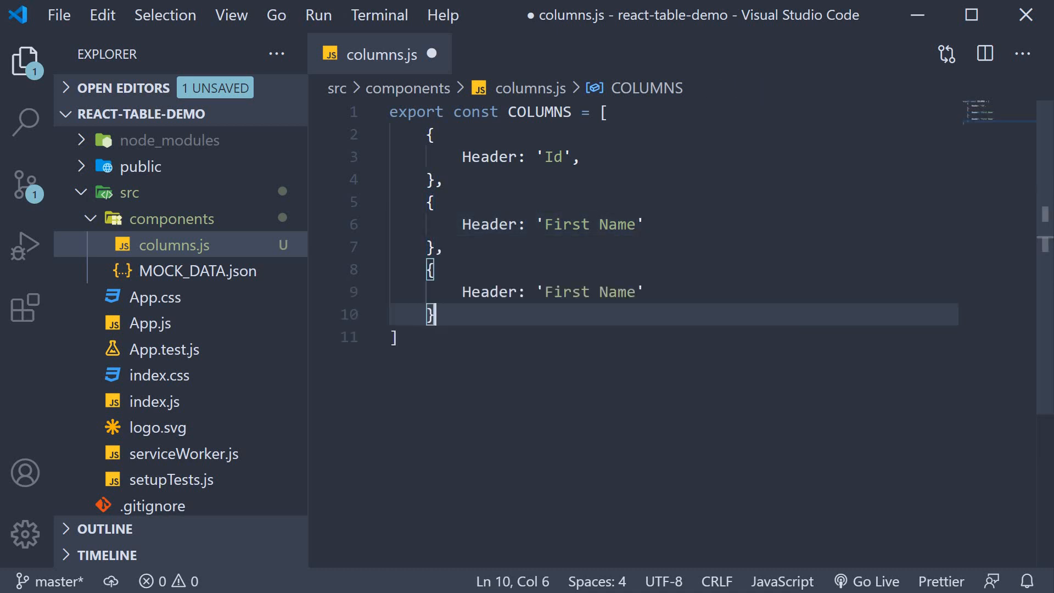
double_click(615, 291)
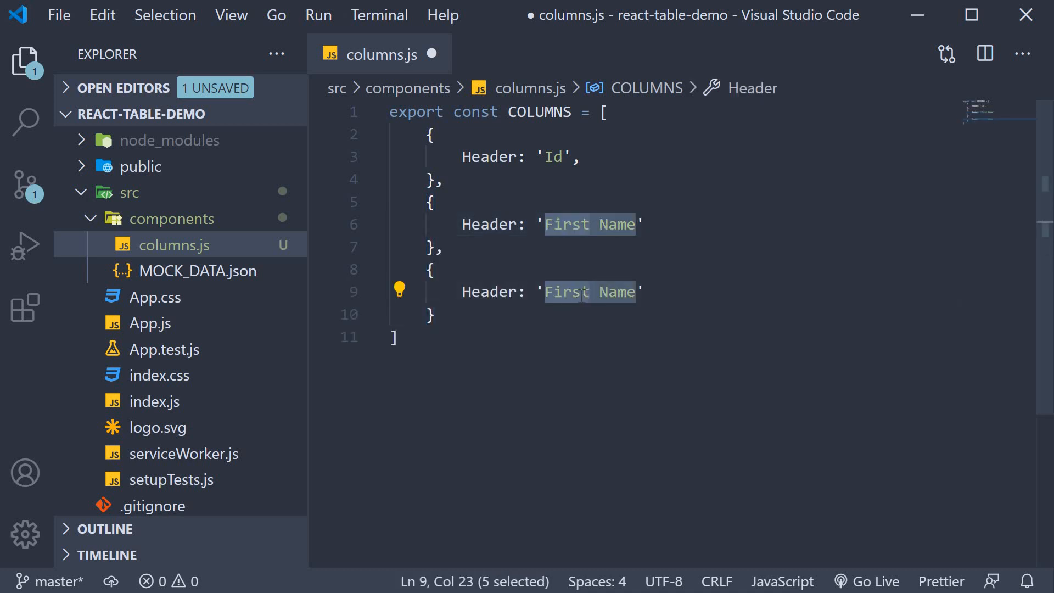
type("Last Name")
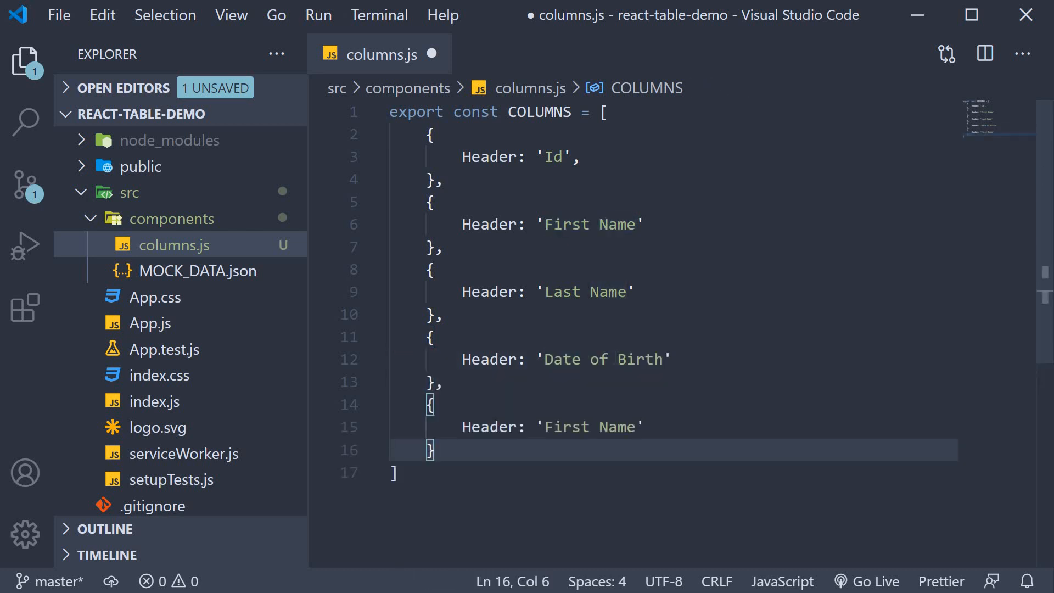
type("Country")
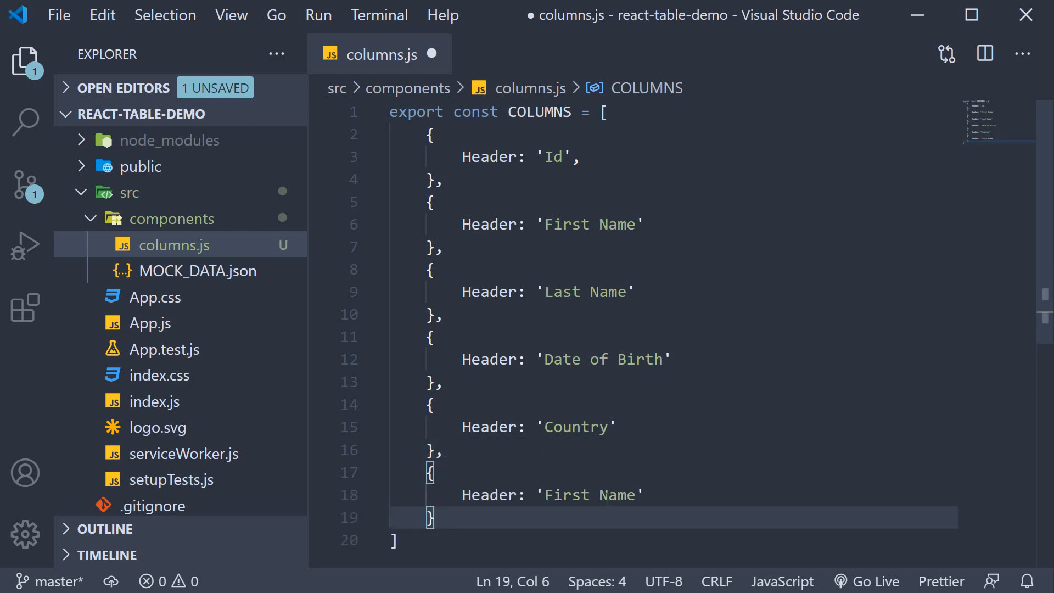
key("ctrl+s")
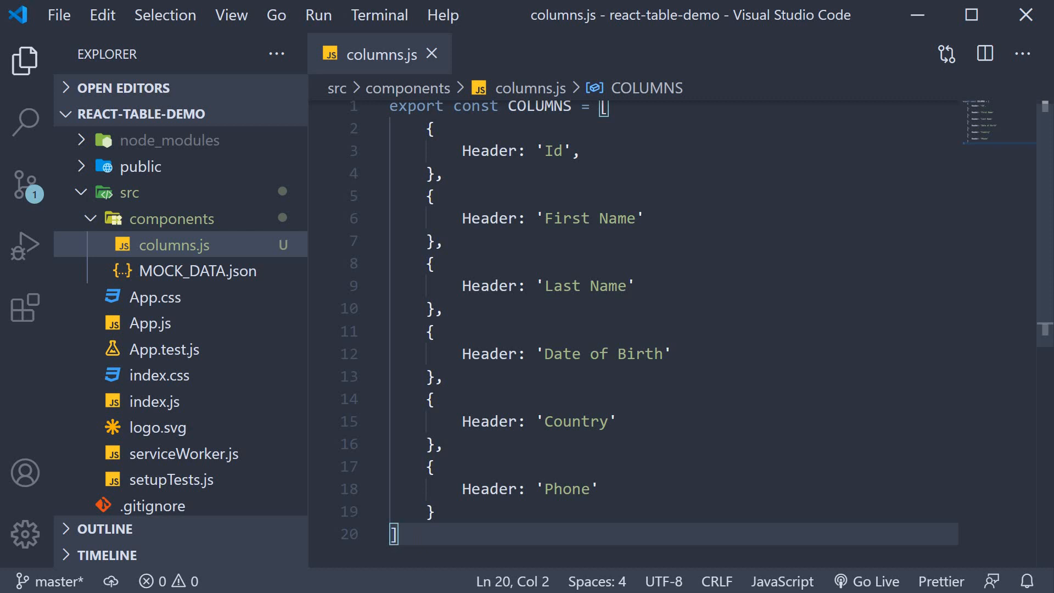
mouse_move(225, 323)
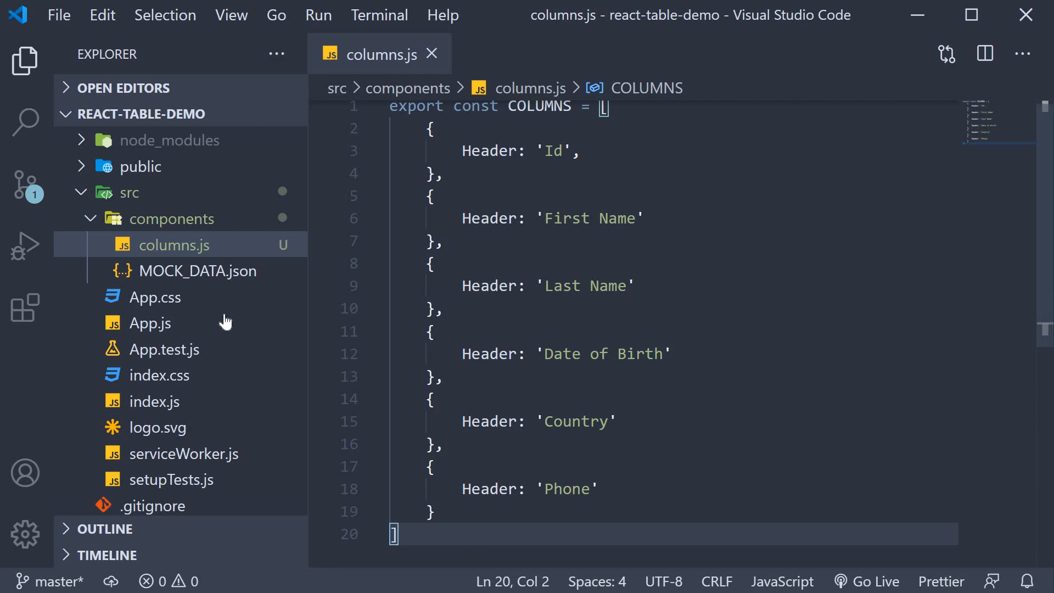
Step: Check field names in MOCK_DATA.json against the Id header in columns.js
left_click(197, 270)
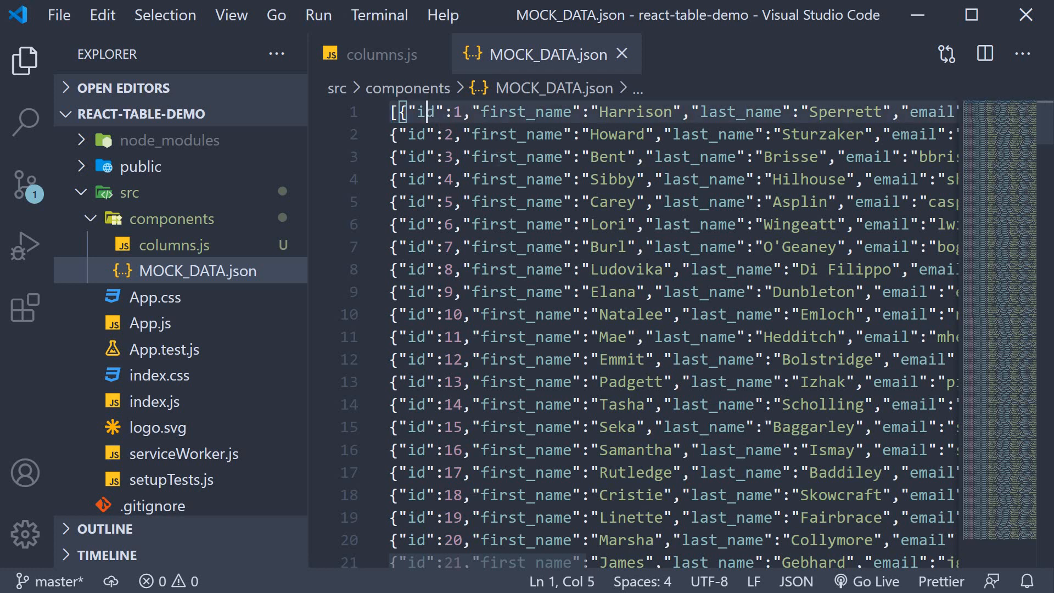
double_click(425, 112)
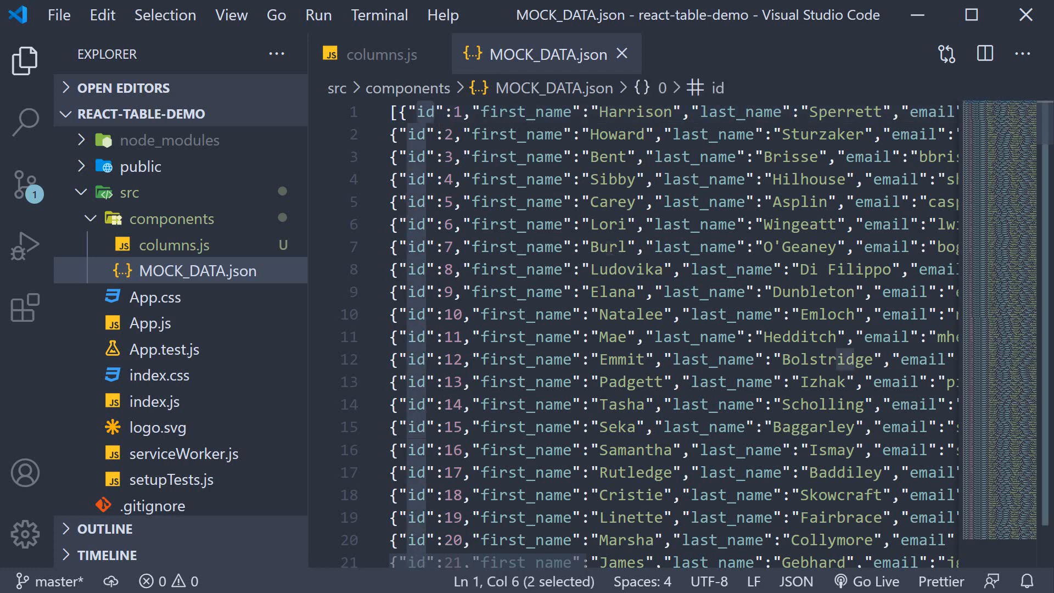
left_click(382, 54)
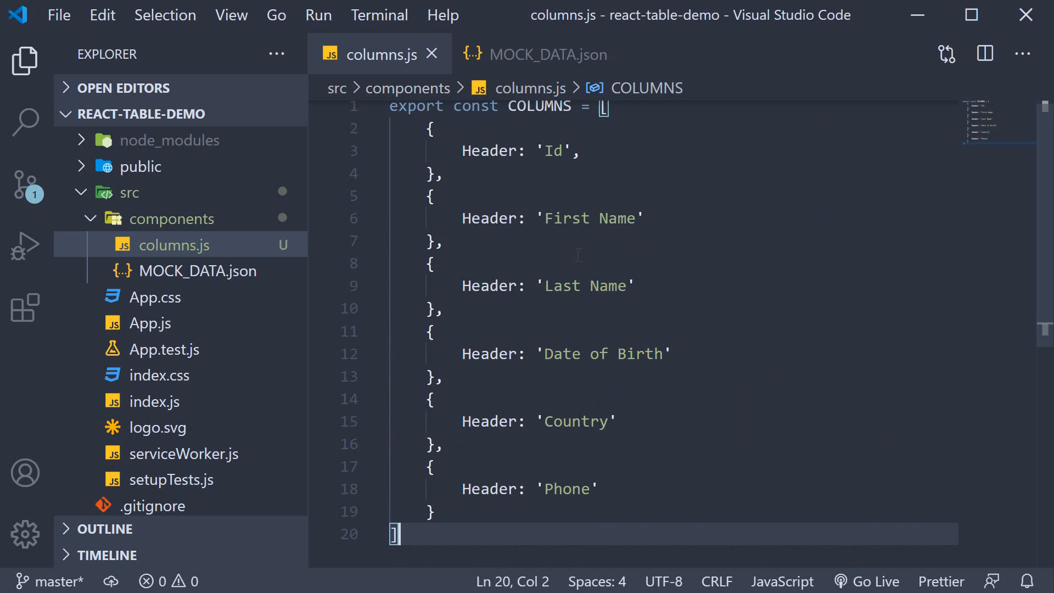
left_click(580, 157)
type("accessor: 'id'")
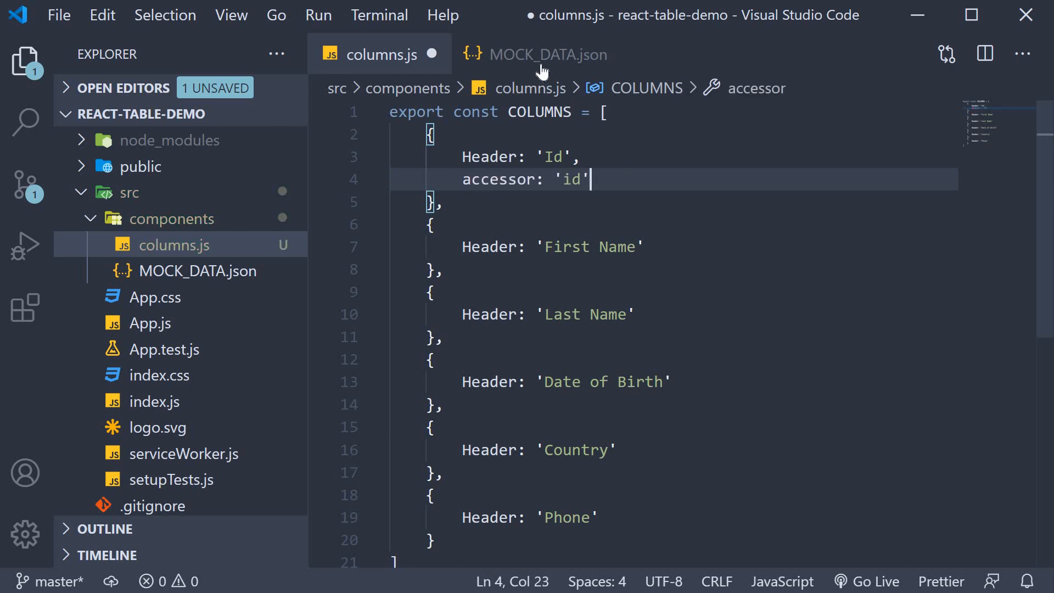
left_click(550, 54)
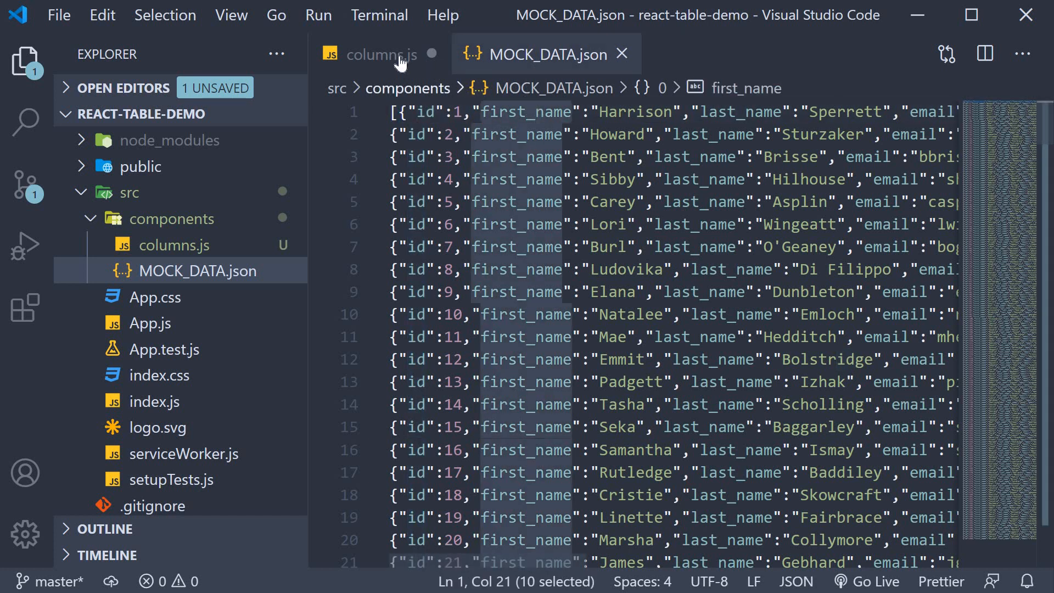
left_click(382, 54)
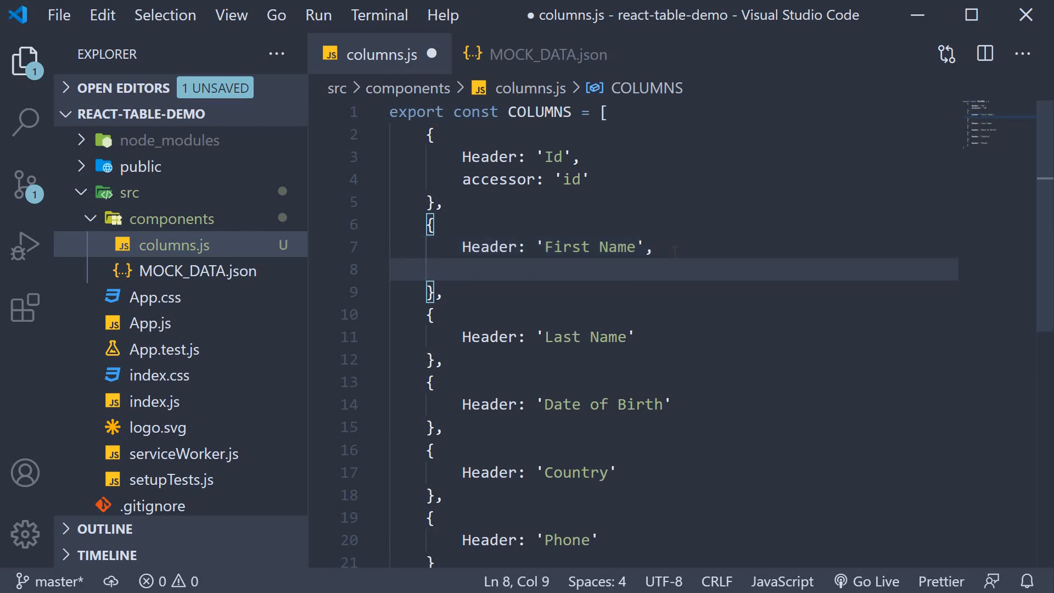
Step: Add accessors 'first_name', 'last_name', 'date_of_birth' and 'phone' to the columns and save
type("accessor")
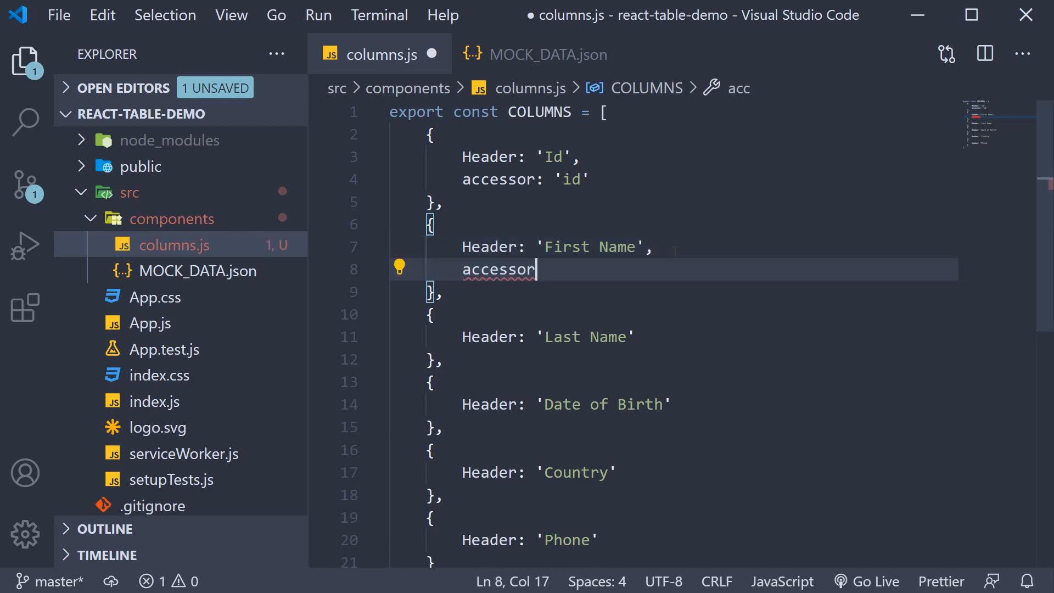
type(": 'first_'")
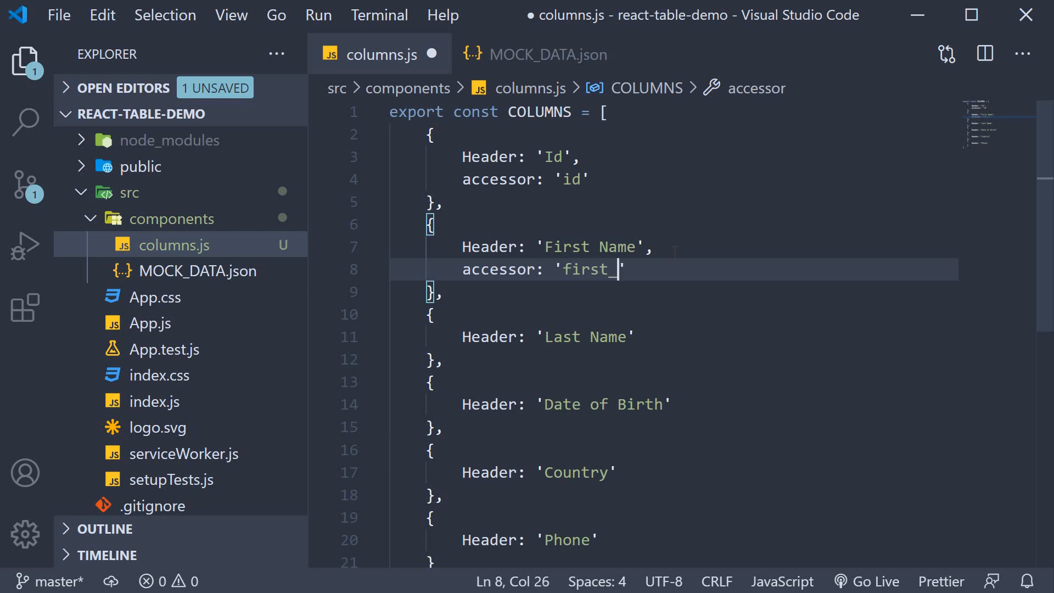
type("name")
type("accessor:")
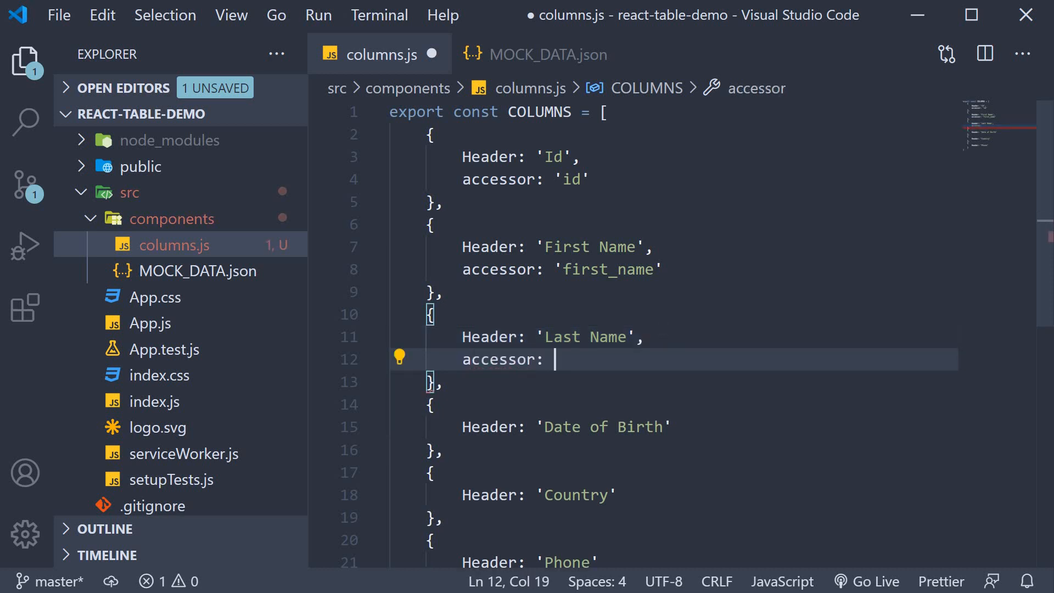
type("'last_name'")
left_click(674, 427)
type(",")
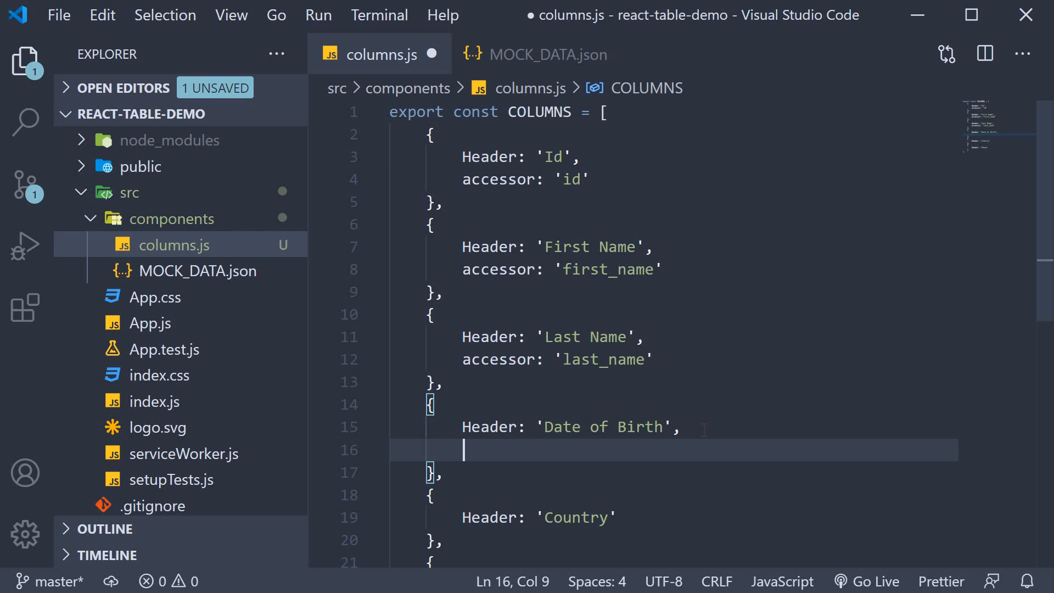
type("accessor: 'date_")
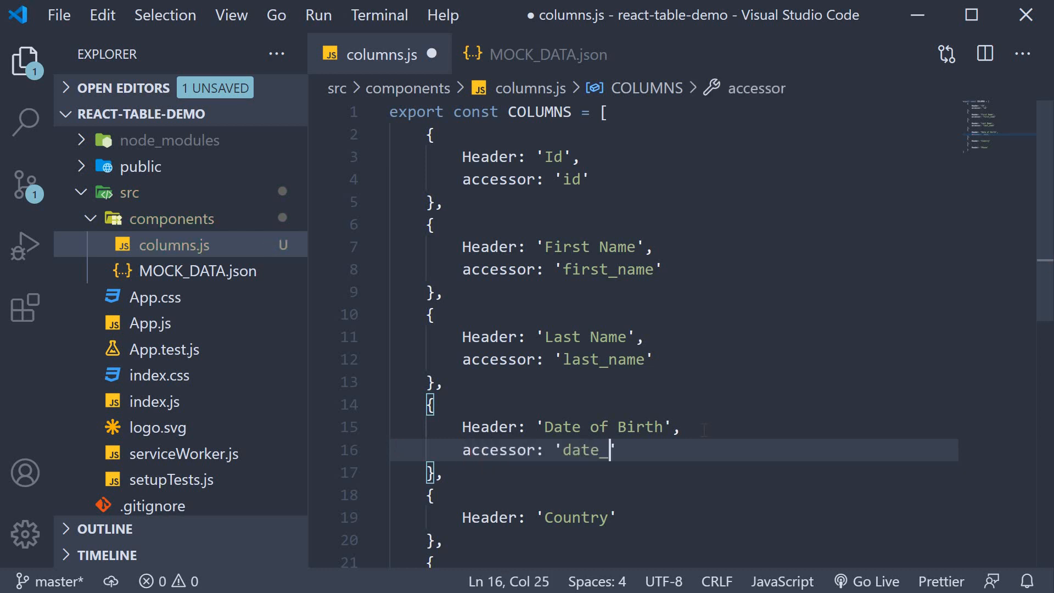
type("of_birth")
type("accessor: '")
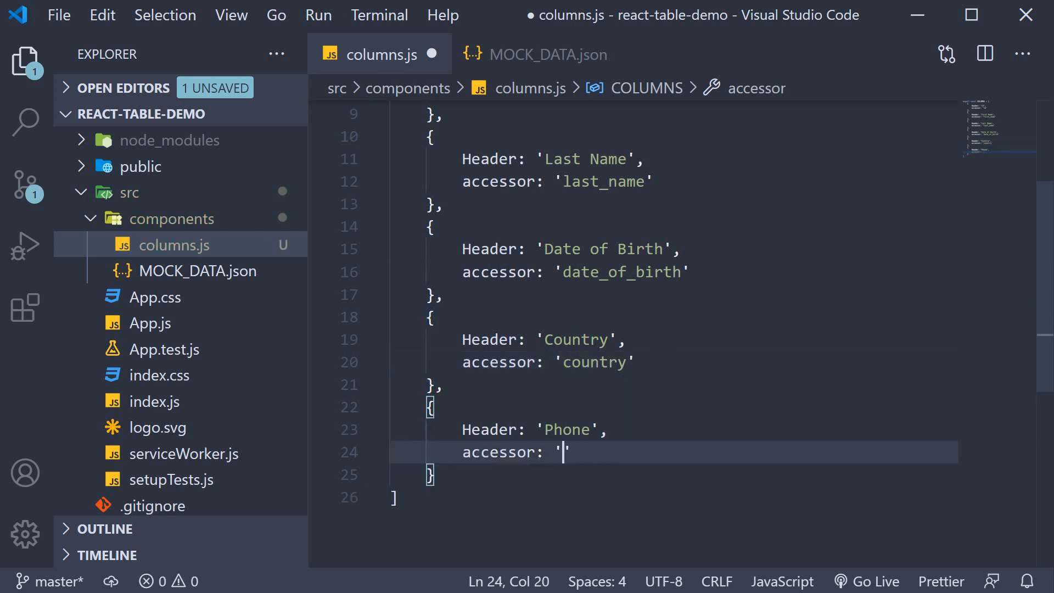
type("p")
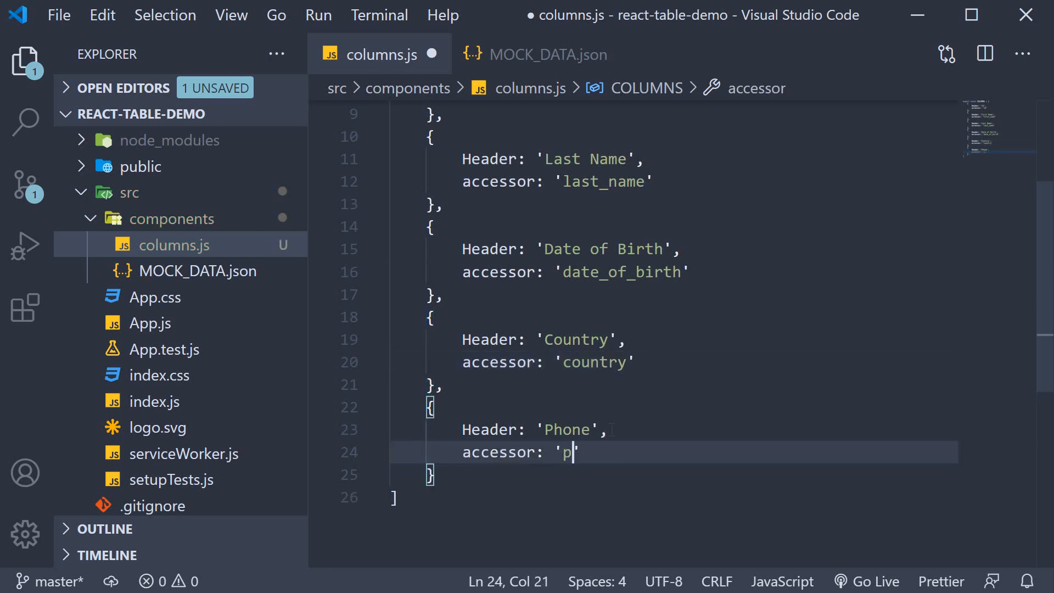
type("hone")
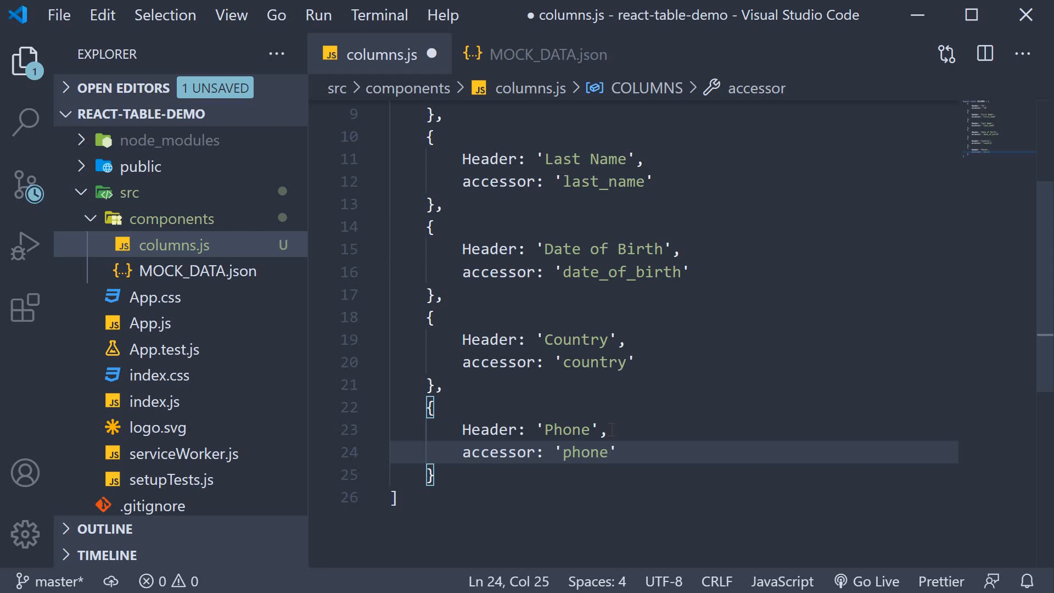
key("ctrl+s")
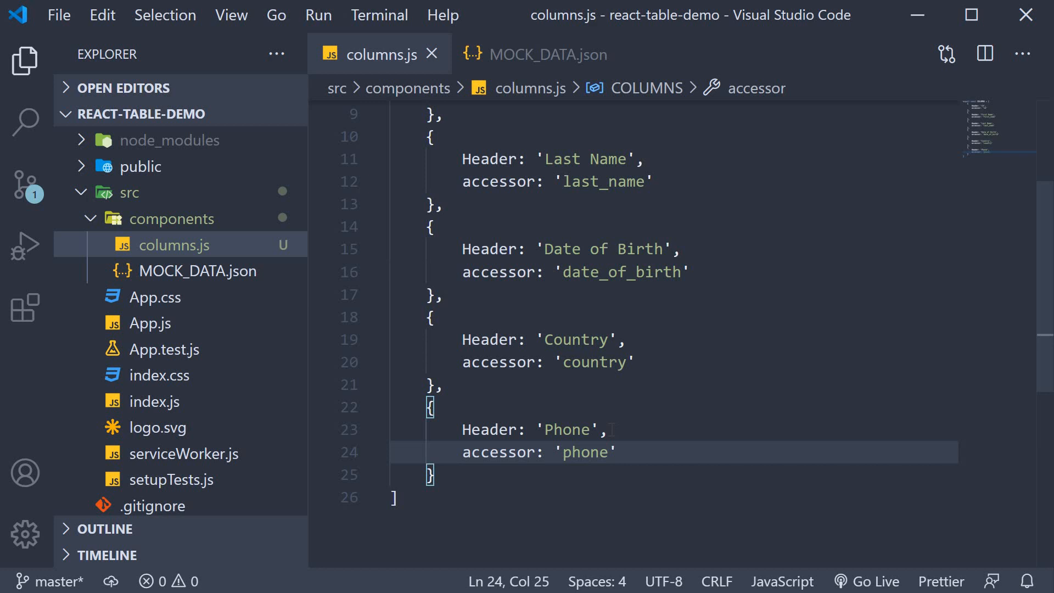
mouse_move(566, 72)
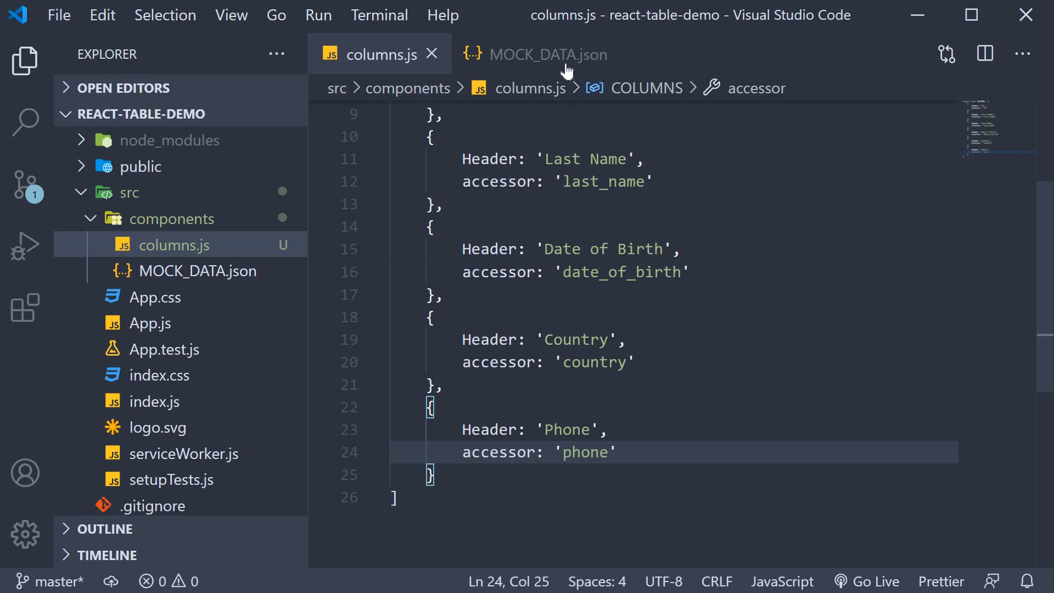
left_click(546, 54)
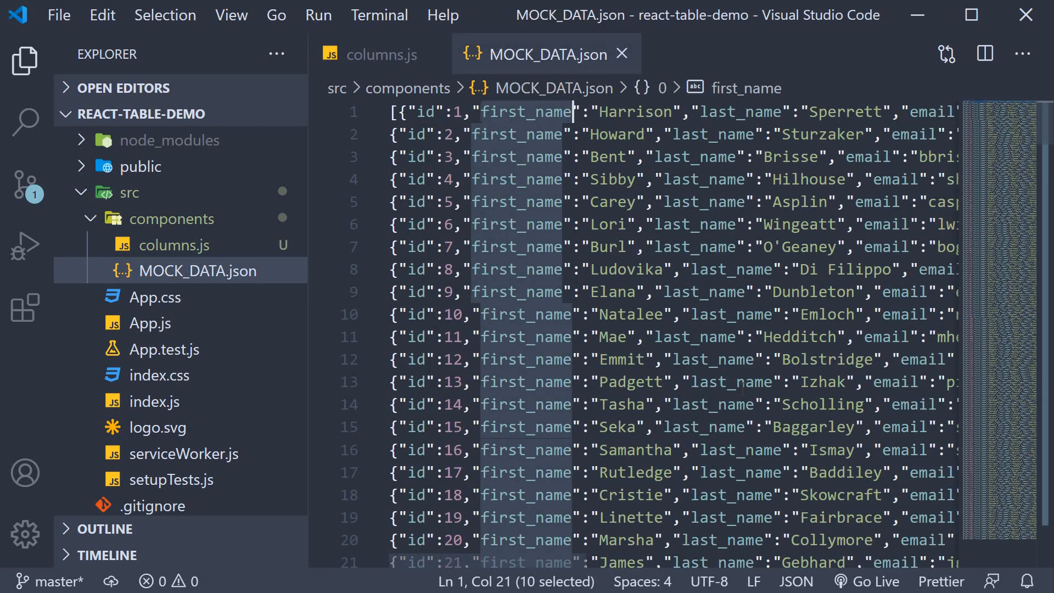
scroll("right", 3)
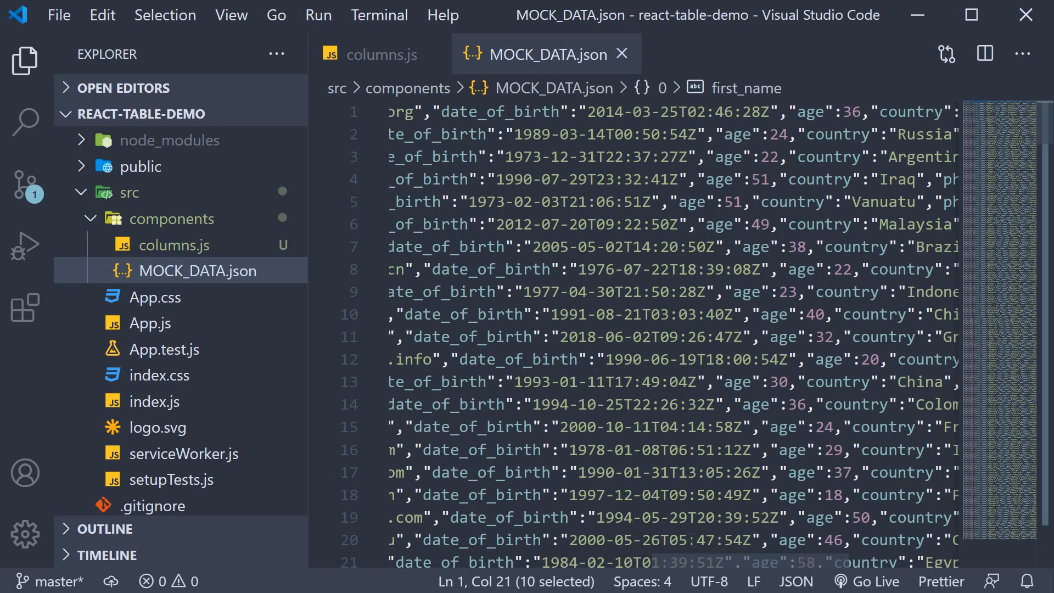
scroll("left", 3)
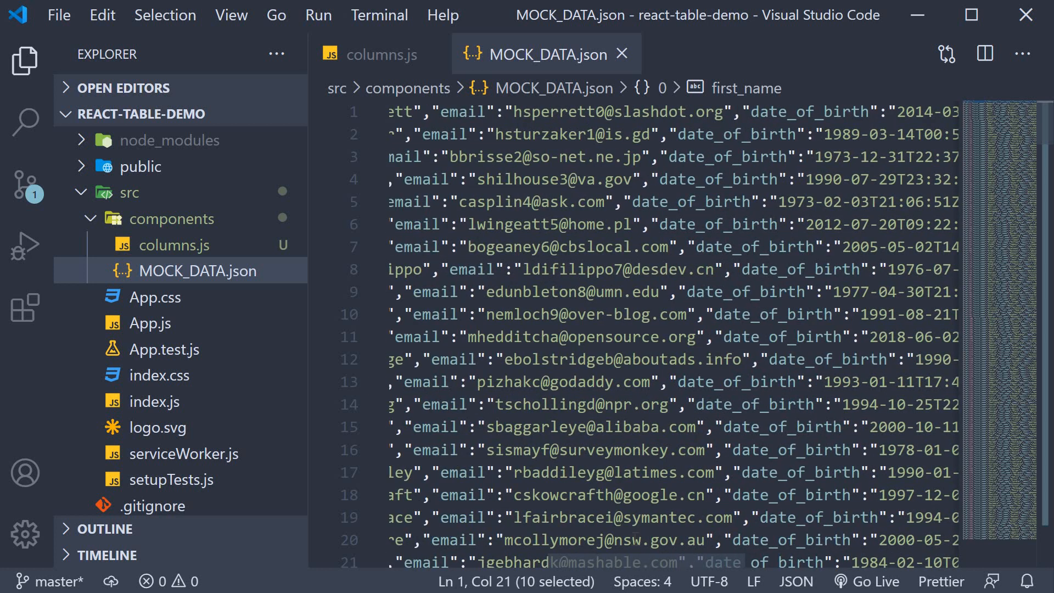
left_click(380, 54)
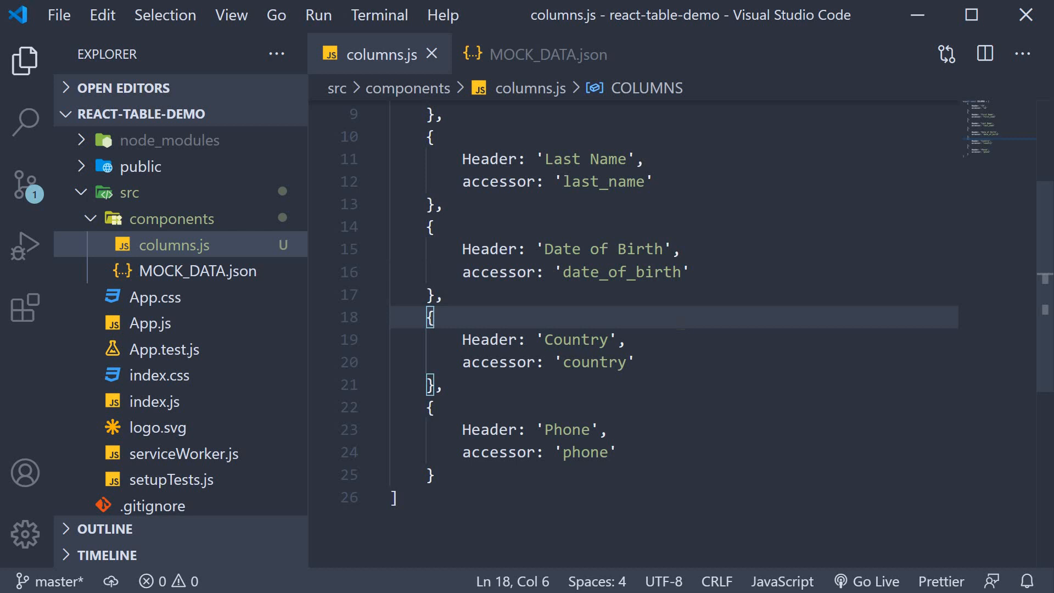
scroll("up", 3)
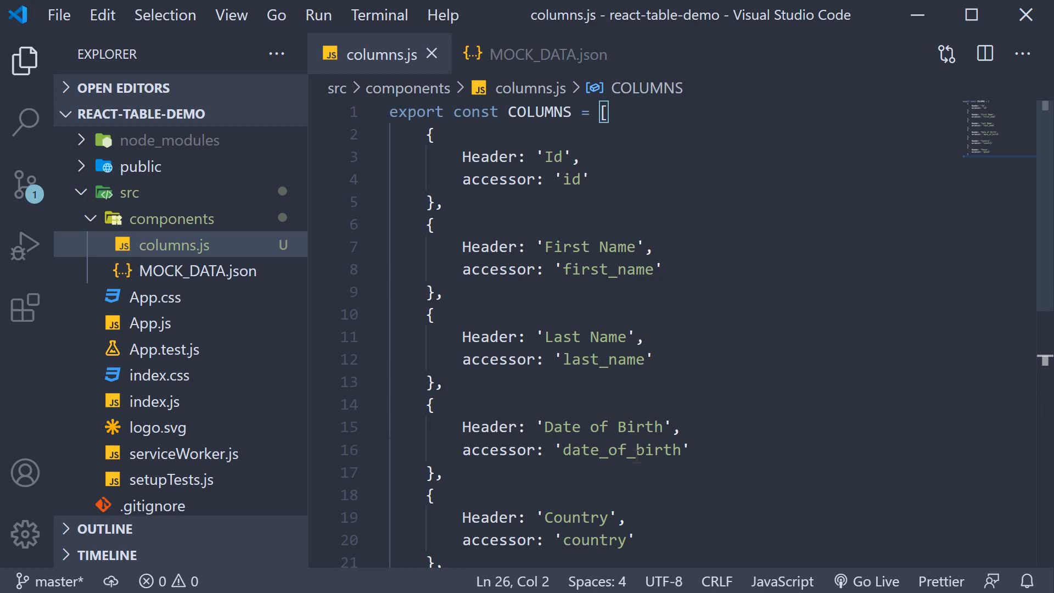
mouse_move(260, 233)
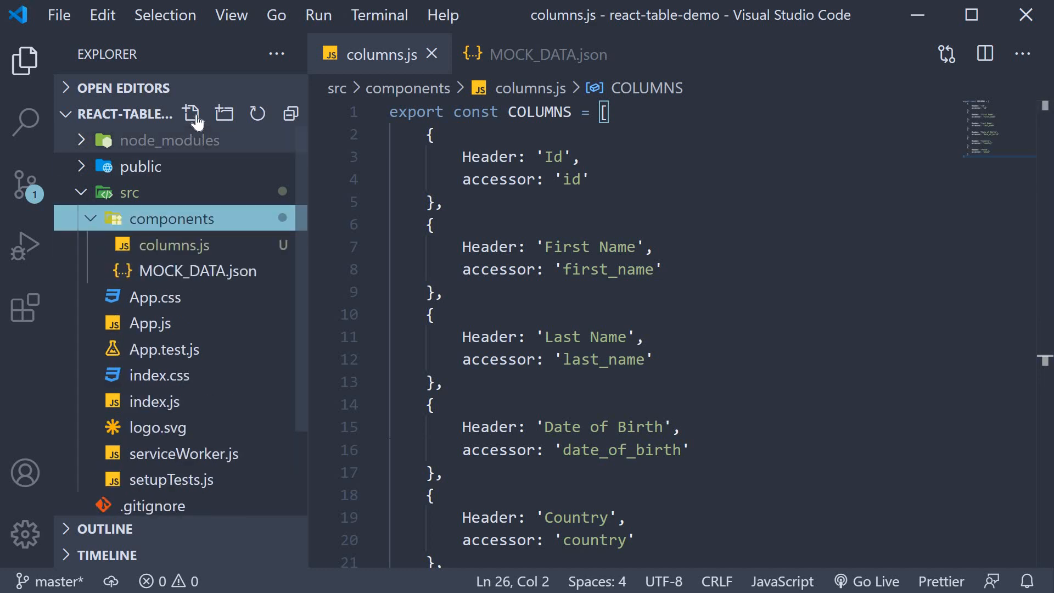
Step: Create BasicTable.js in components and insert the 'raf' component snippet
left_click(192, 113)
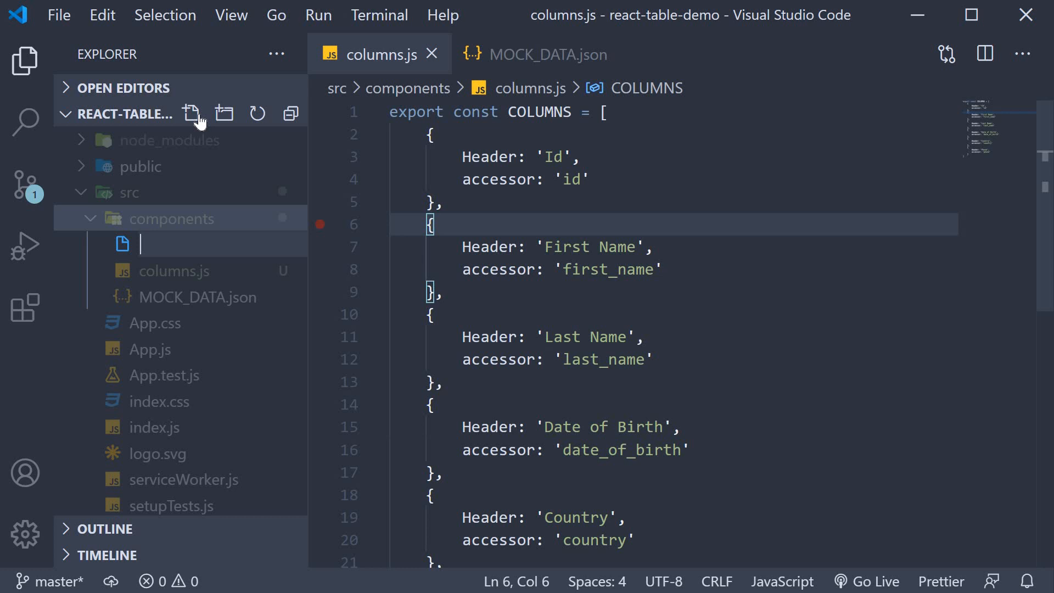
type("BasicTable.js")
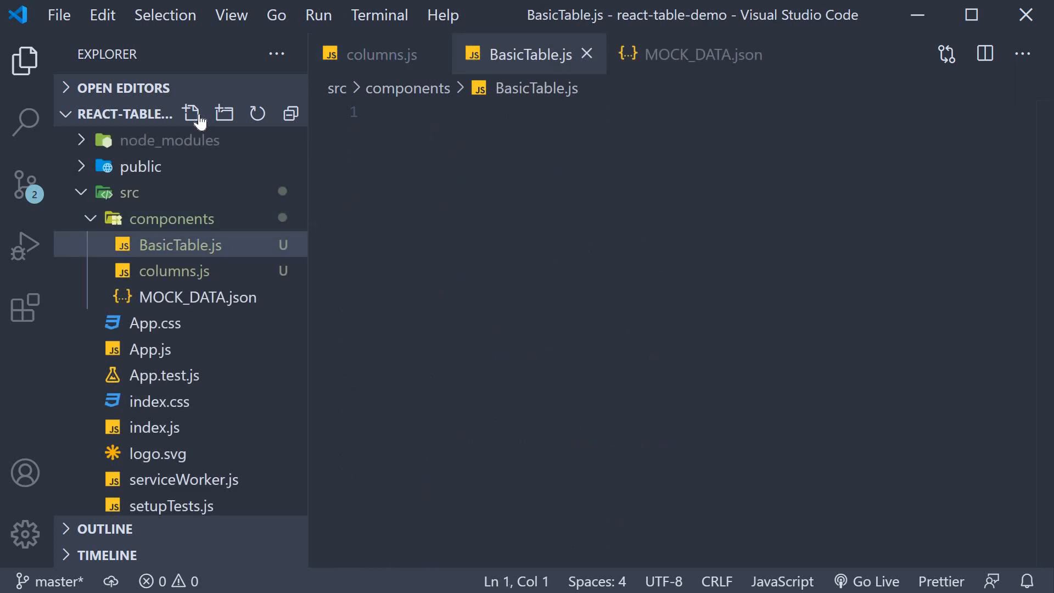
type("raf")
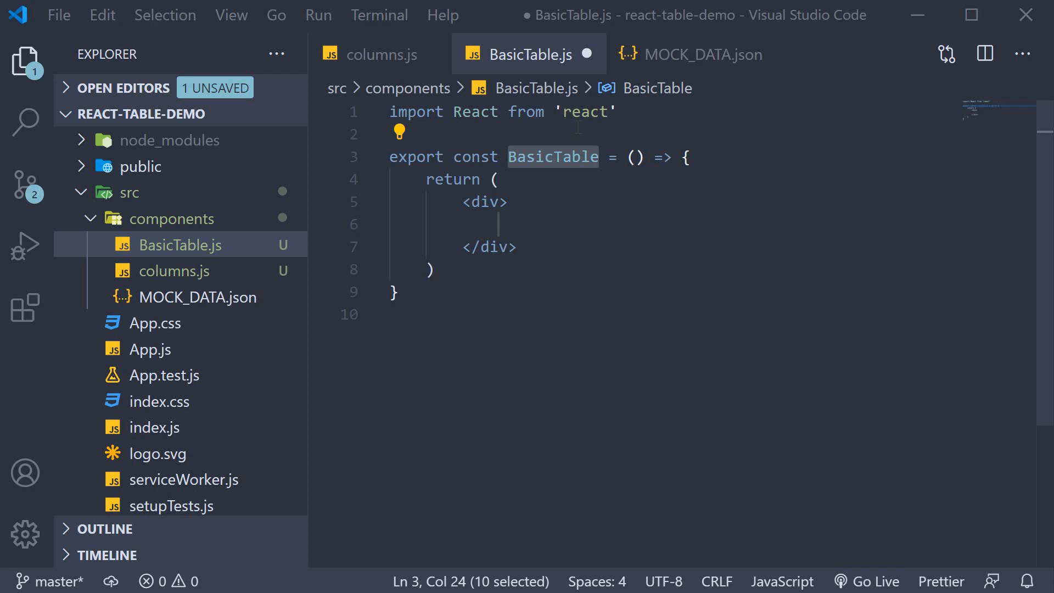
Step: Import useTable from 'react-table', MOCK_DATA and COLUMNS, then save BasicTable.js
type("import { useTable } from 'react-table'")
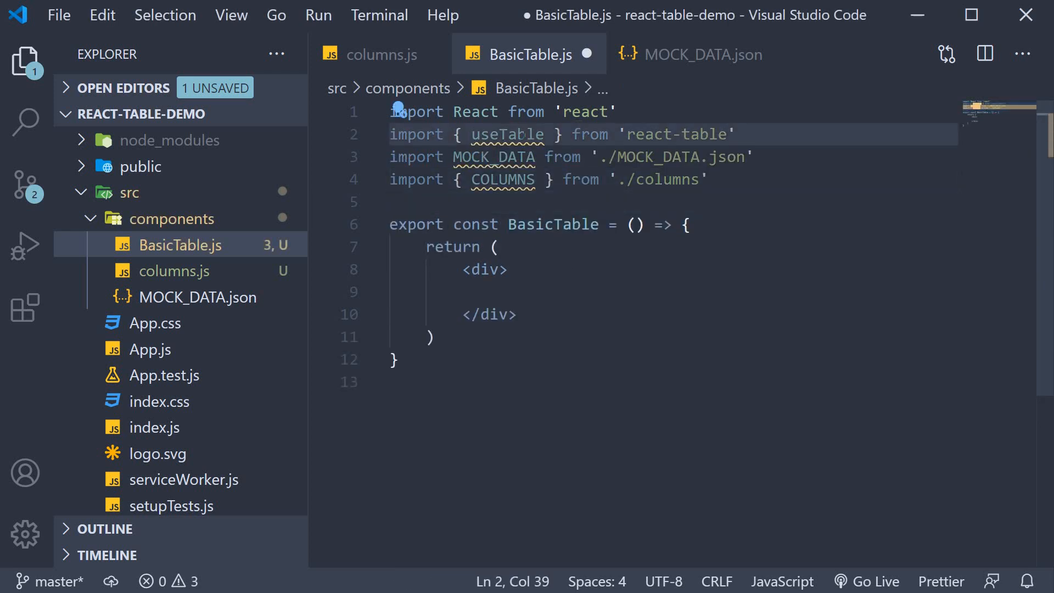
double_click(507, 134)
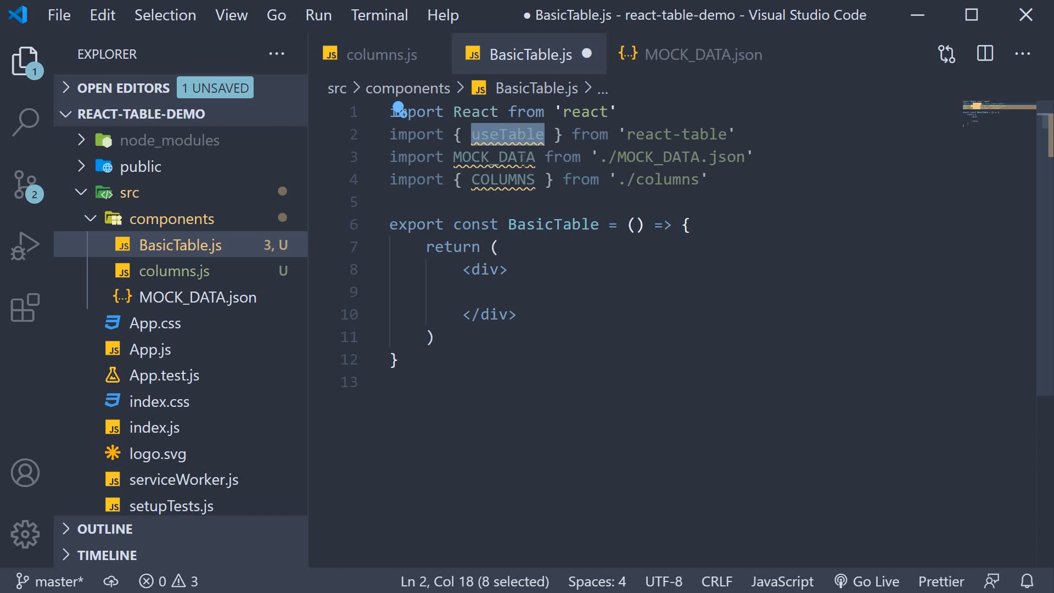
left_click(756, 157)
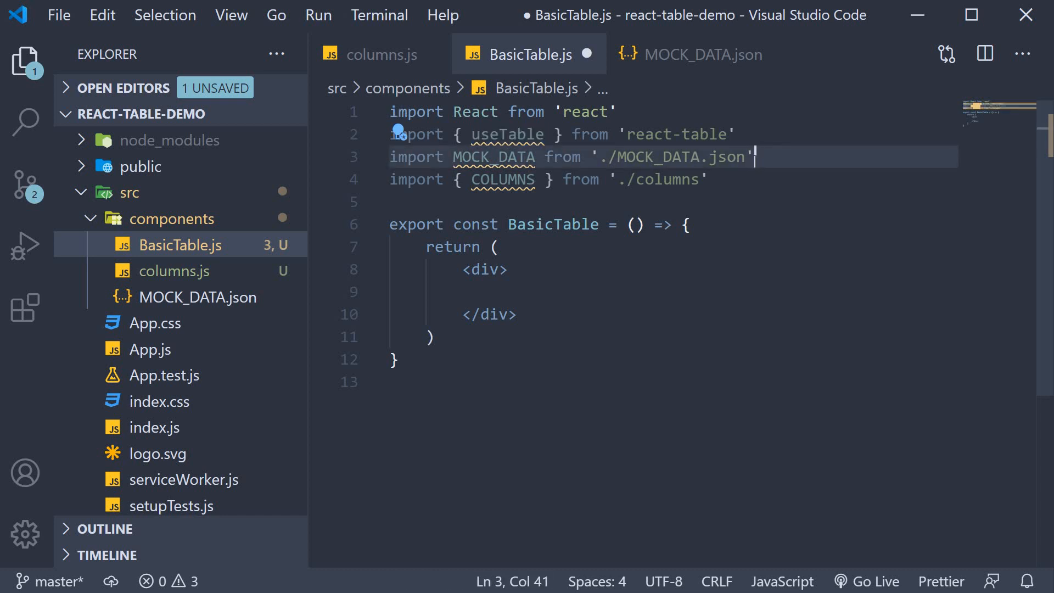
double_click(494, 157)
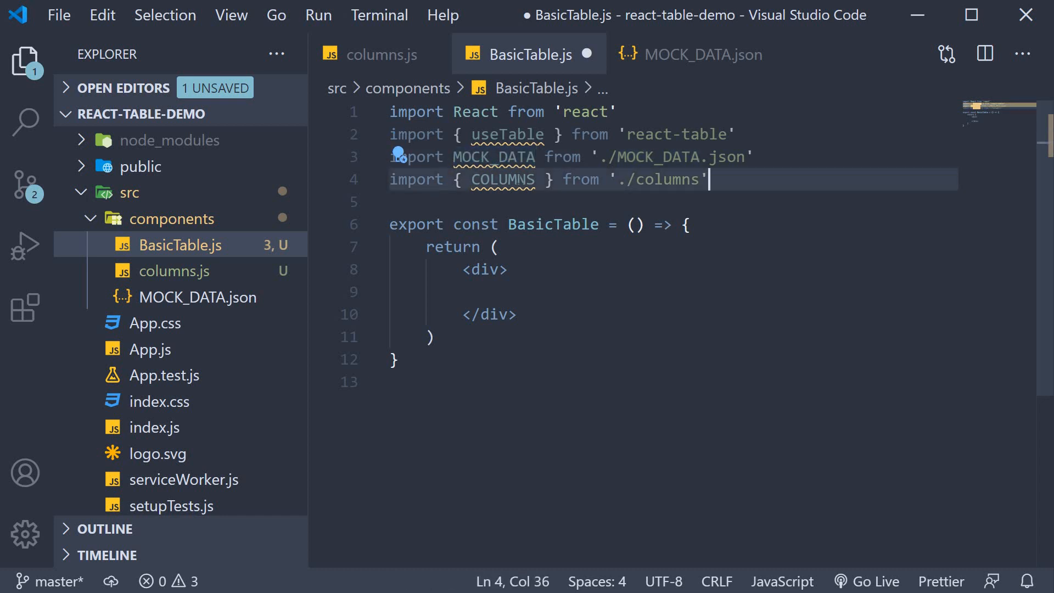
double_click(503, 179)
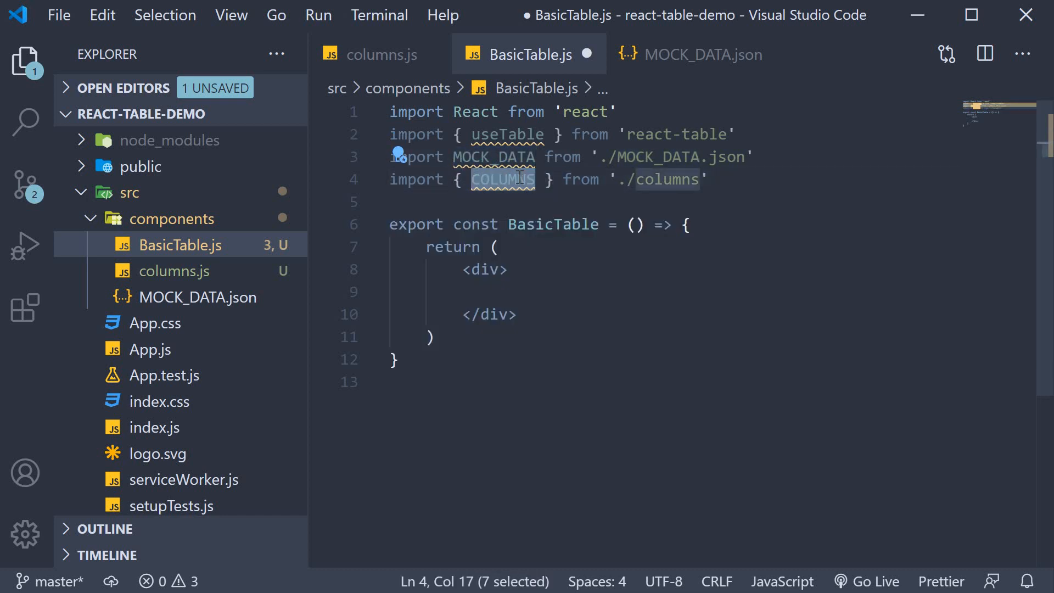
left_click(707, 179)
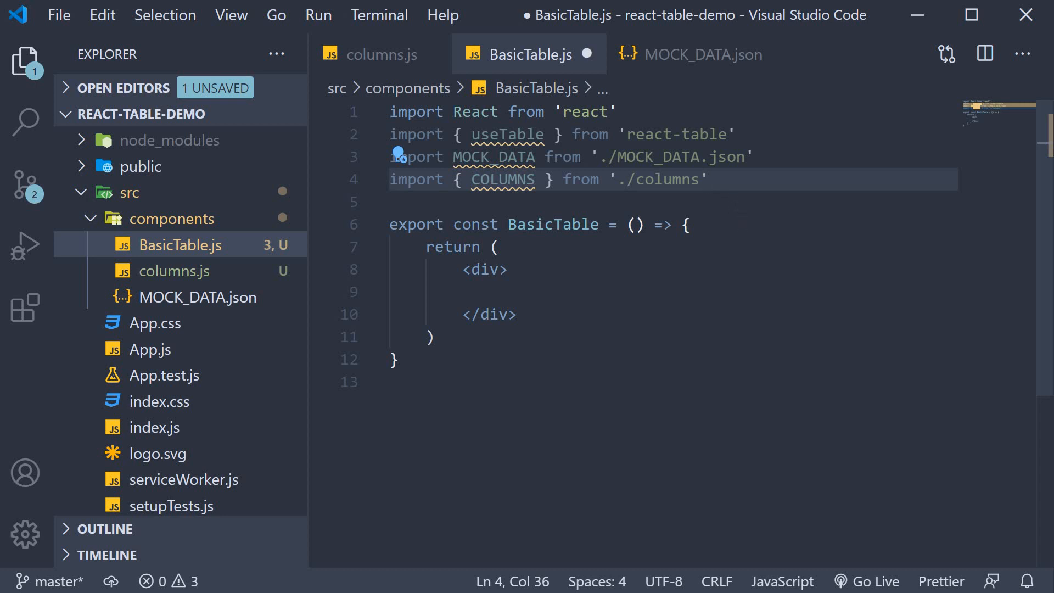
key("ctrl+s")
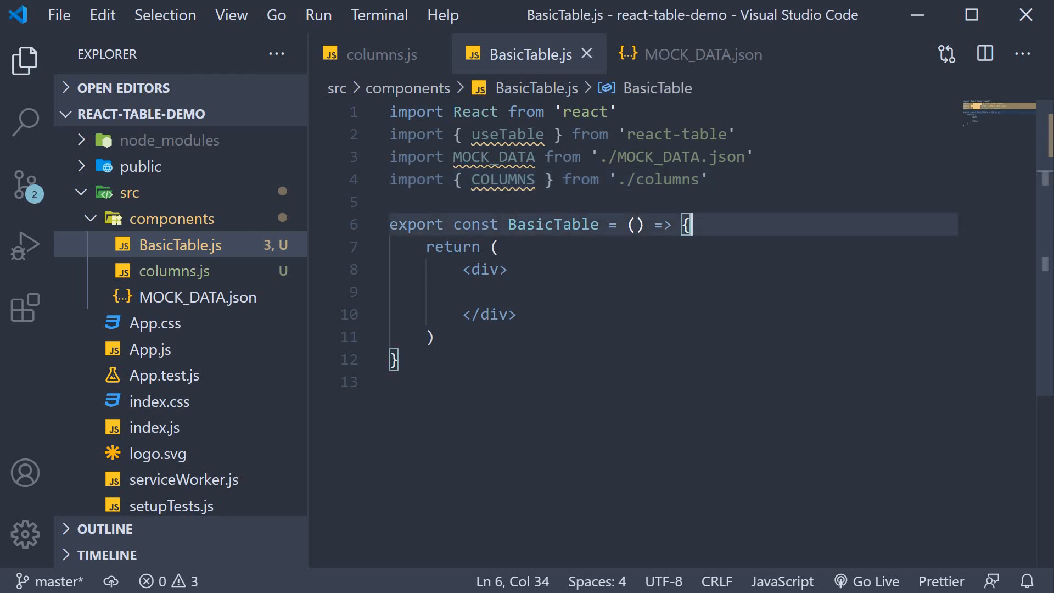
key("Enter")
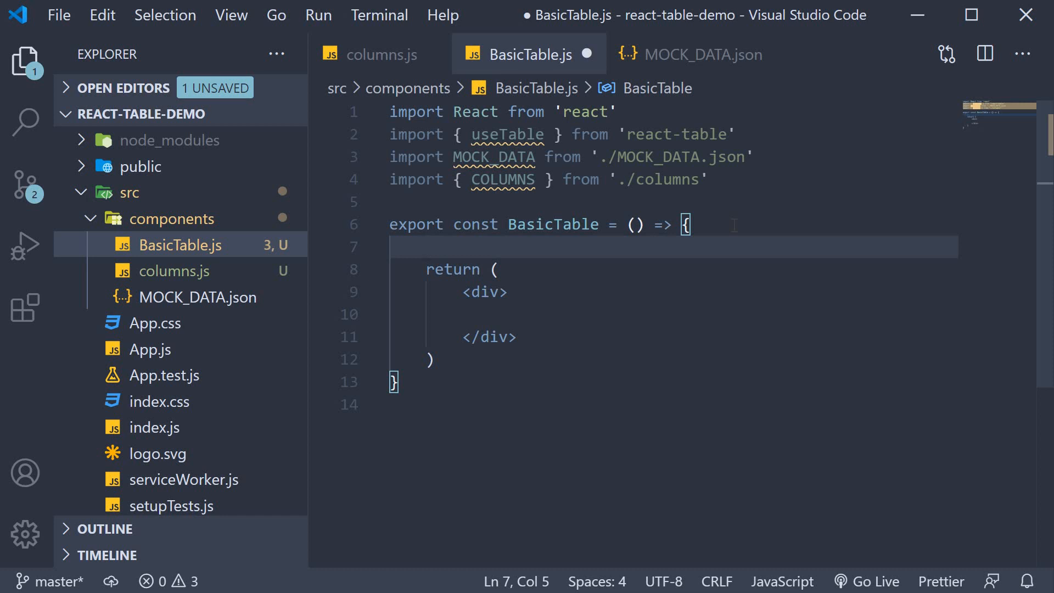
Step: Call useTable({ columns: COLUMNS, data: MOCK_DATA }) and add useMemo to the React import
type("useTable(")
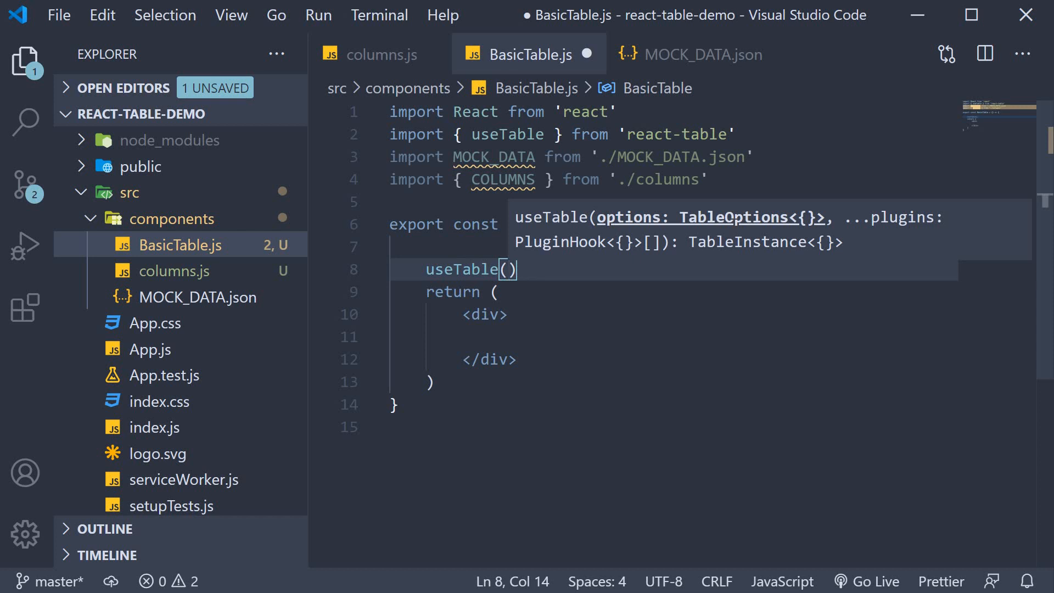
type("{}")
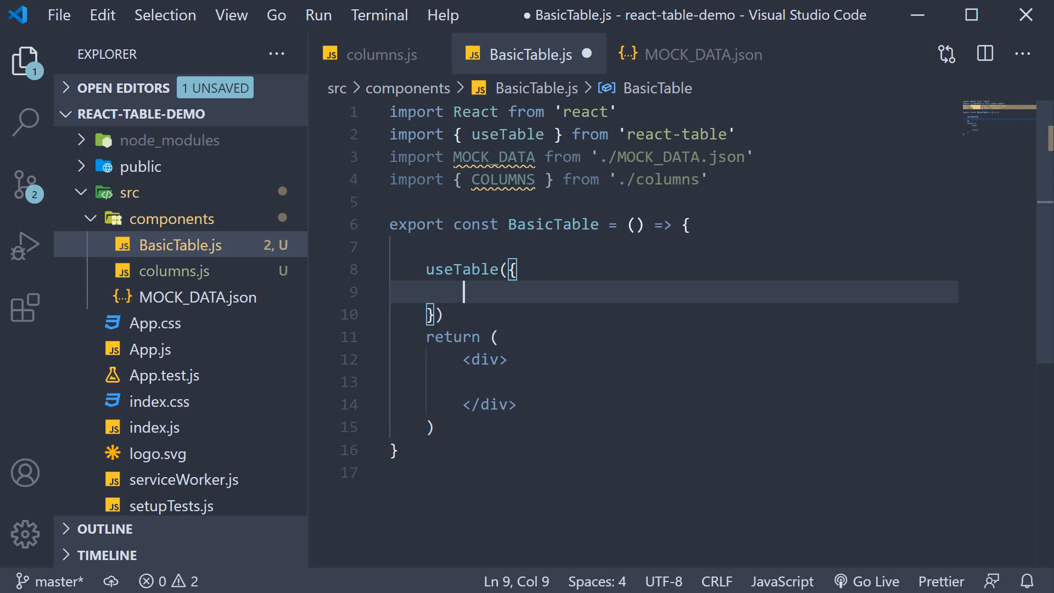
type("columns: CO")
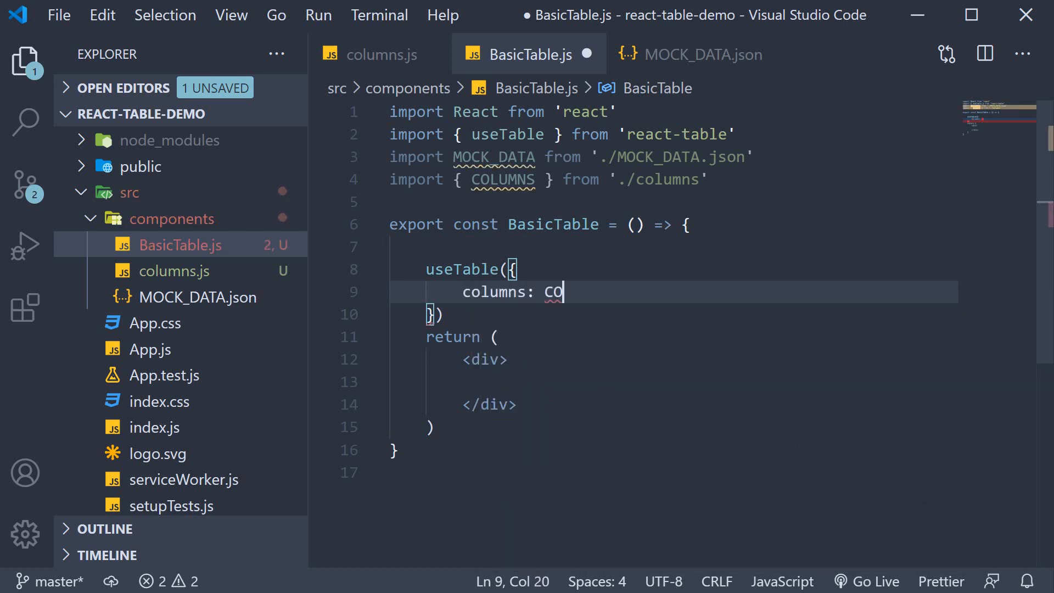
type("LUMNS,")
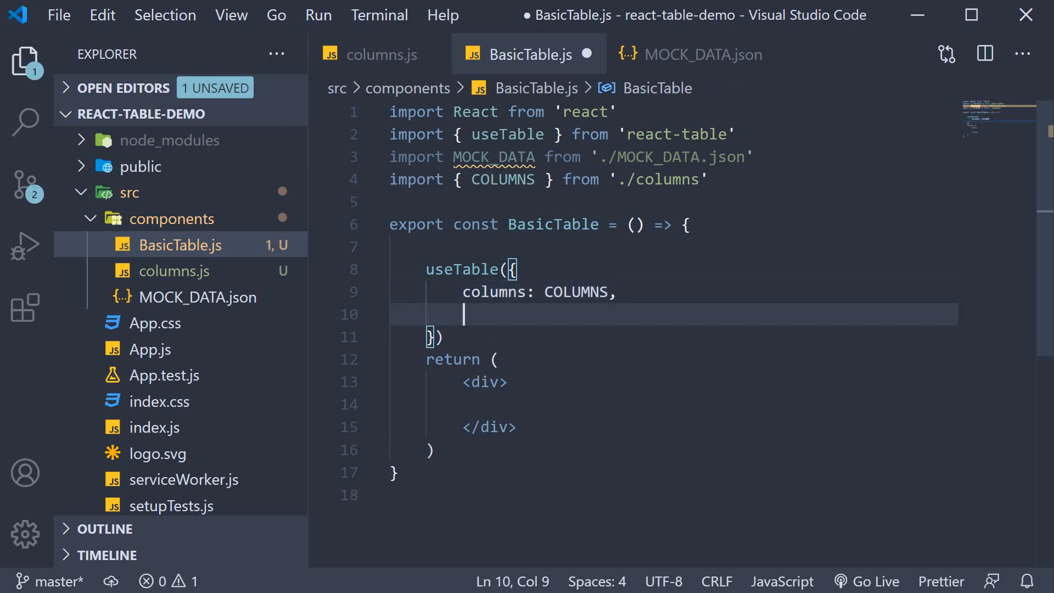
type("data:")
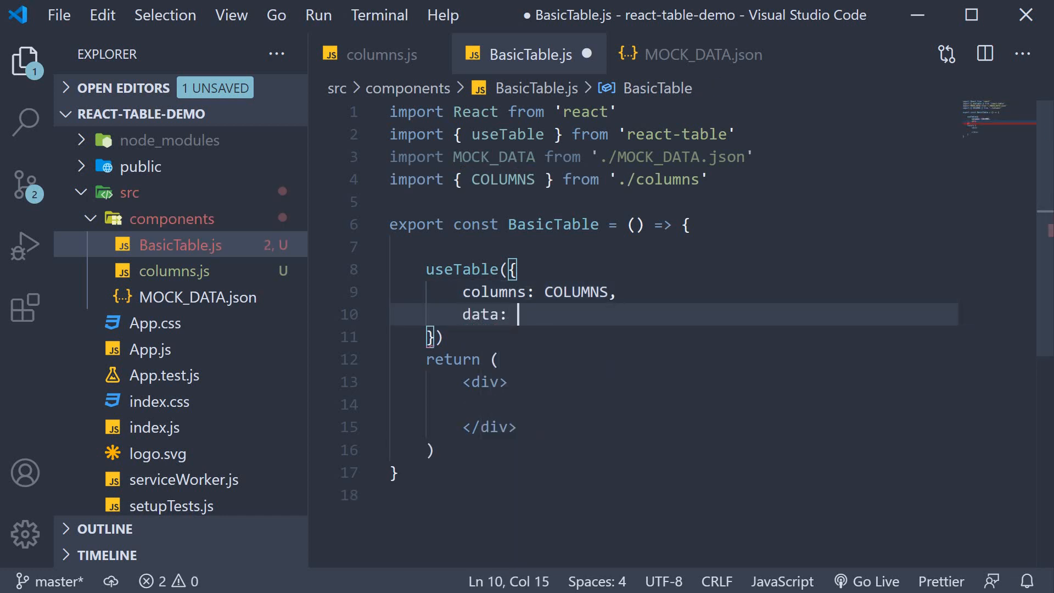
mouse_move(527, 301)
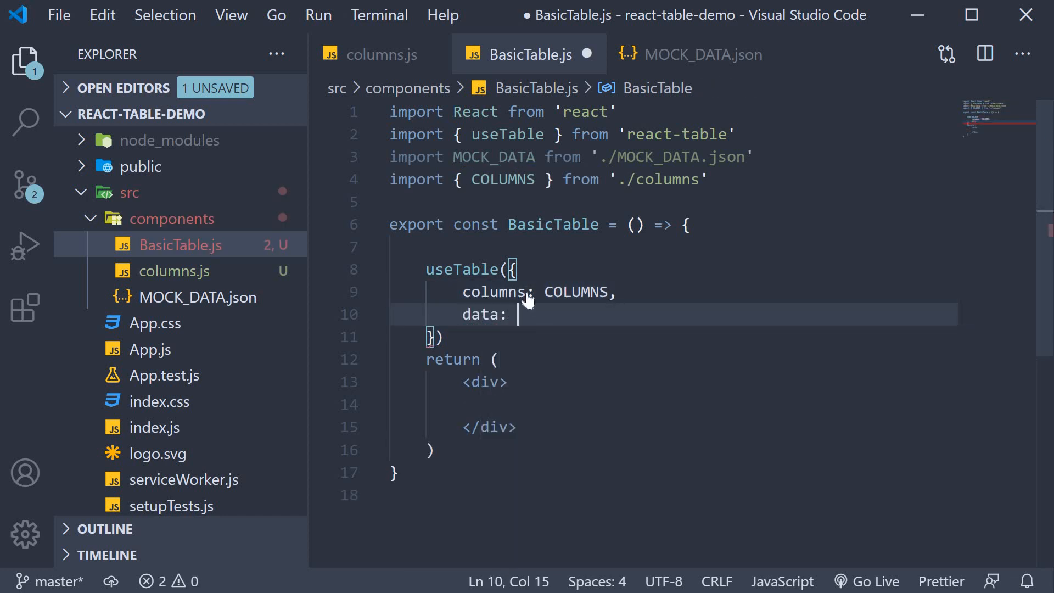
type("MOCK_DATA")
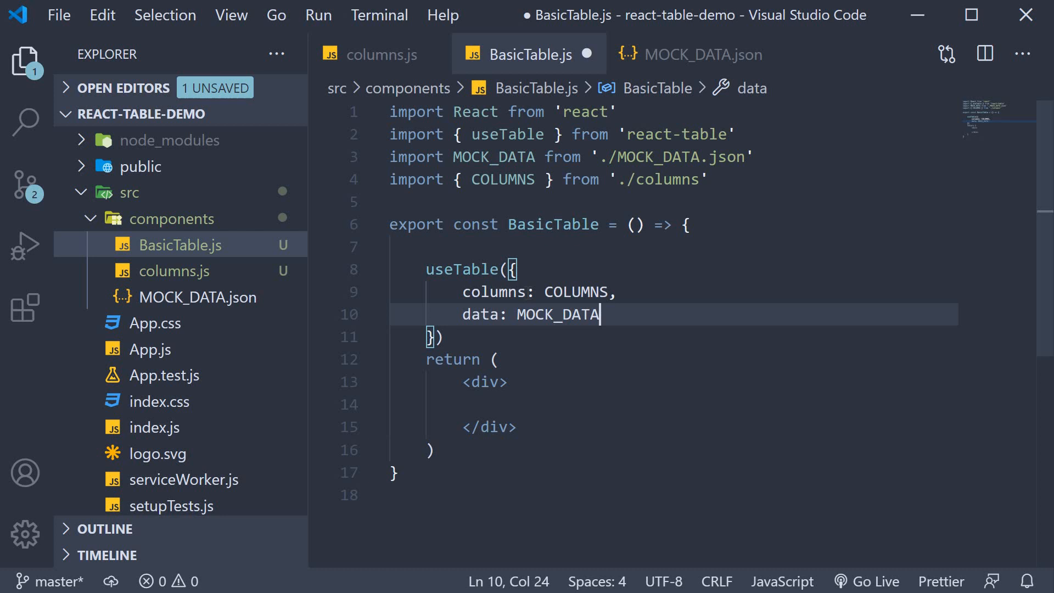
type(", { useMemo }")
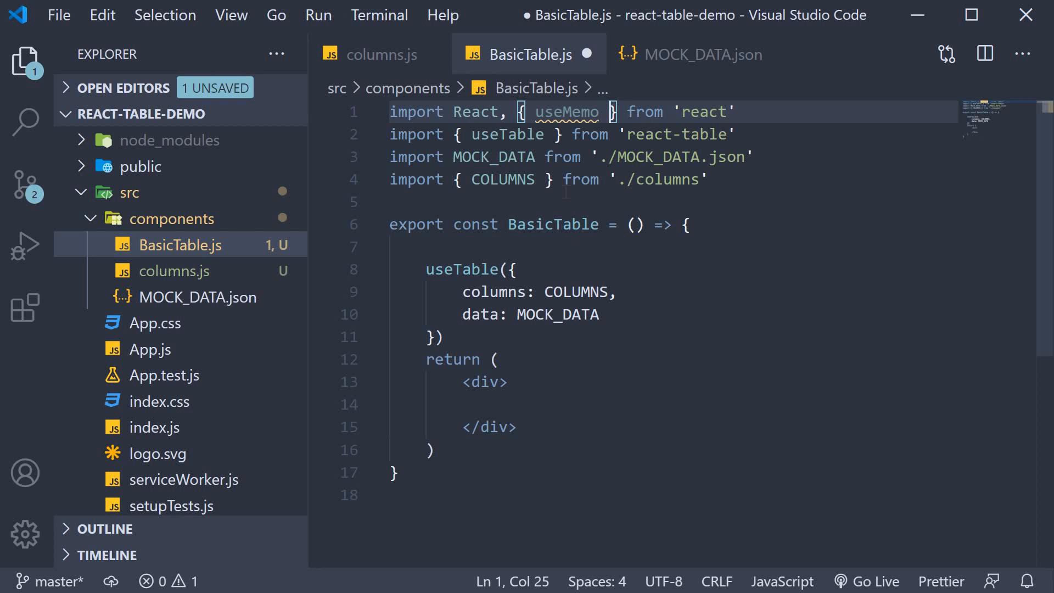
Step: Define columns = useMemo(() => COLUMNS, []) and data = useMemo(() => MOCK_DATA, []) in BasicTable
left_click(693, 224)
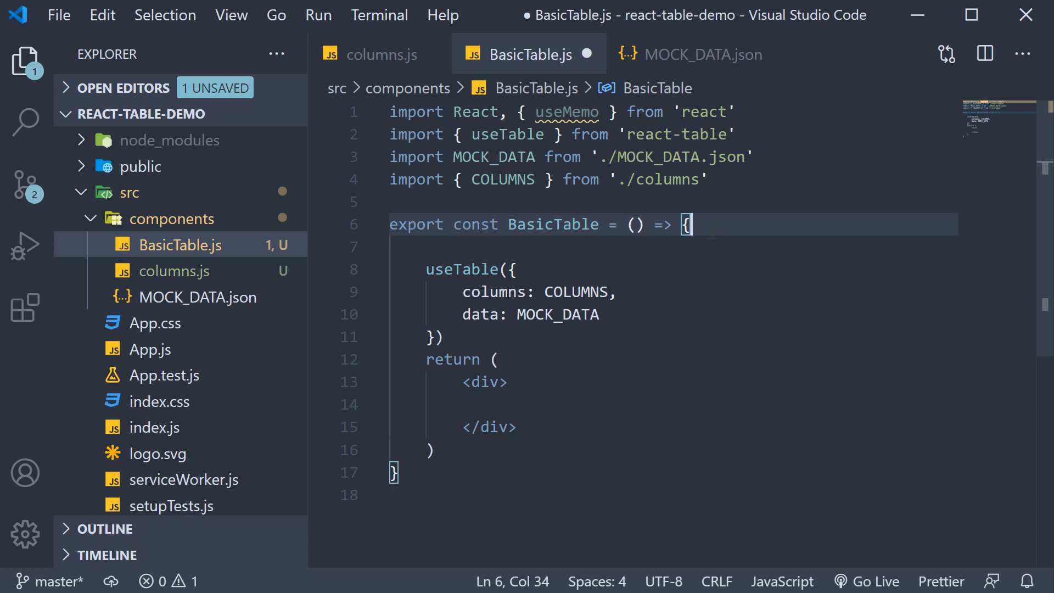
type("const col")
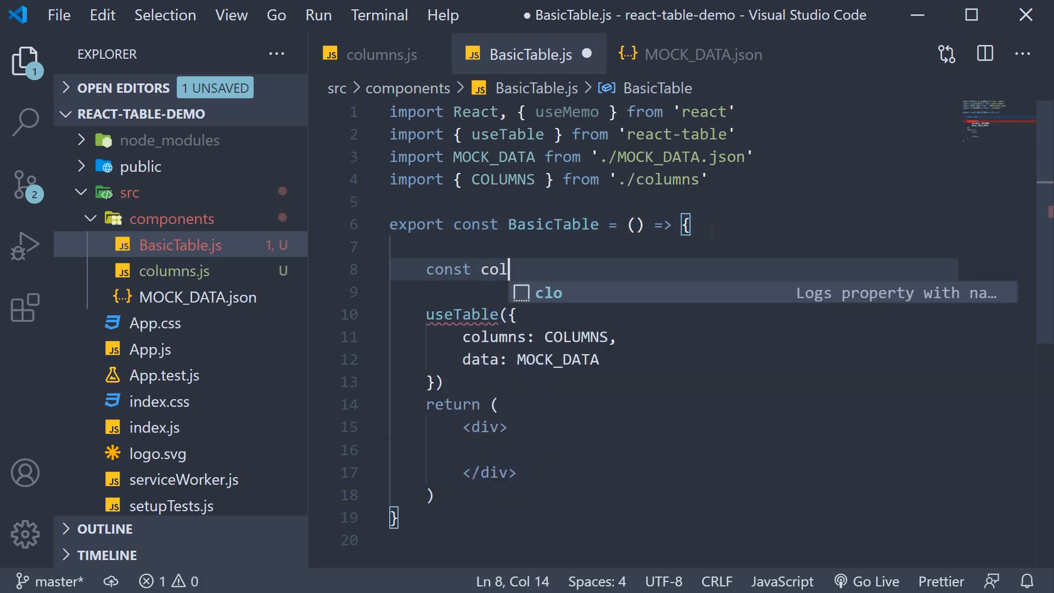
type("umns = useMemo(() =>")
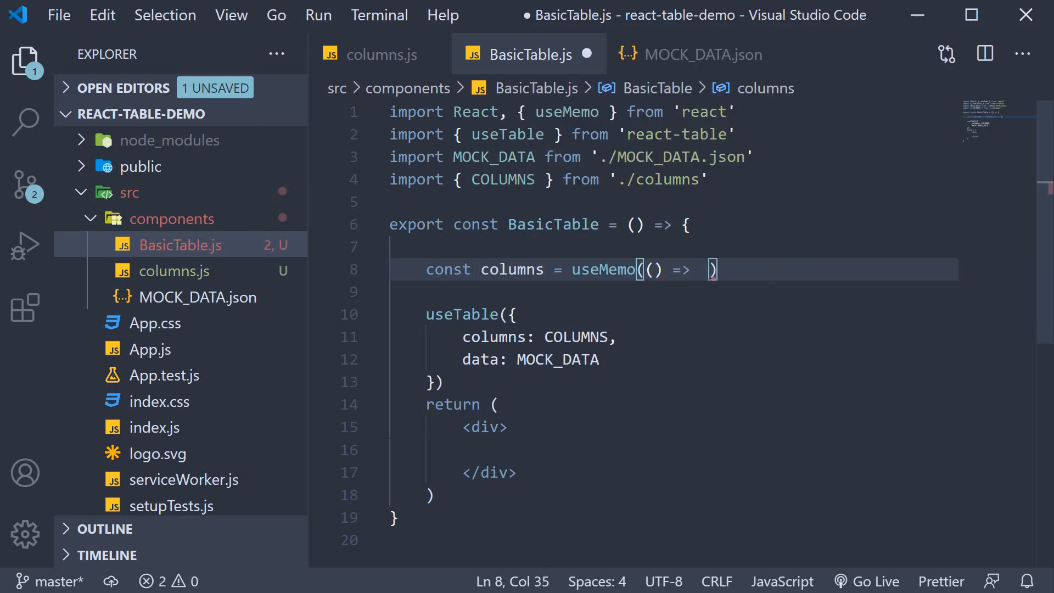
type("COLUMNS")
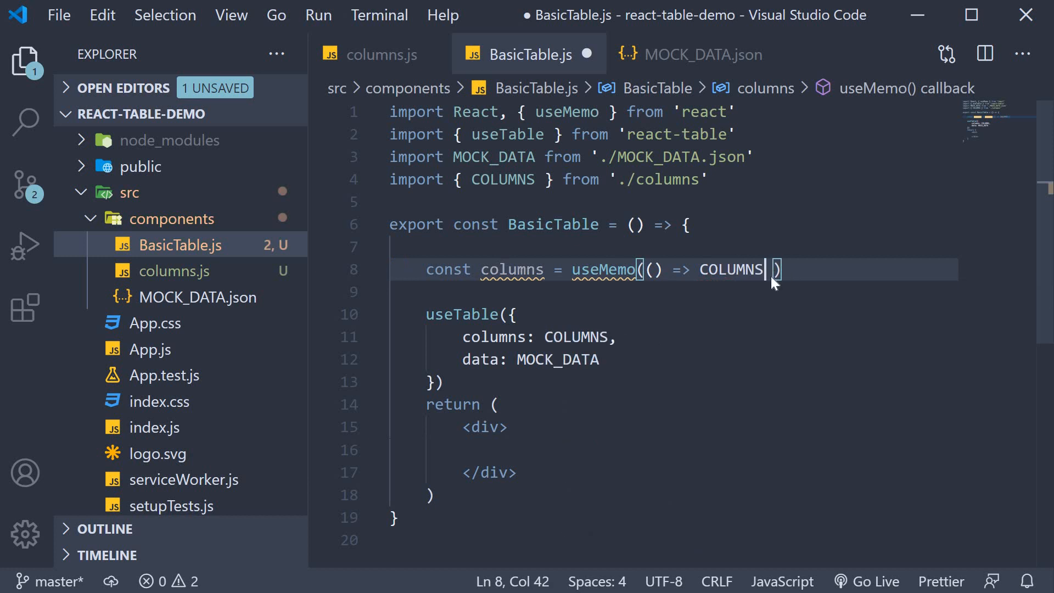
type(", []")
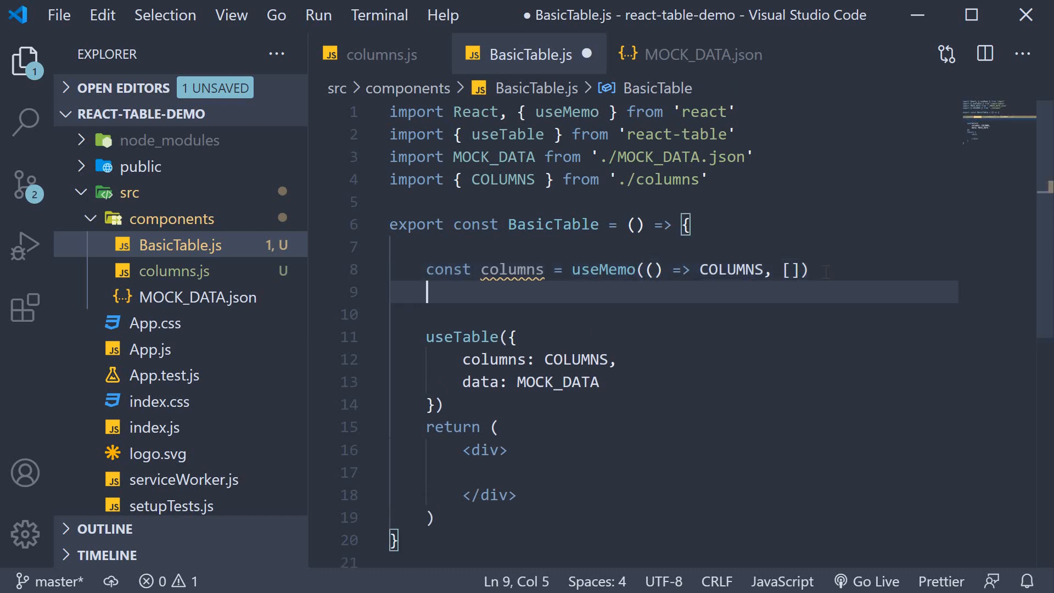
type("const data =")
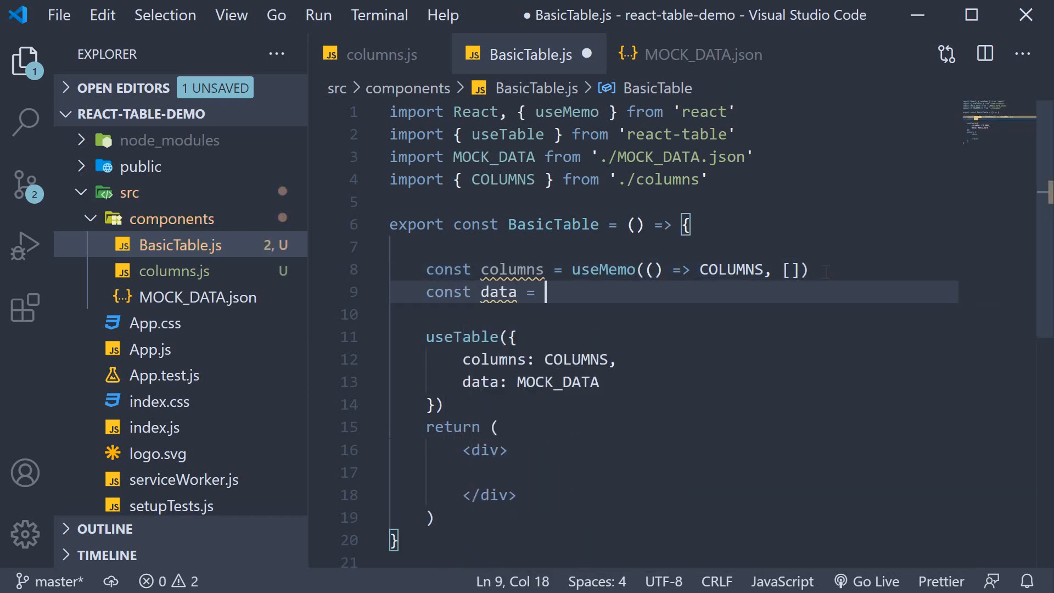
type("useMemo(() => MOCK_DATA, [")
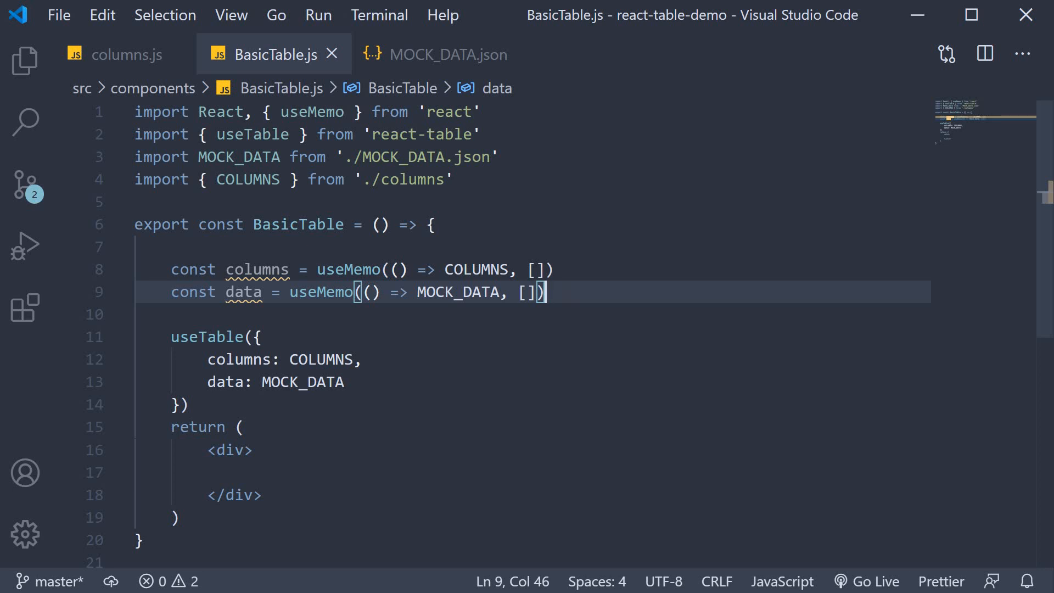
Step: Pass columns and data to useTable as shorthand properties and save BasicTable.js
double_click(321, 359)
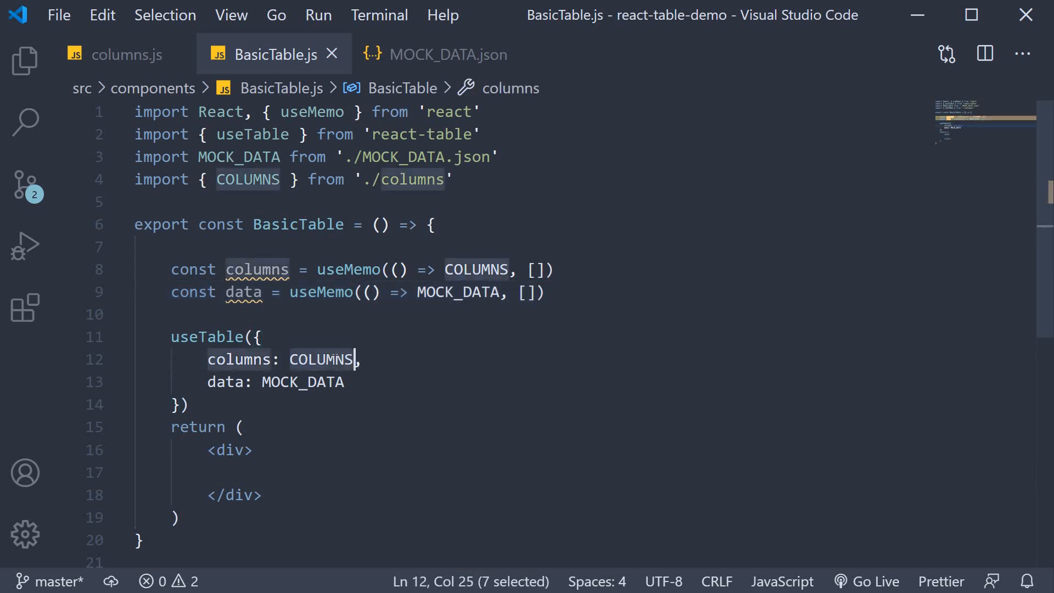
type("columns")
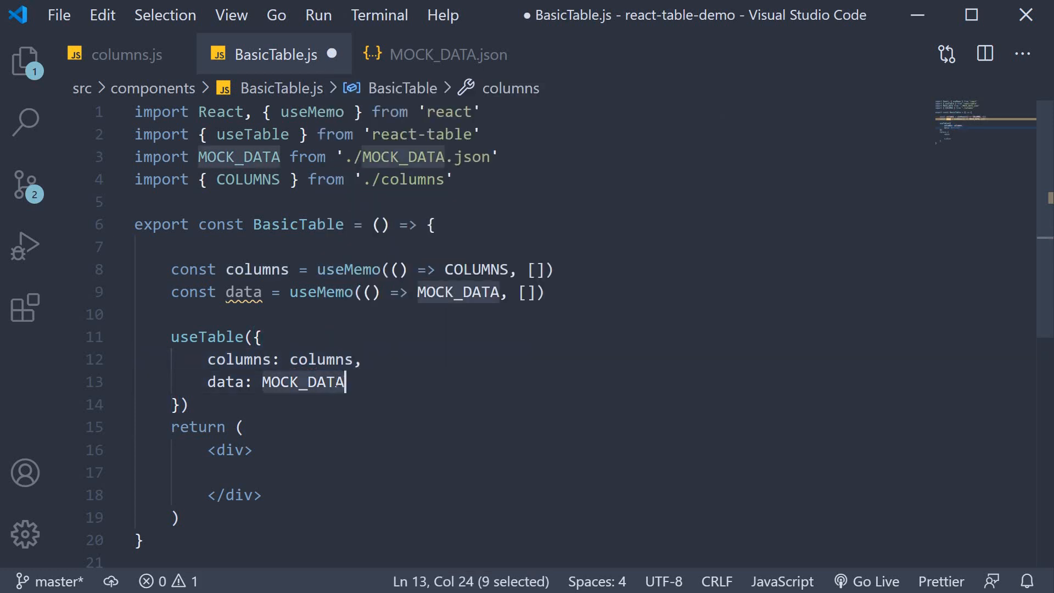
type("data: data")
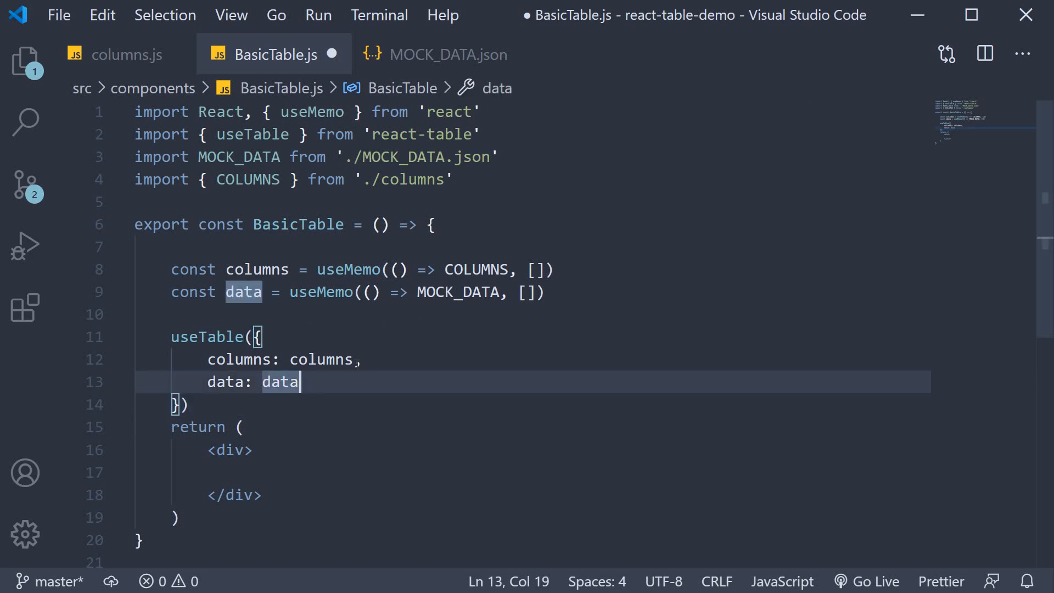
double_click(320, 359)
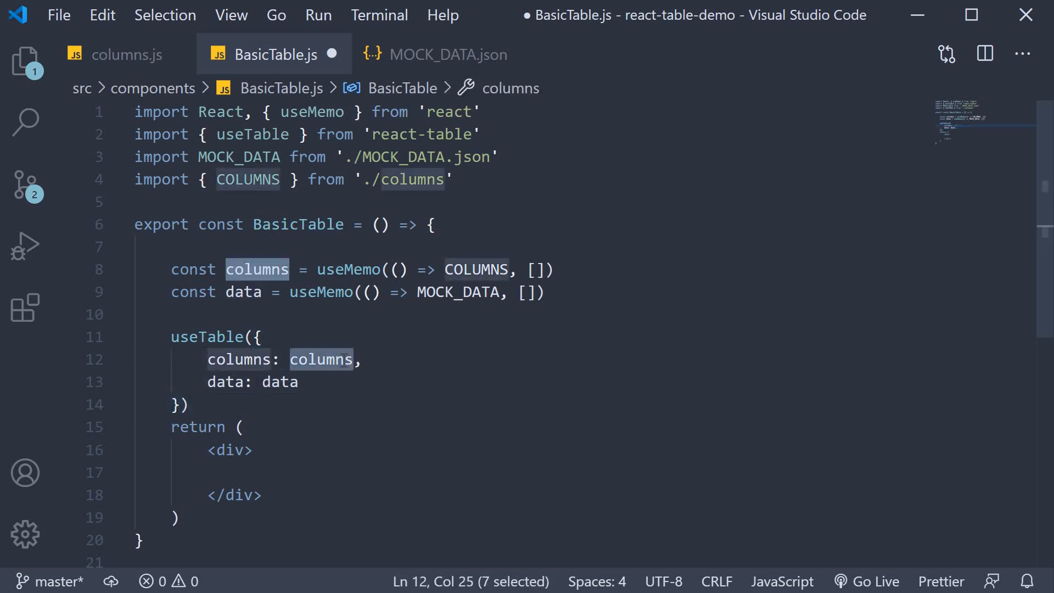
double_click(280, 381)
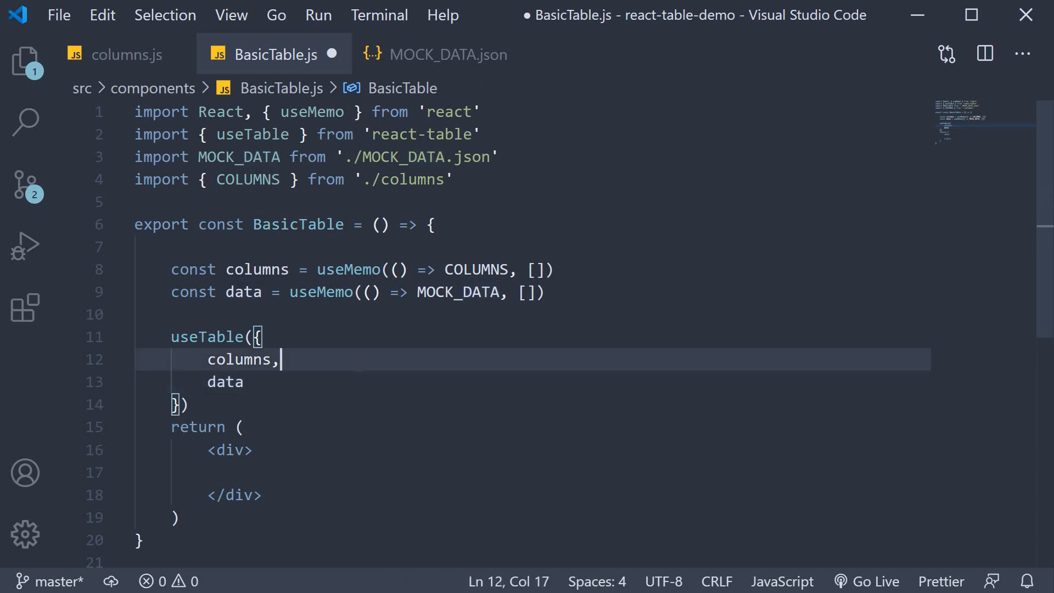
key("ctrl+s")
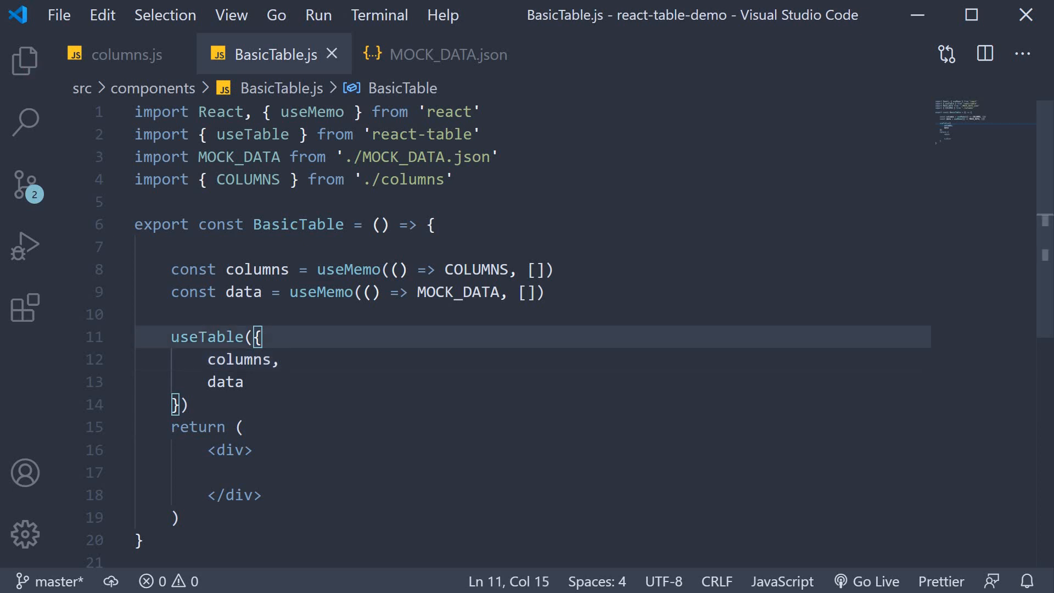
left_click(182, 336)
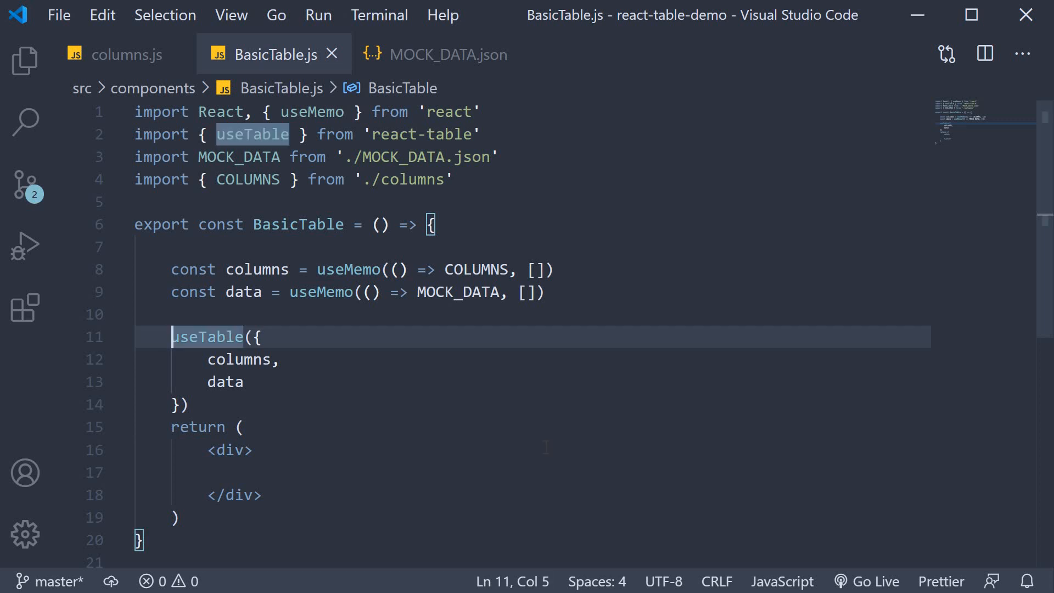
Step: Assign the useTable result to const tableInstance and turn the returned div into a table
type("const")
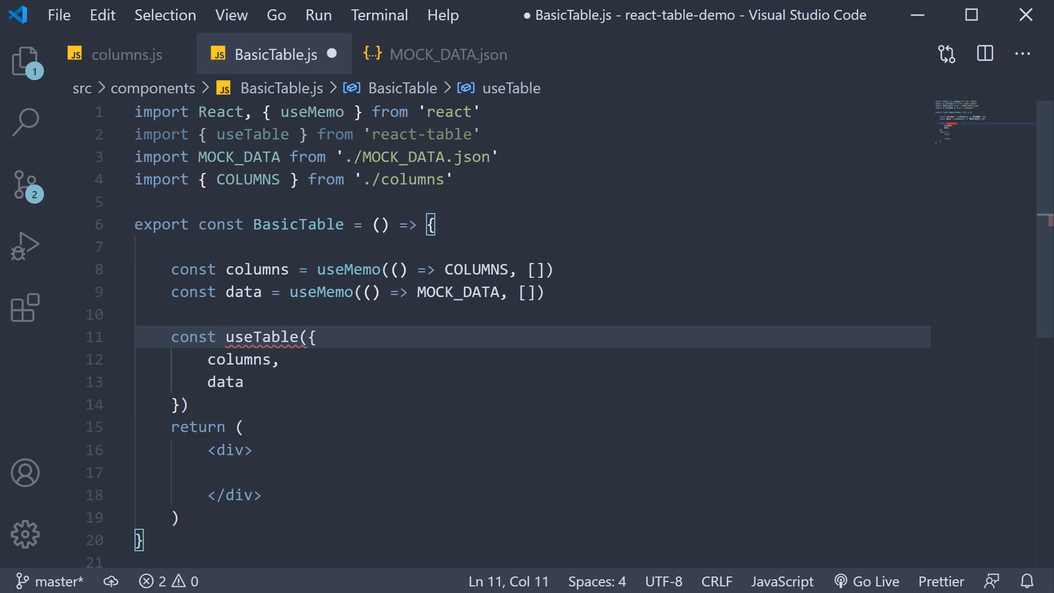
type("tableInstance =")
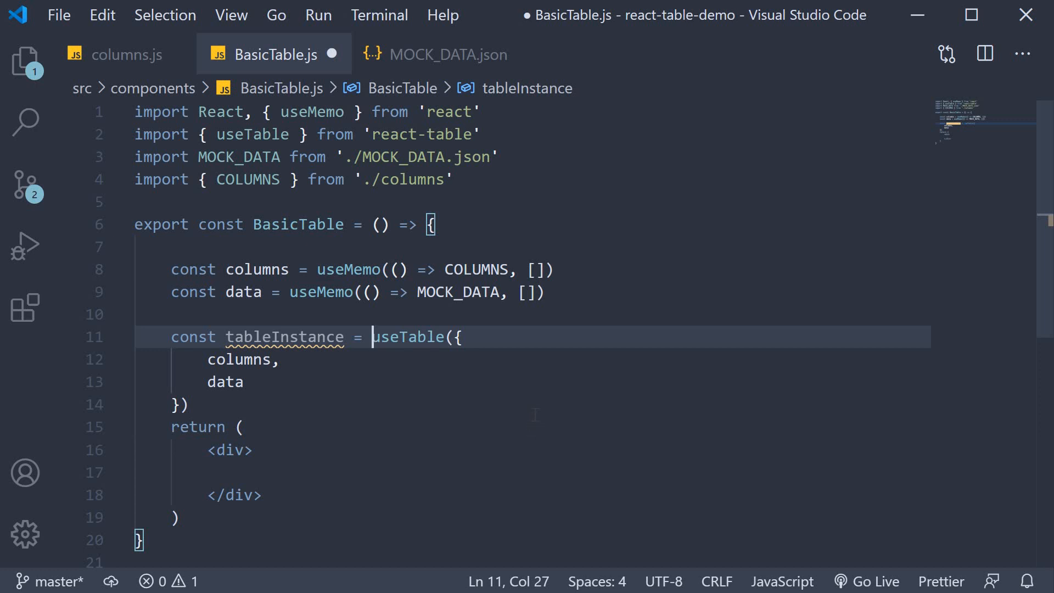
scroll("down", 3)
type("<table>")
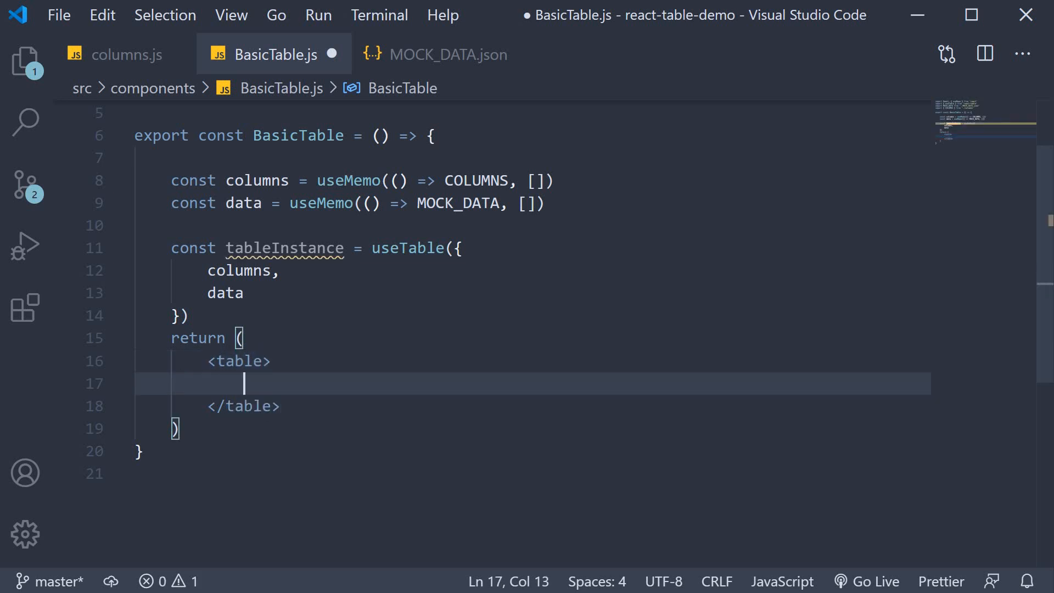
Step: Add thead and tbody to the table, each with a tr holding a th or td, and save
type("<thead>")
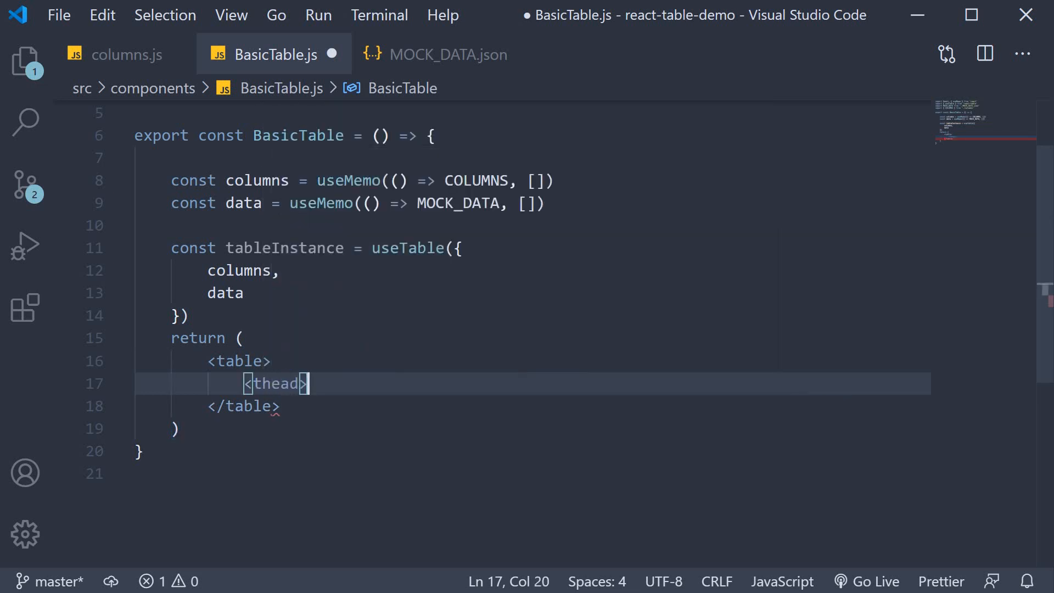
type("<tbody>")
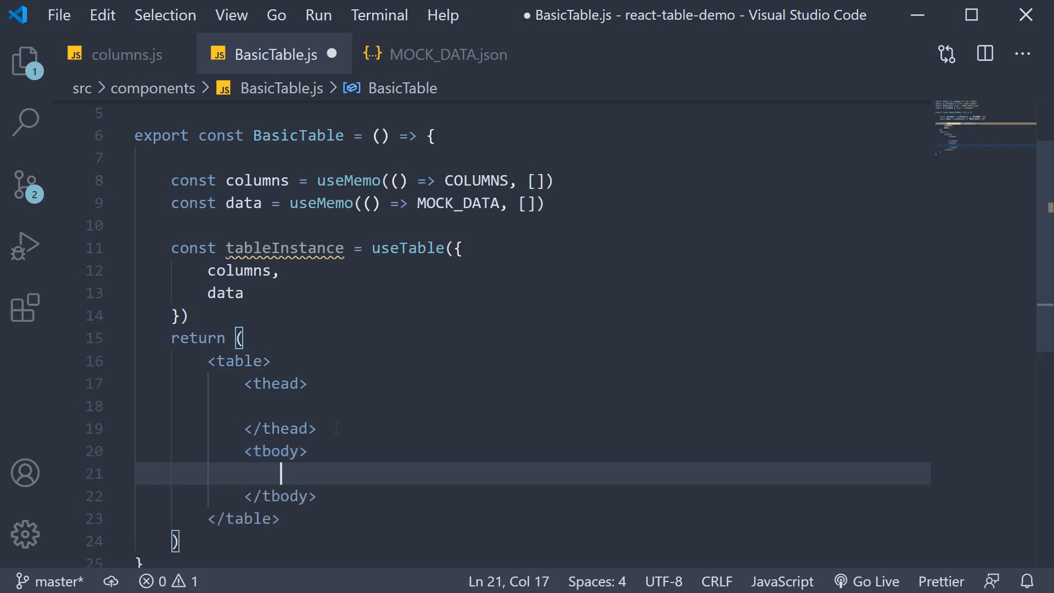
left_click(269, 406)
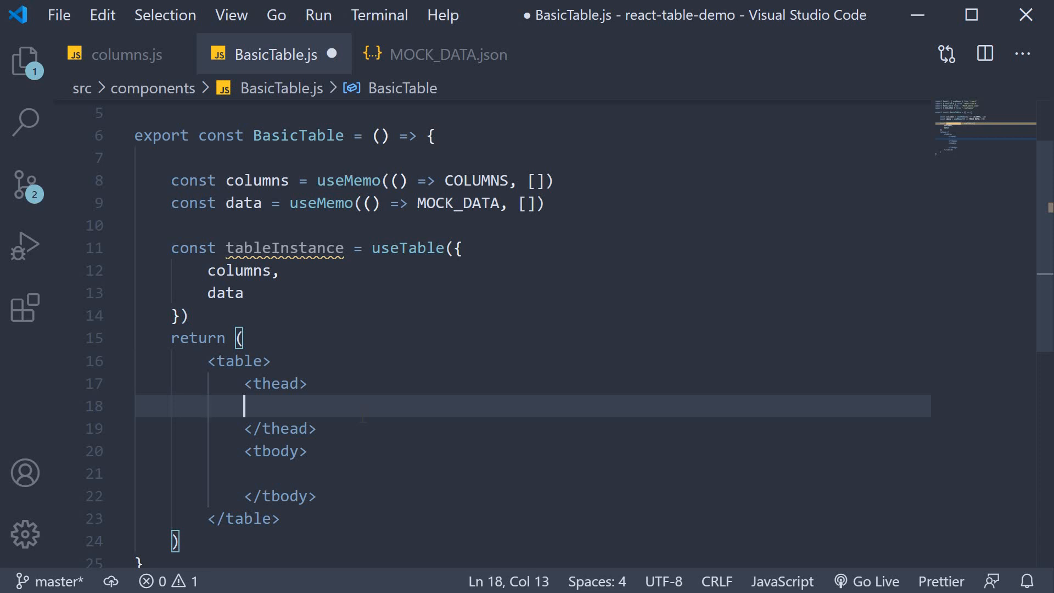
type("<tr></tr>")
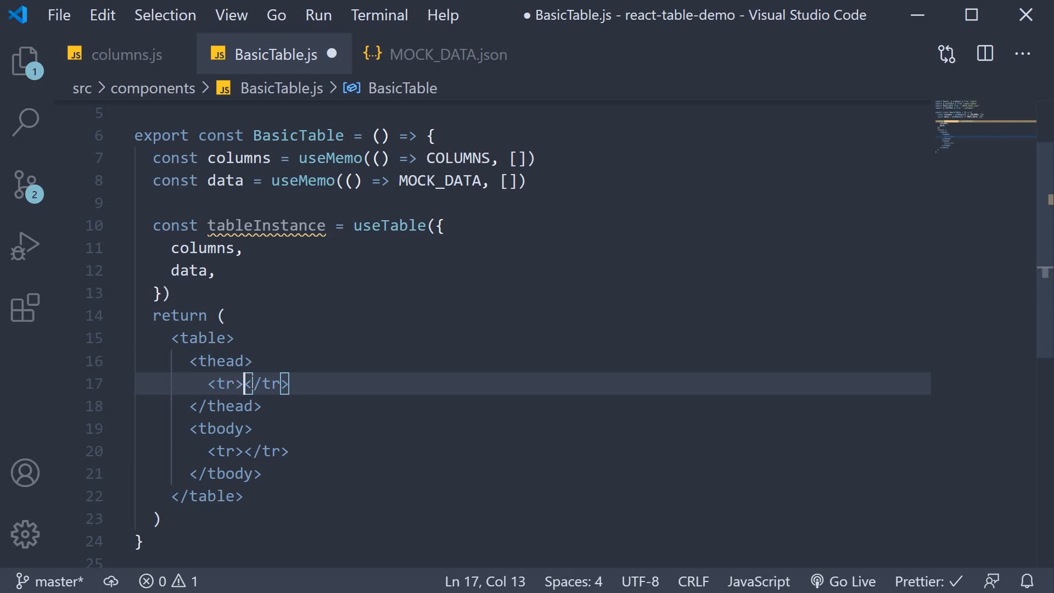
key("Enter")
type("<td></td>")
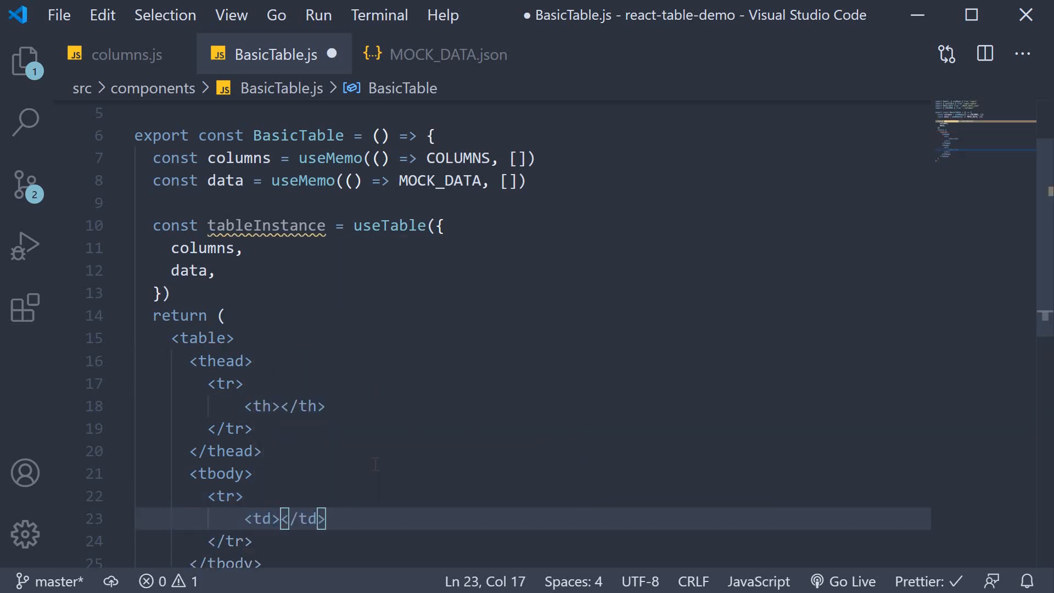
scroll("down", 3)
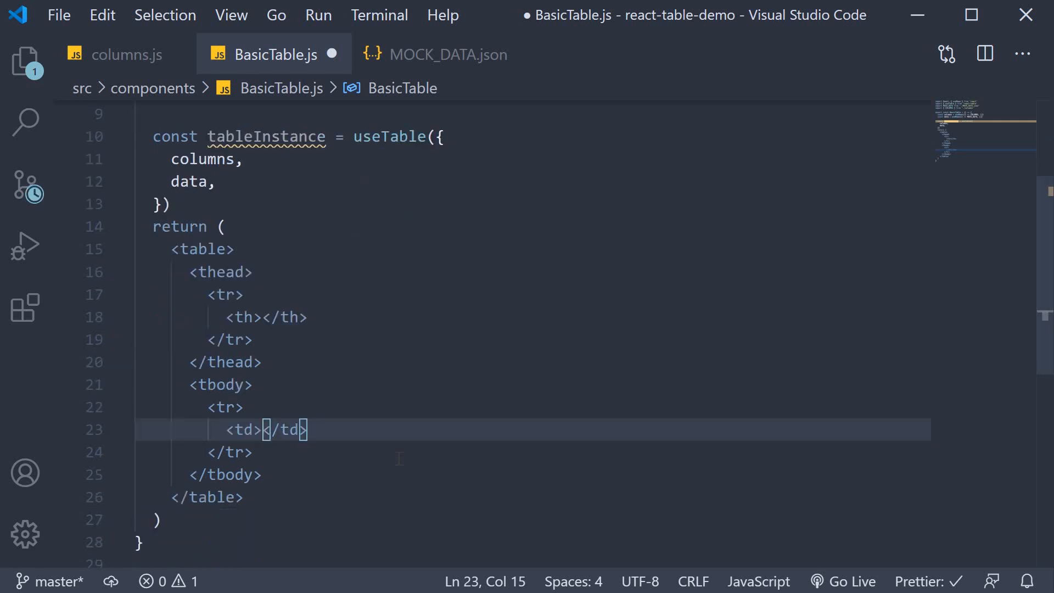
key("ctrl+s")
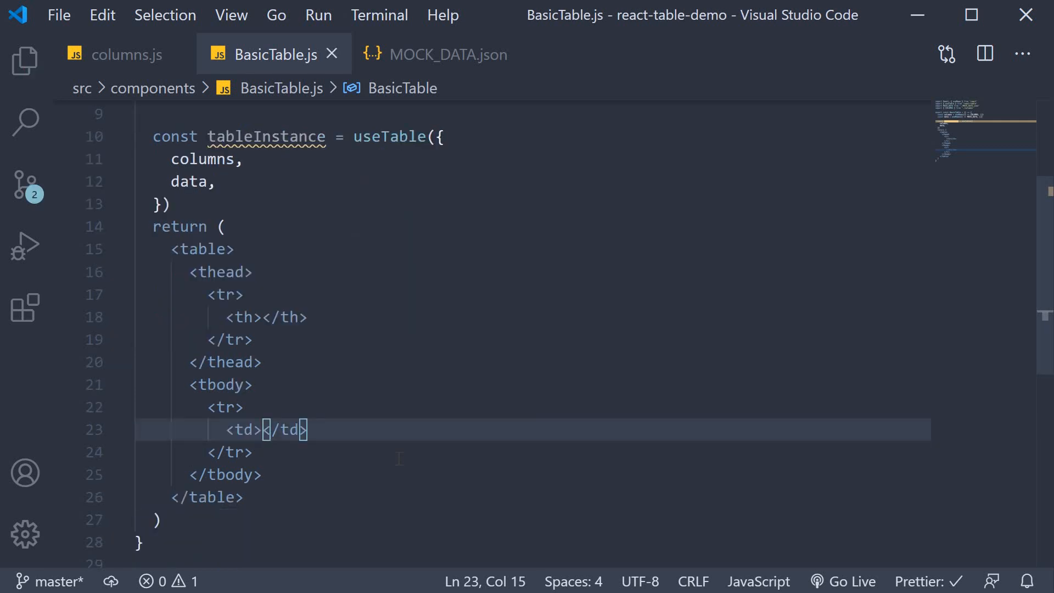
mouse_move(384, 294)
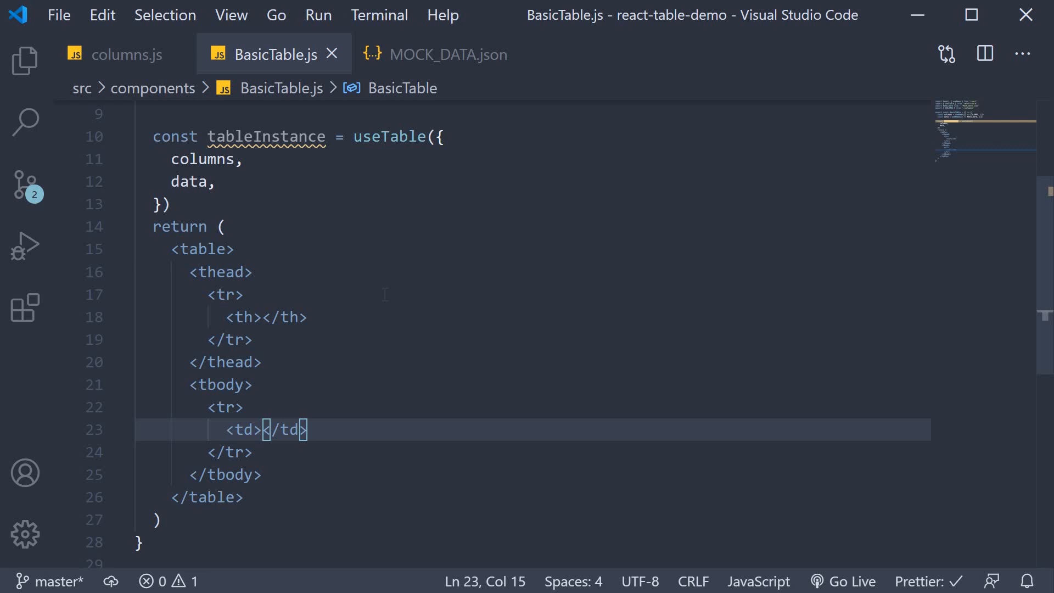
left_click(182, 498)
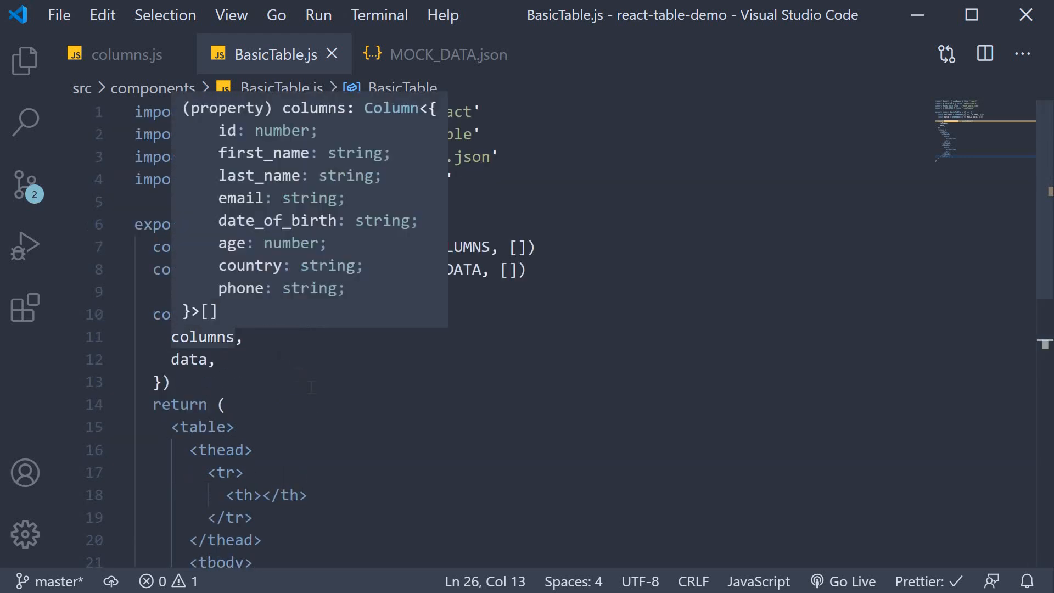
Step: Destructure getTableProps, getTableBodyProps, headerGroups, rows and prepareRow from tableInstance, one per line
double_click(265, 225)
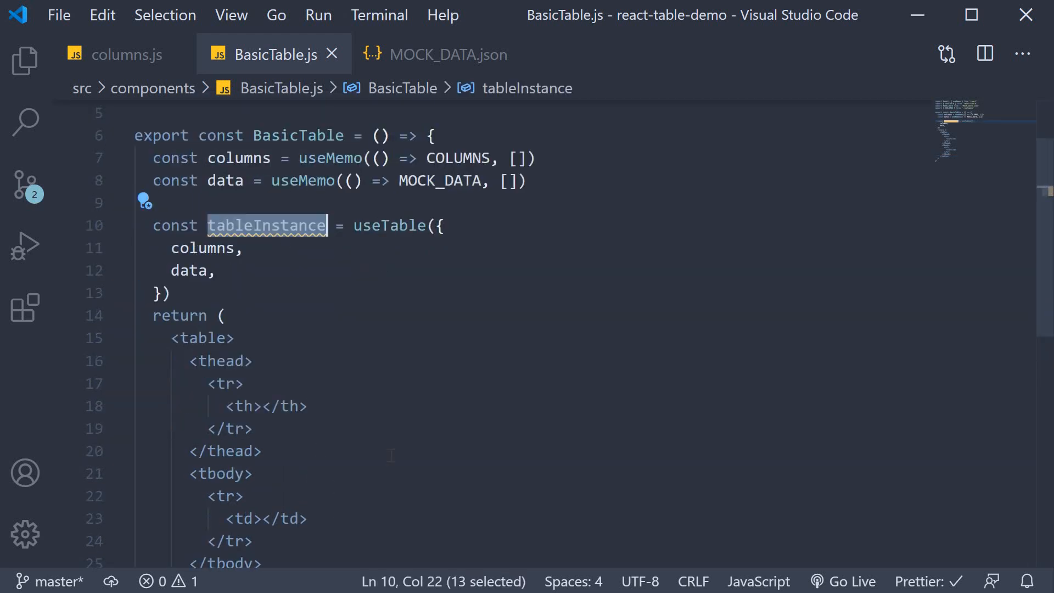
scroll("down", 3)
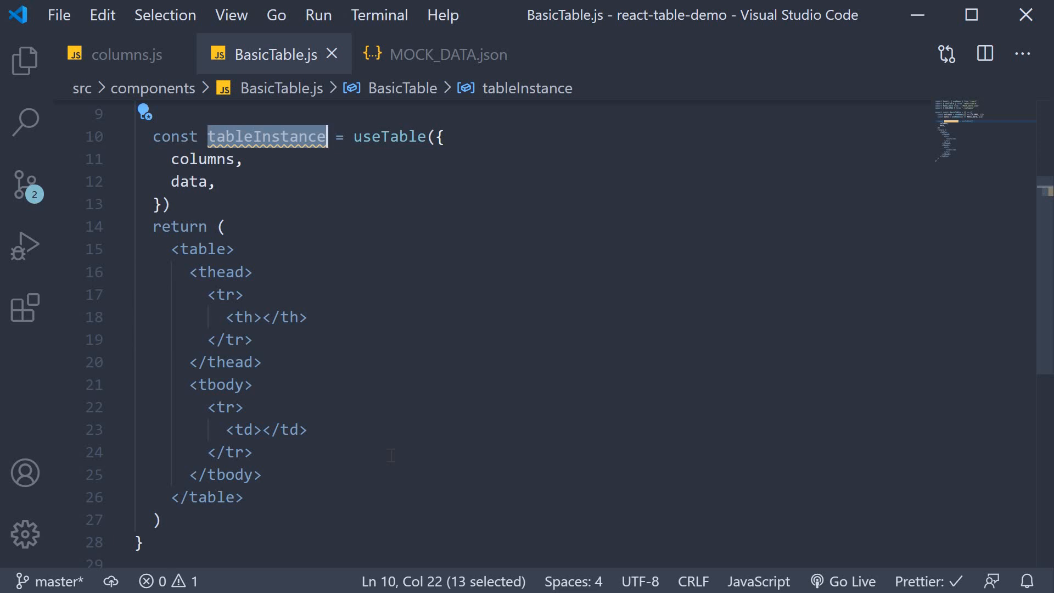
key("Enter")
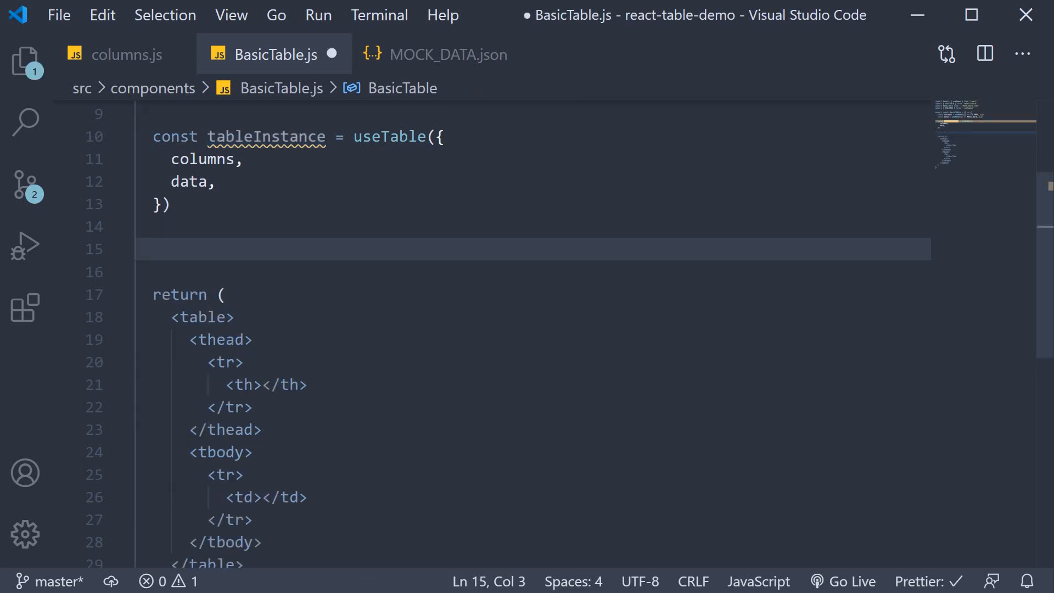
left_click(155, 248)
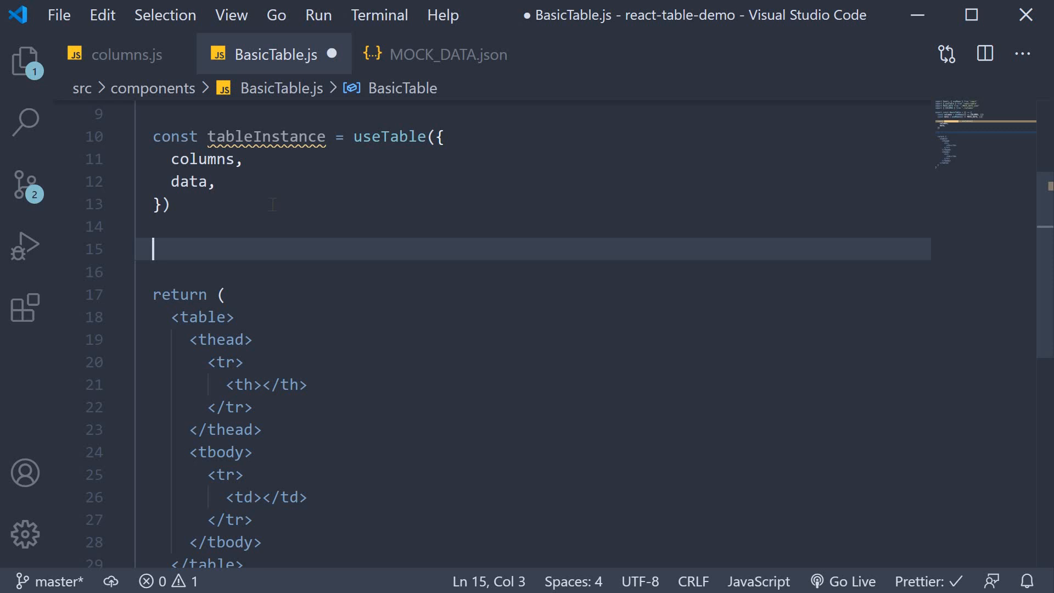
type("const { getTableProps, } = tableInstance")
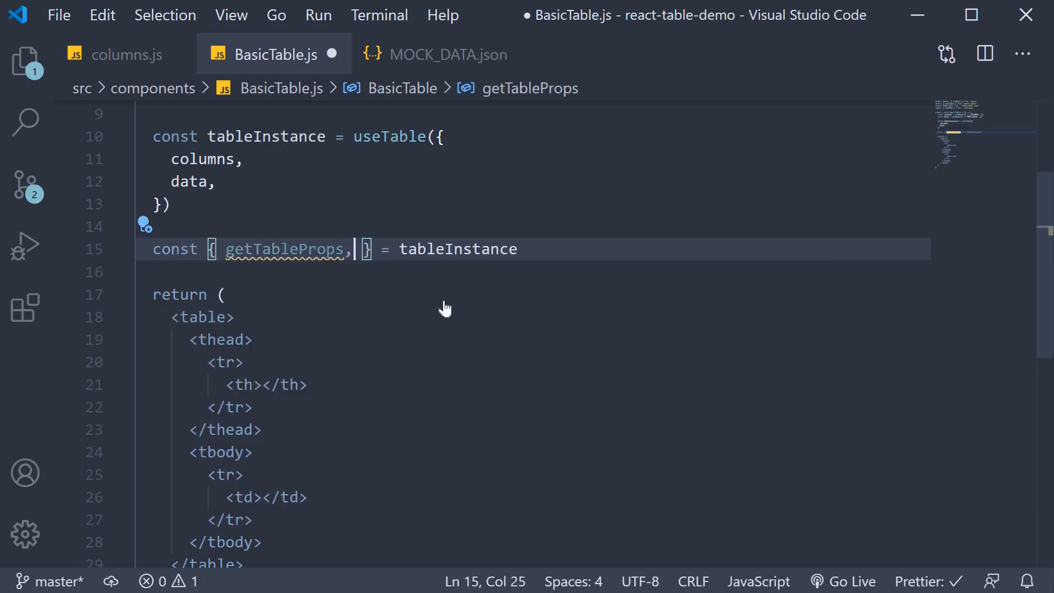
type("getTableBodyProps")
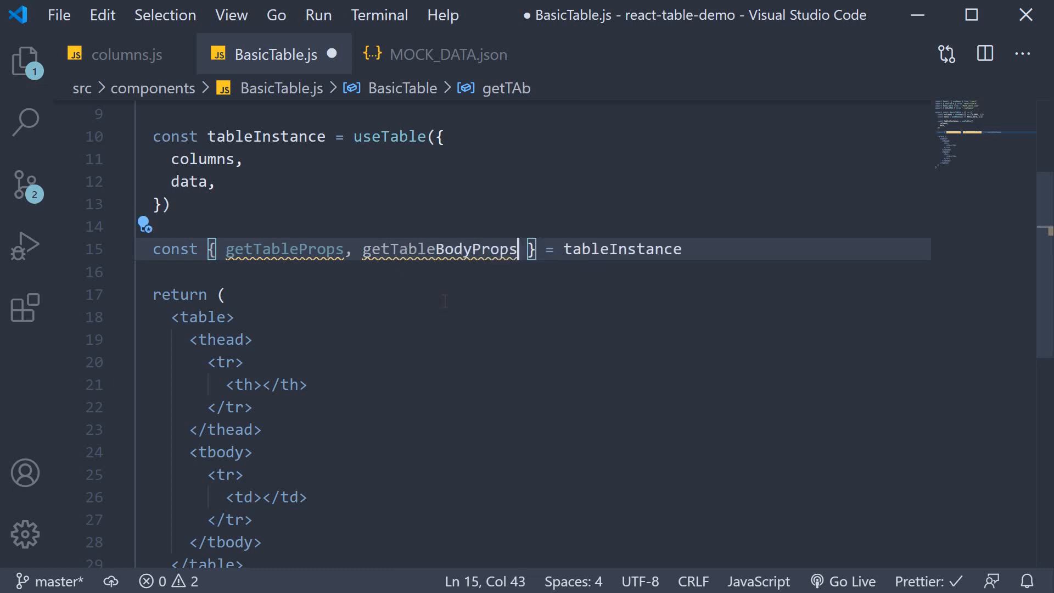
type(", headerGroups")
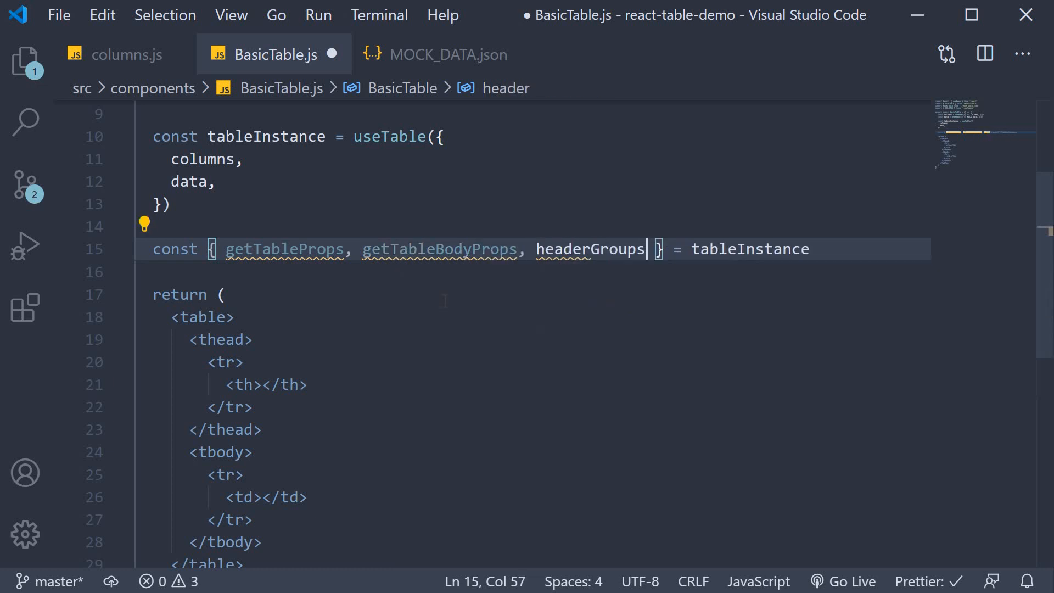
type(", rows")
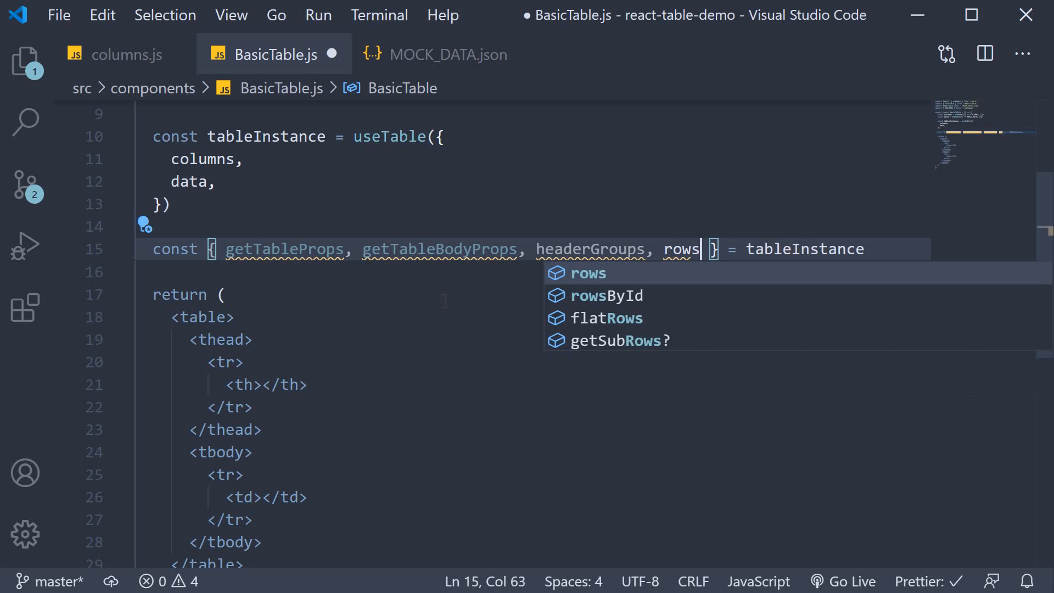
type(", prep")
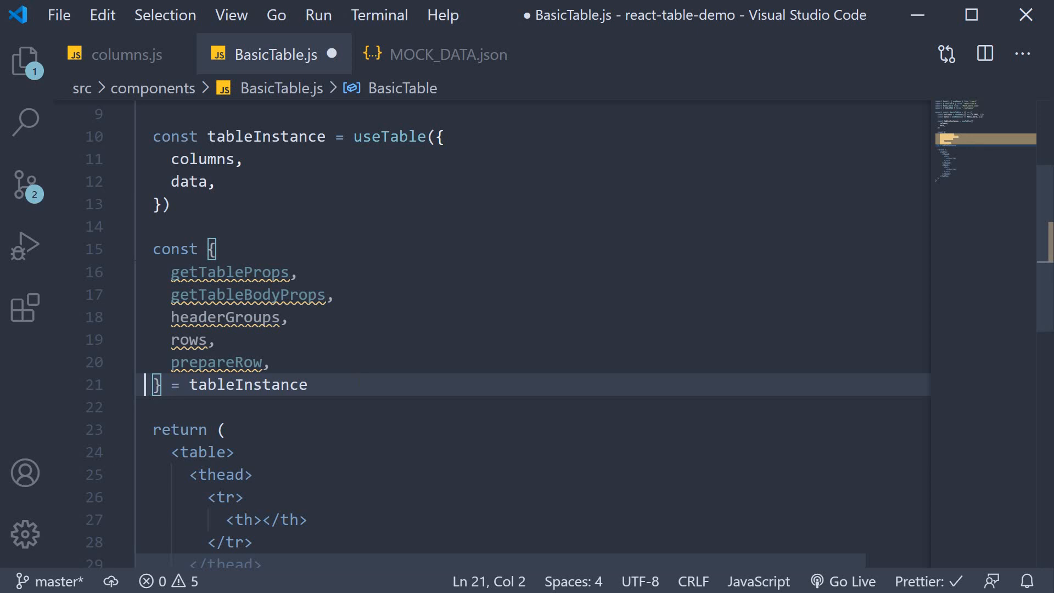
double_click(248, 385)
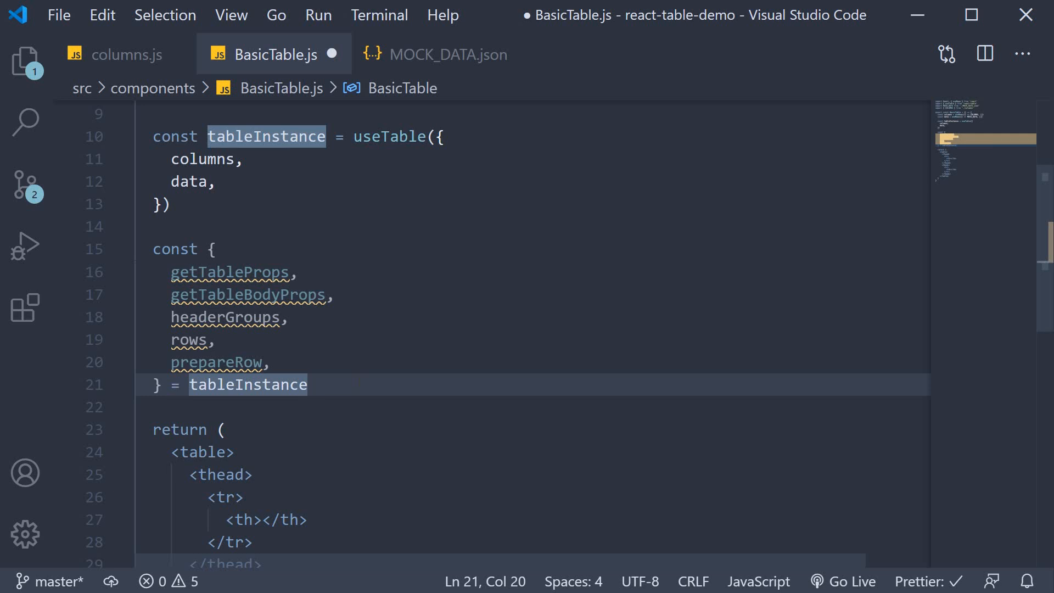
left_click(306, 384)
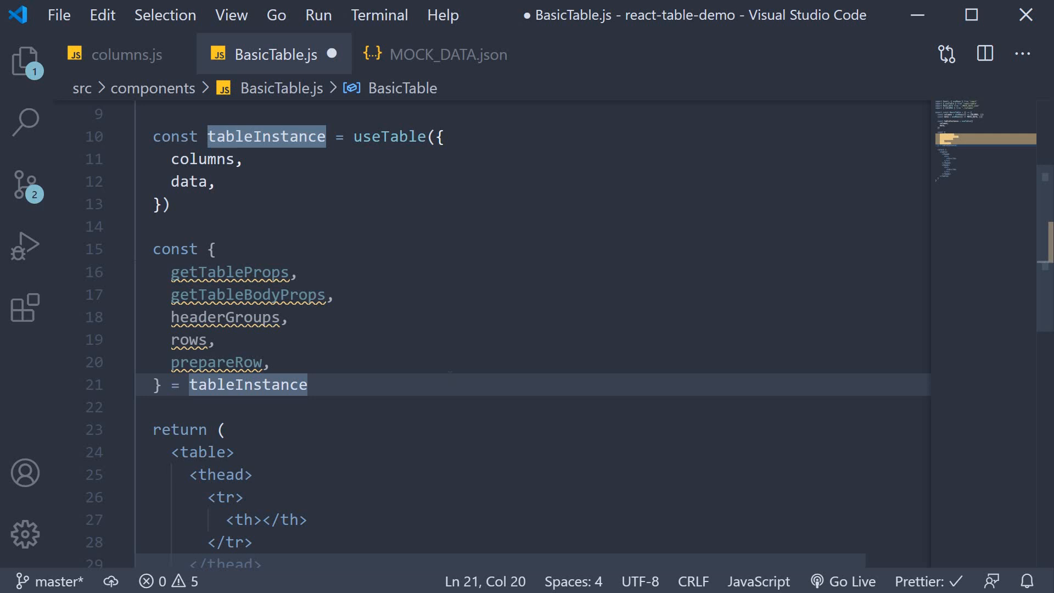
left_click(308, 385)
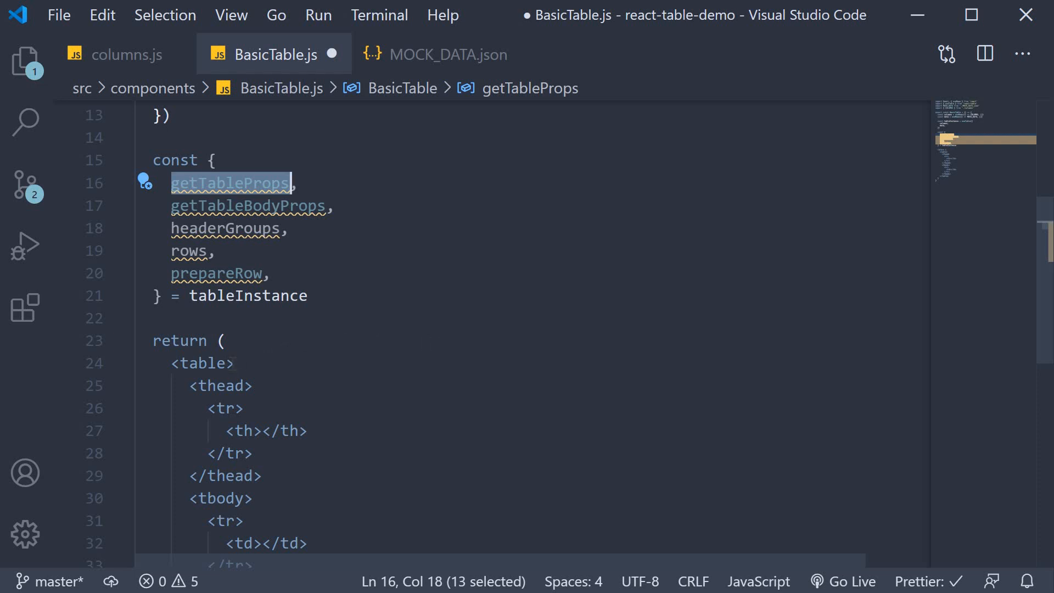
Step: Spread {...getTableProps()} on the table tag and {...getTableBodyProps()} on tbody
left_click(243, 363)
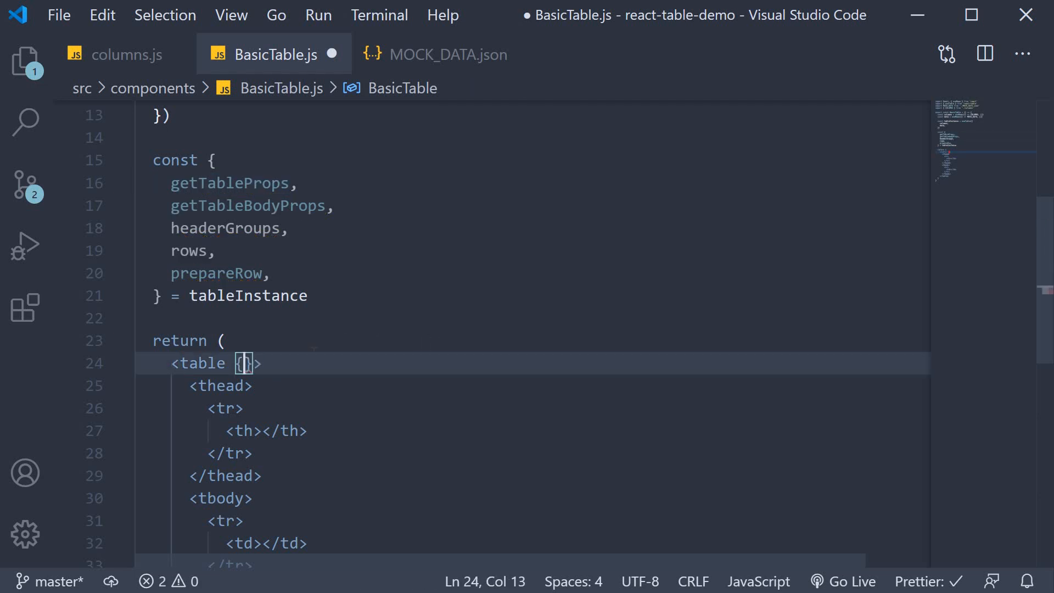
type("...getTableProps")
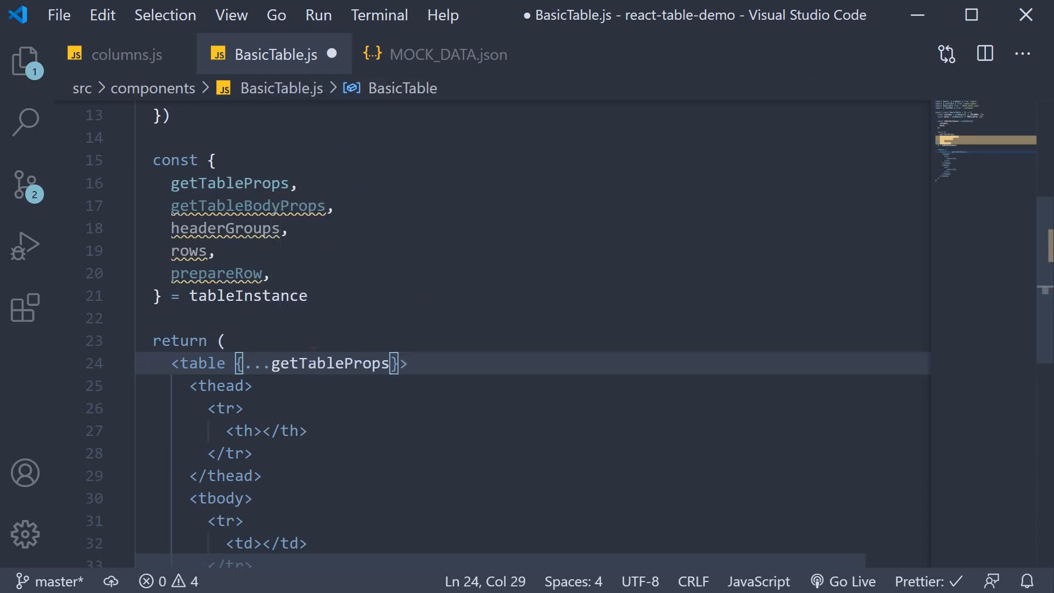
type("()")
left_click(533, 498)
type(" {")
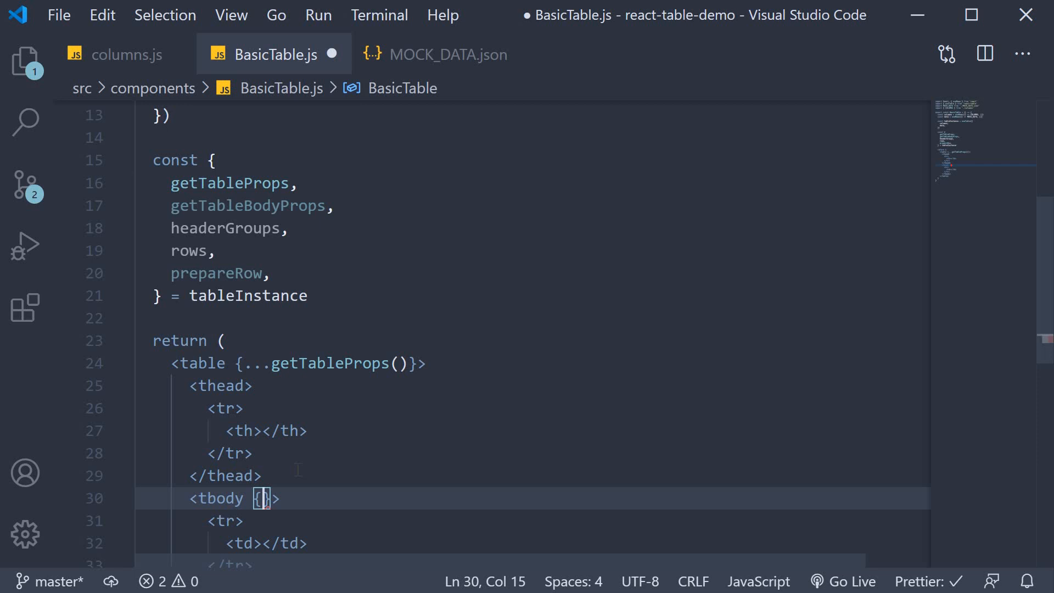
type("...getTableBodyProps(")
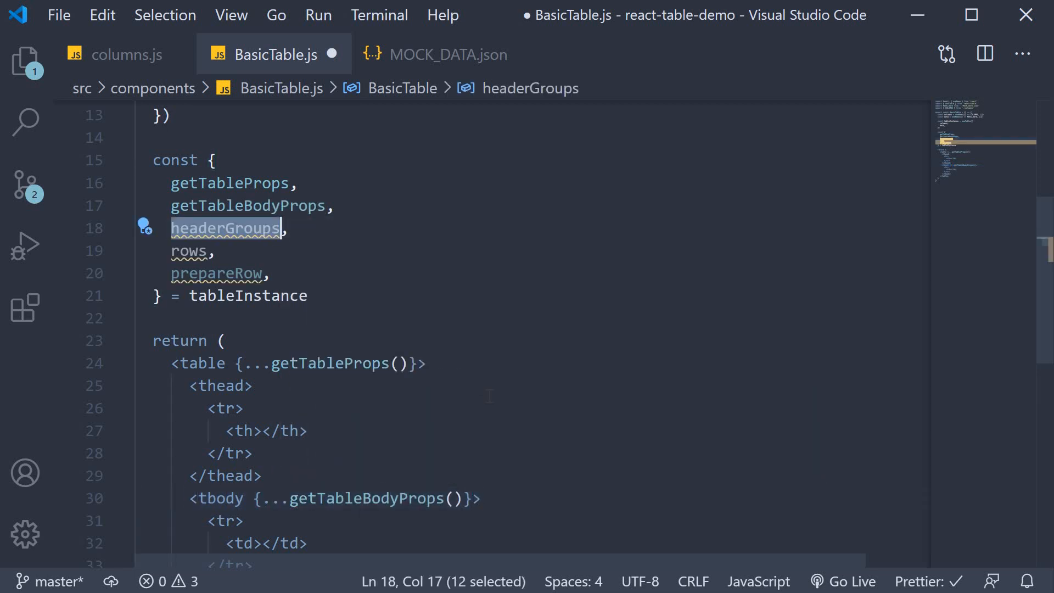
left_click(289, 227)
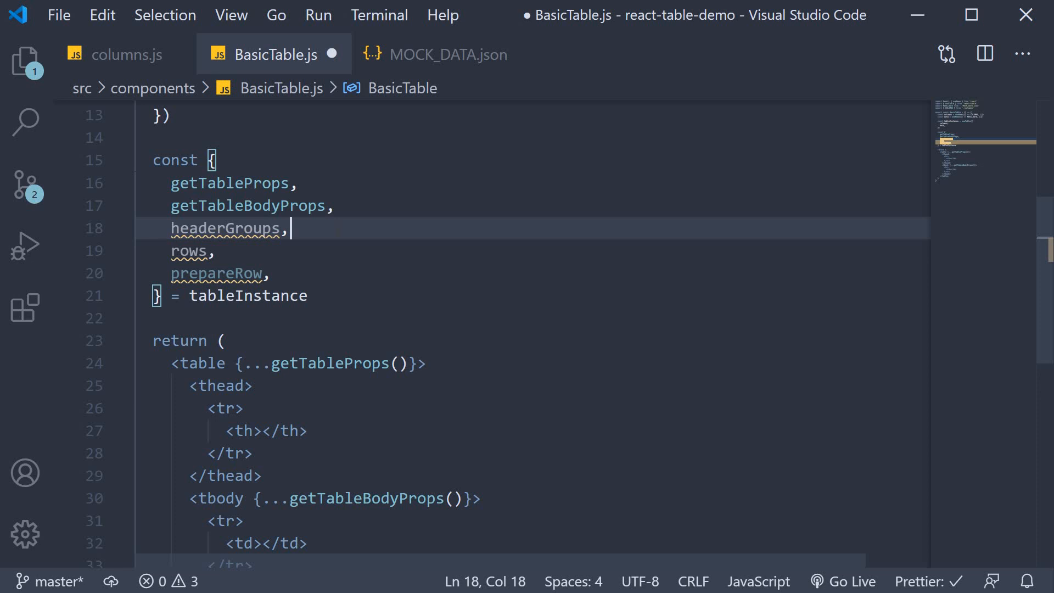
Step: In the table head, map headerGroups to tr rows spreading getHeaderGroupProps()
left_click(239, 385)
type("{")
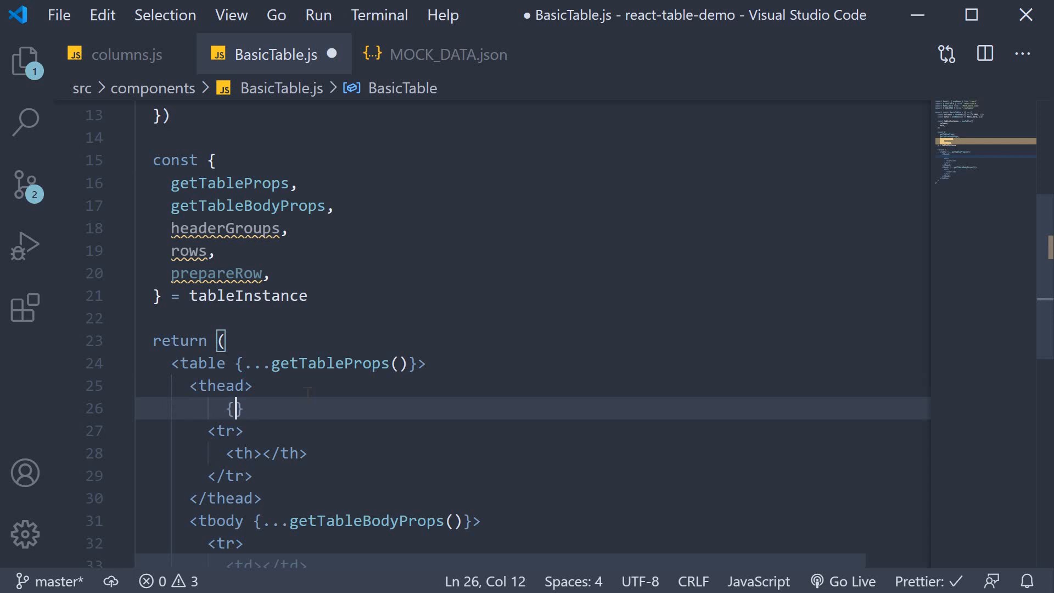
type("headerGroups")
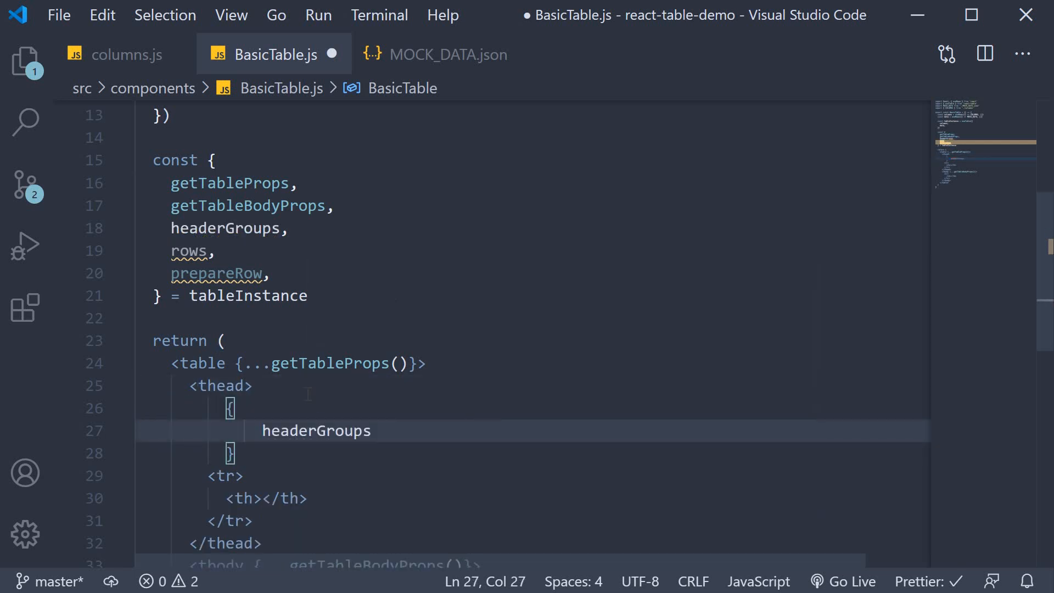
type(".map(headerGroup) => (")
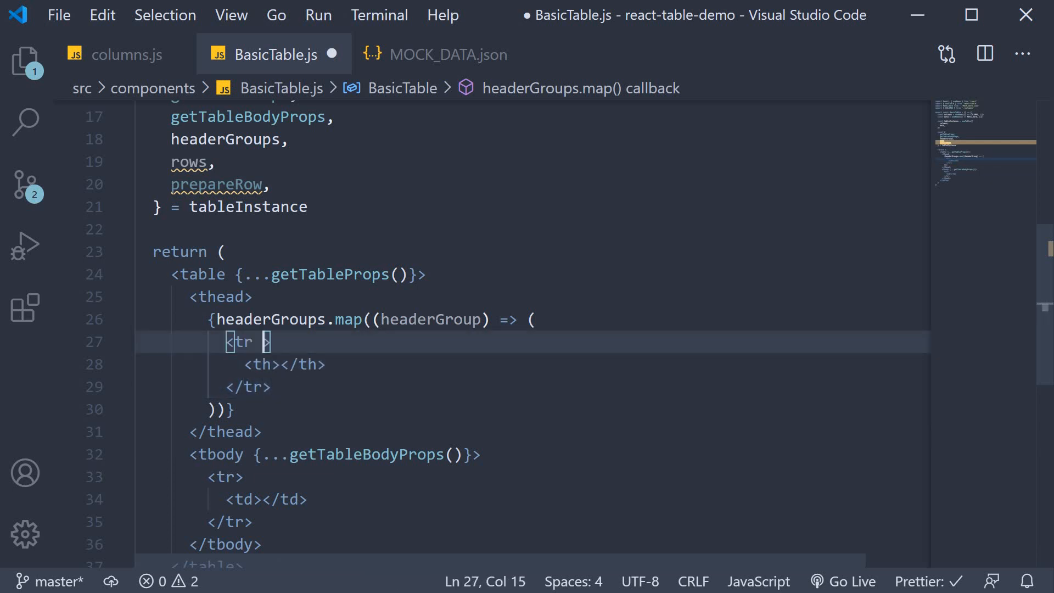
type("{}")
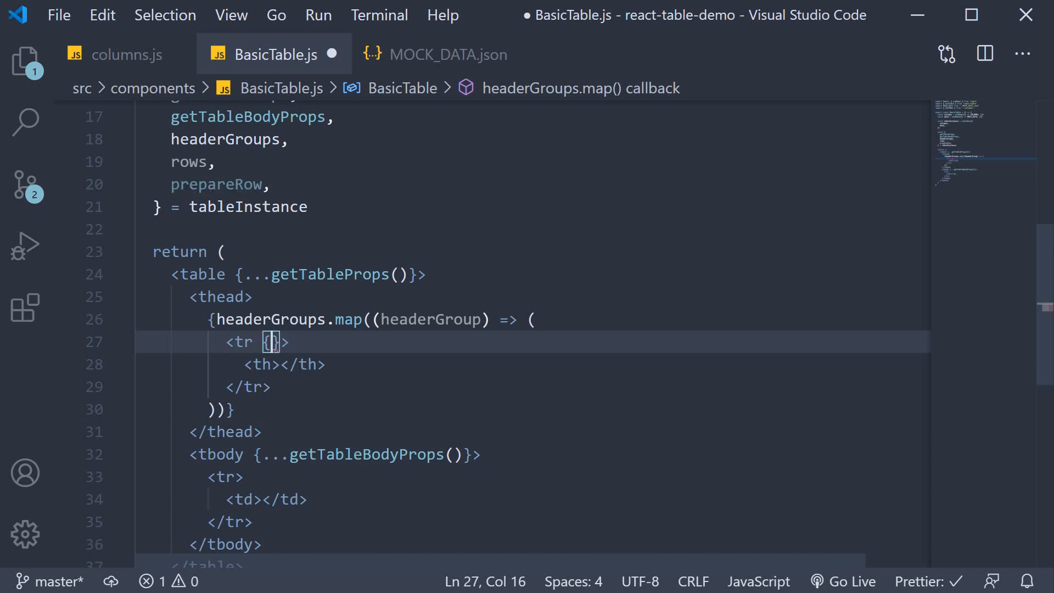
type("...headerGroup.get")
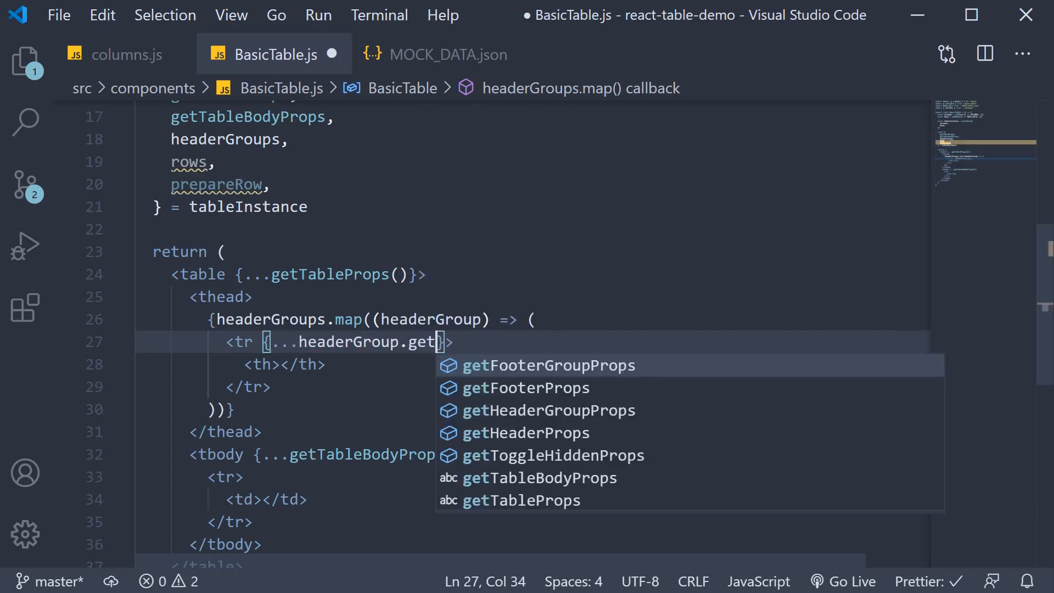
mouse_move(539, 411)
type("HeaderGroupProps()")
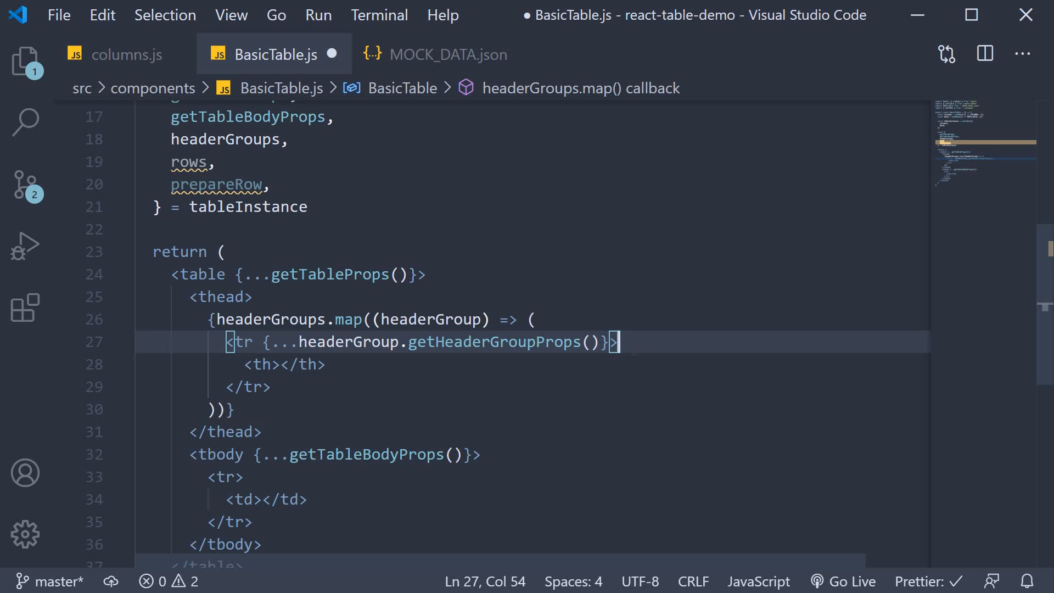
key("Enter")
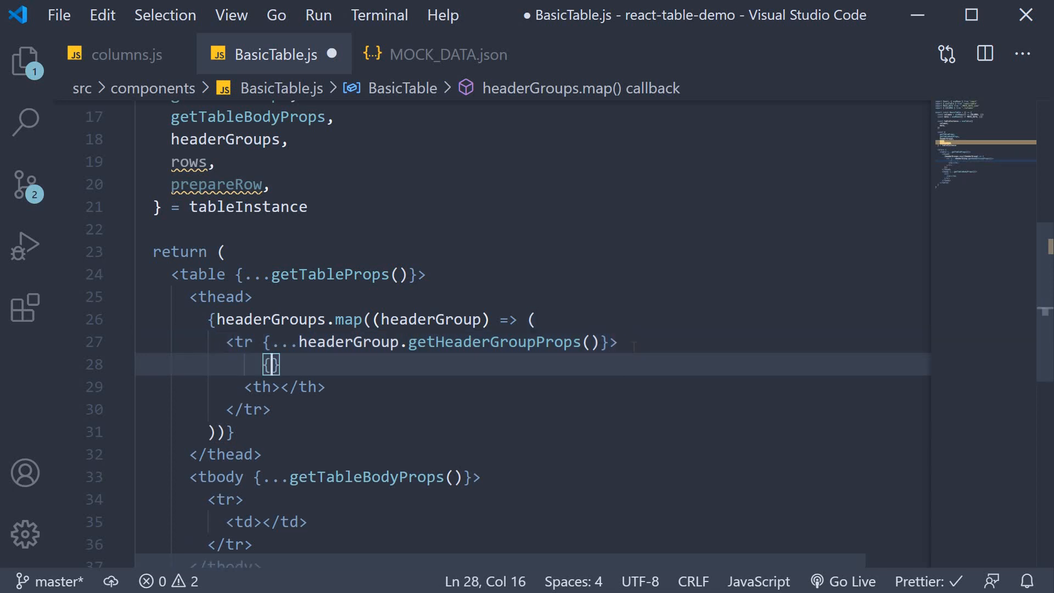
key("Enter")
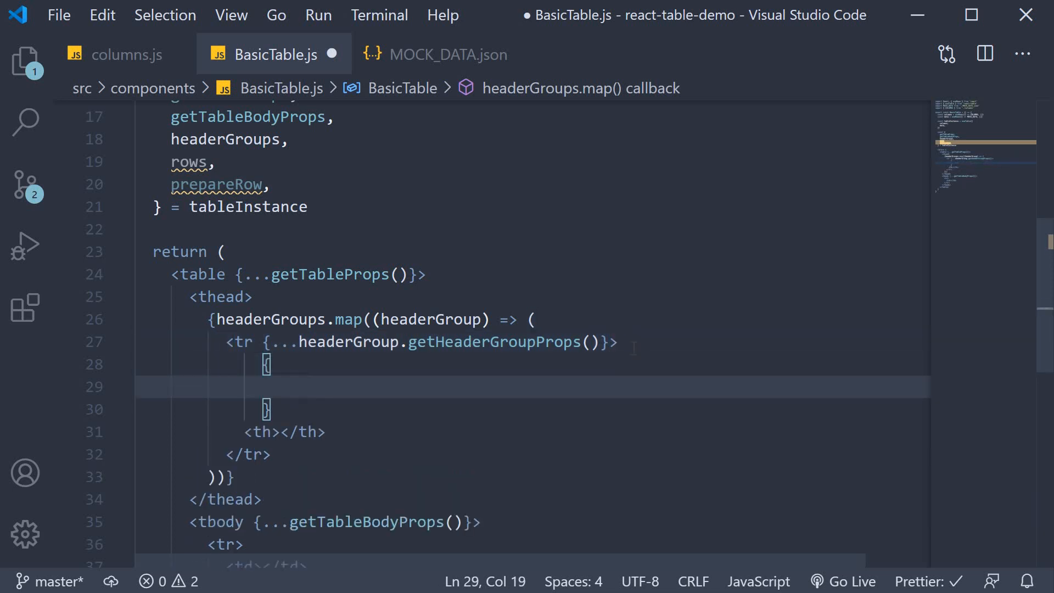
Step: Map each headerGroup.headers column to a th with getHeaderProps() rendering column.render('Header')
type("headerGroup.headers")
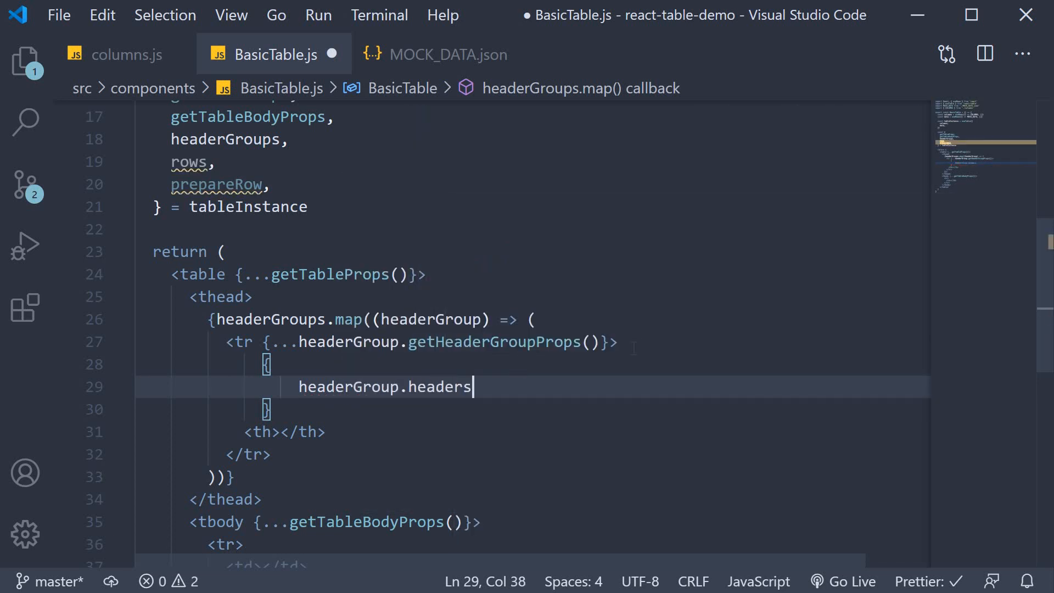
type(".map(")
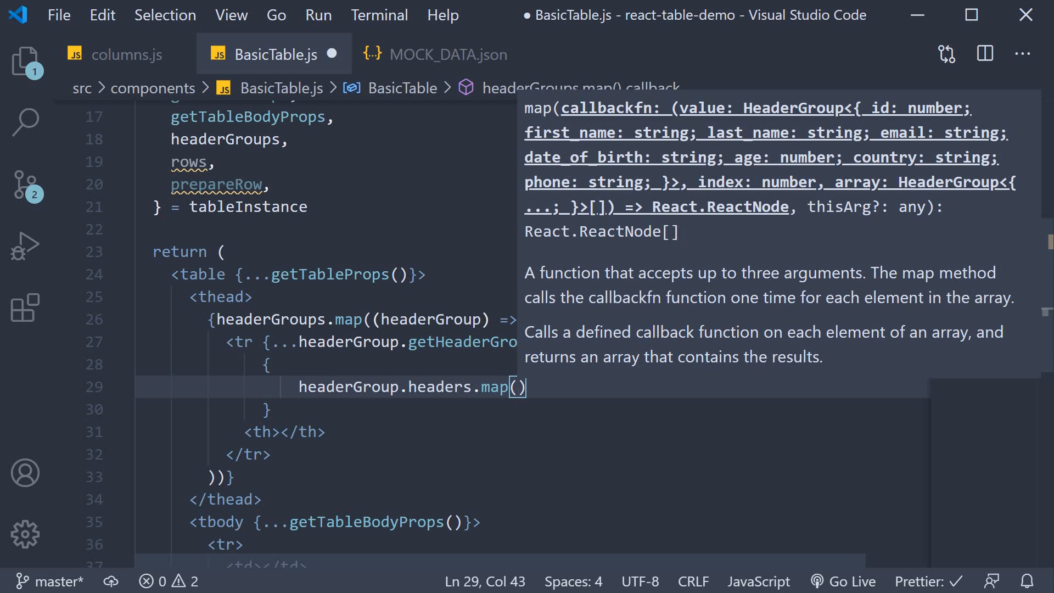
type("column => (")
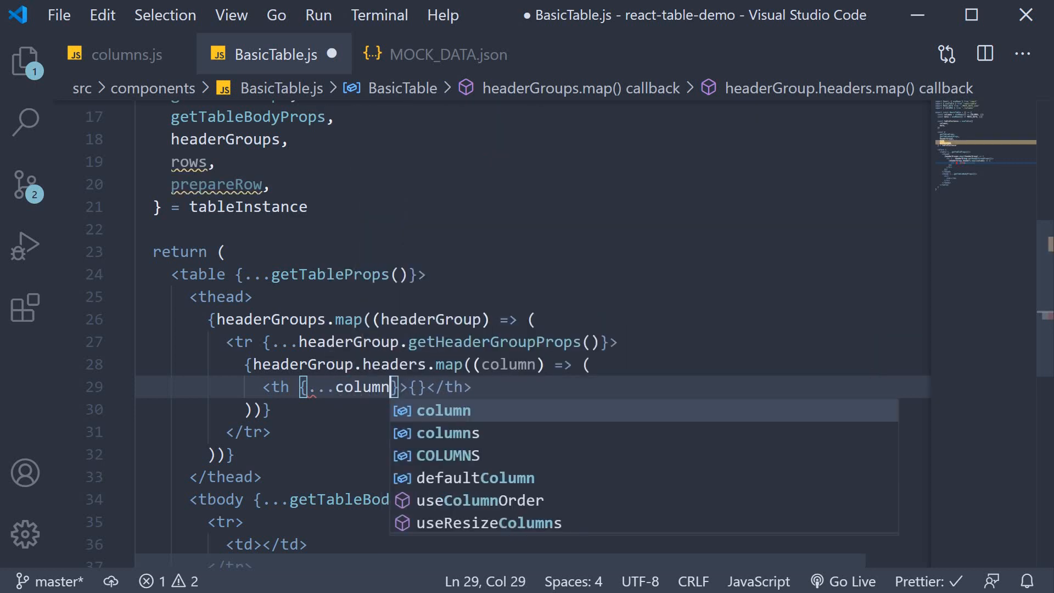
type(".getHeaderProps(")
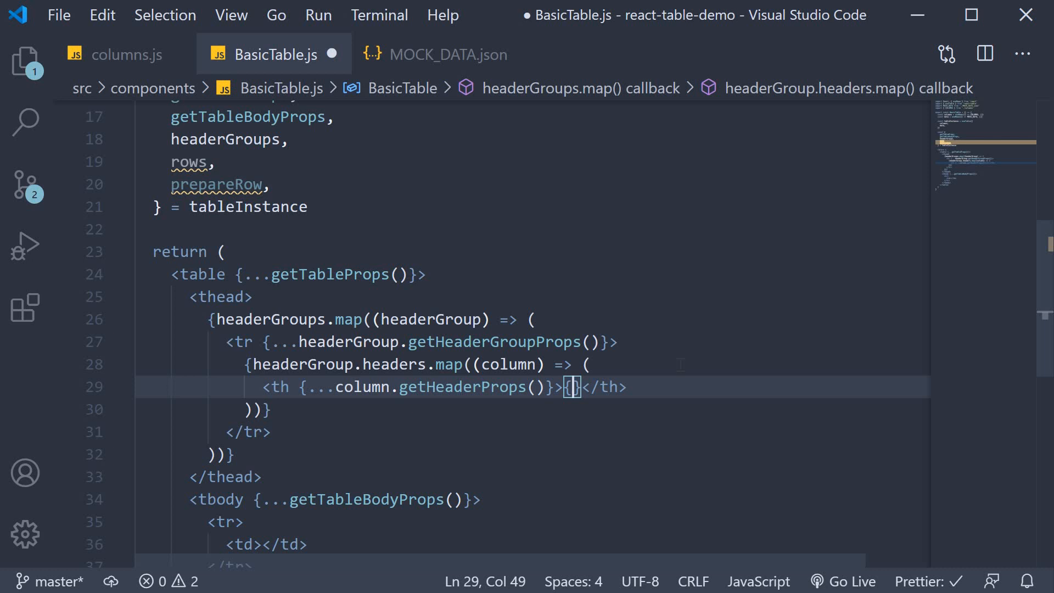
type("column.render('")
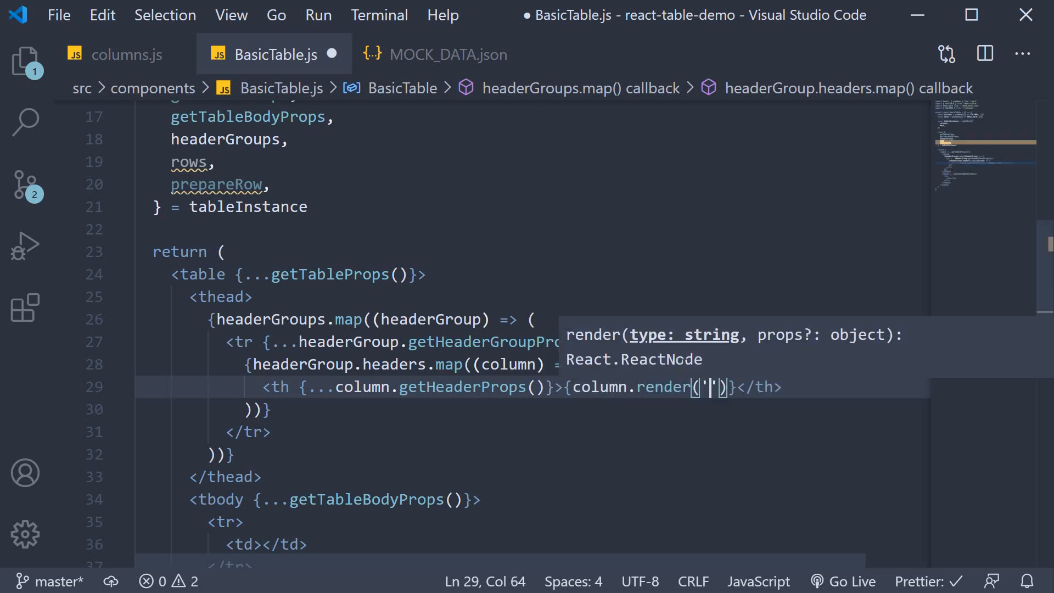
type("Header")
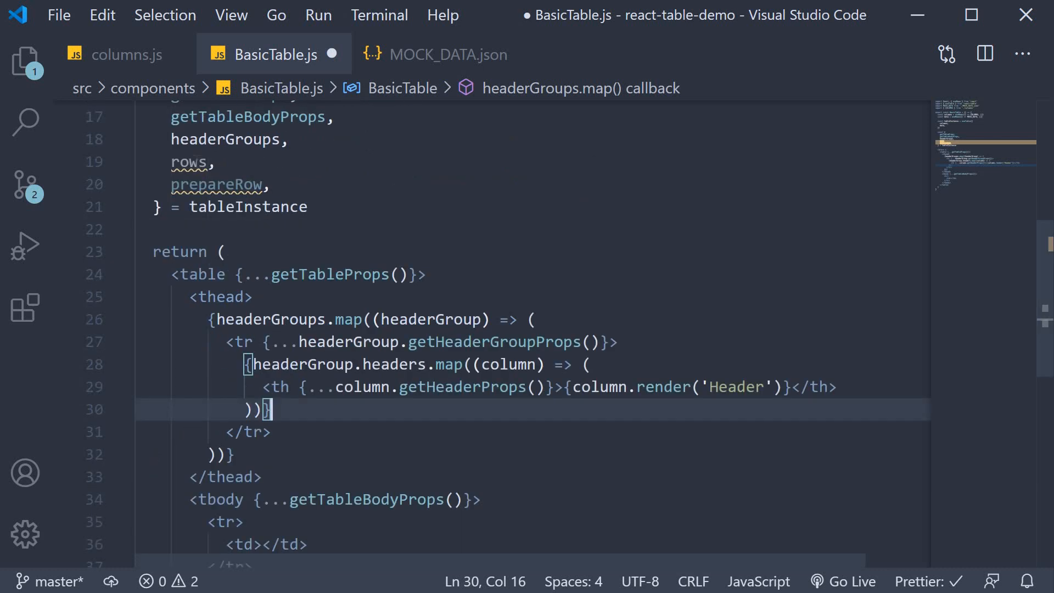
Step: In the table body, map rows, calling prepareRow(row) and returning a tr for each
double_click(190, 162)
type("{}")
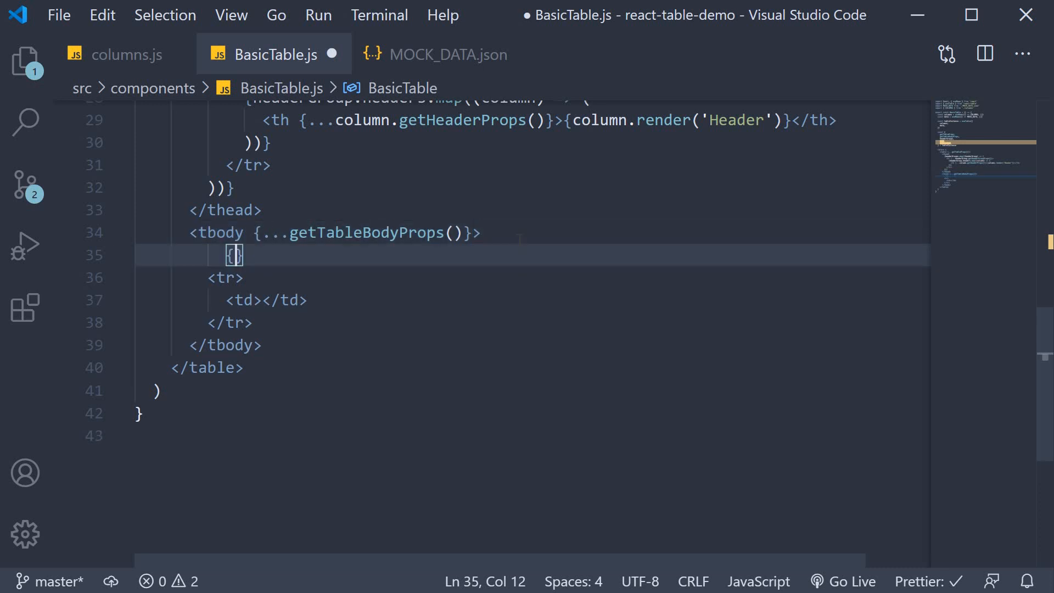
key("Enter")
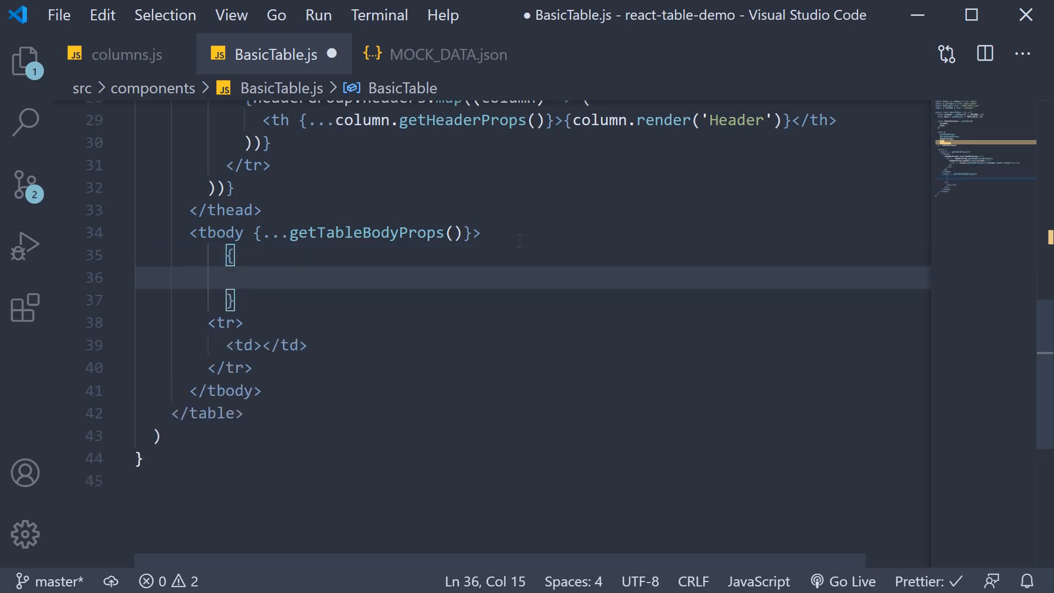
type("rows.map")
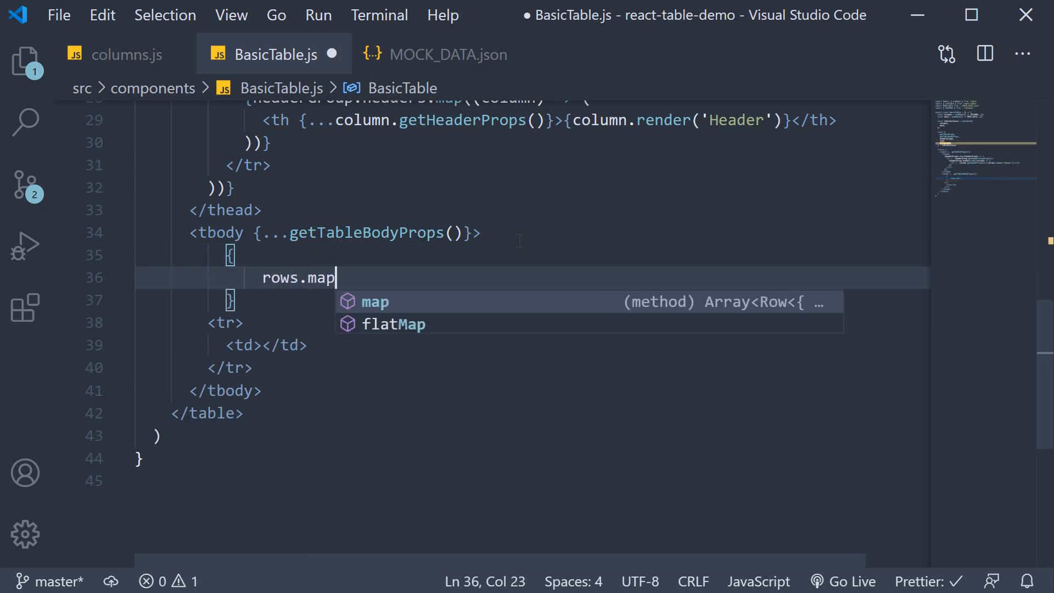
type("(row => {")
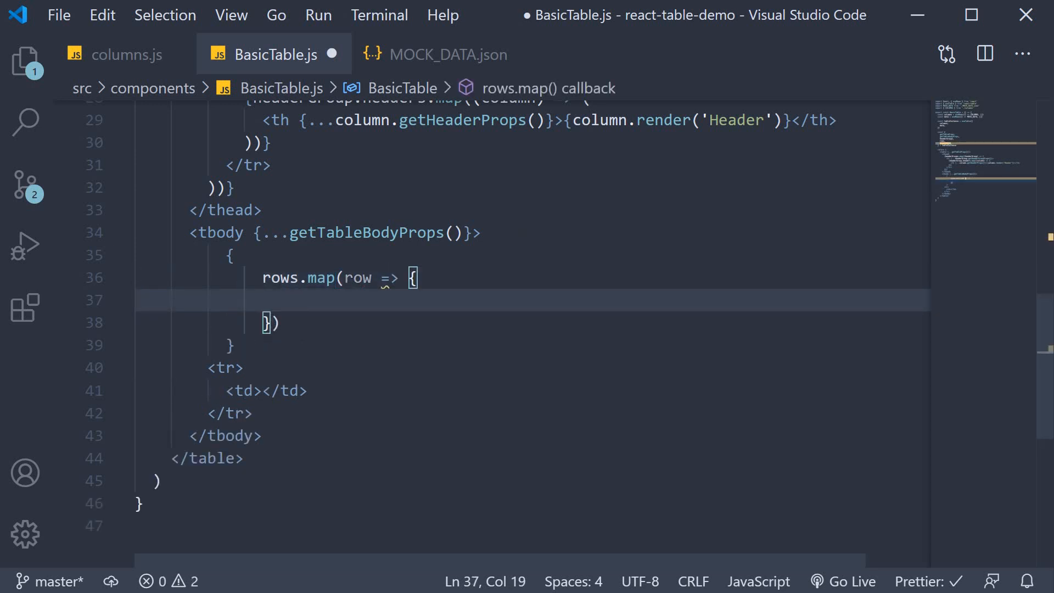
type("prepareRow")
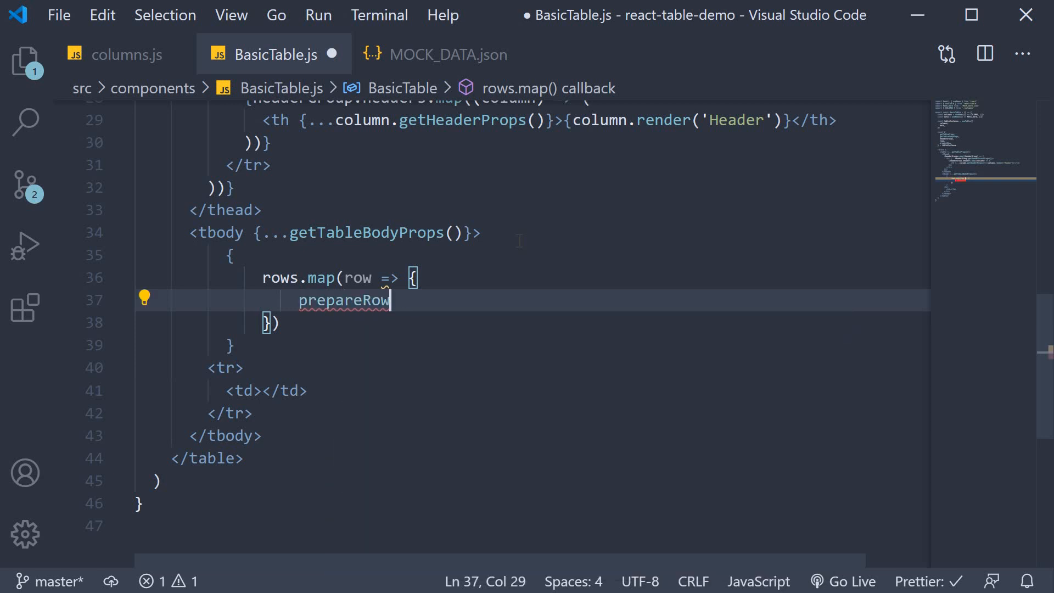
type("(ro")
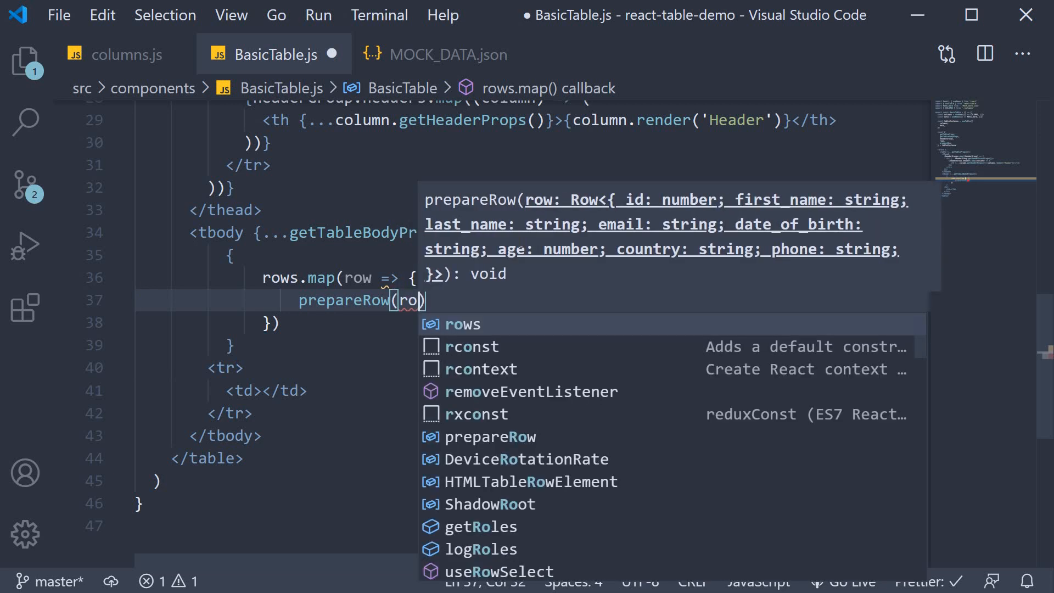
type("w")
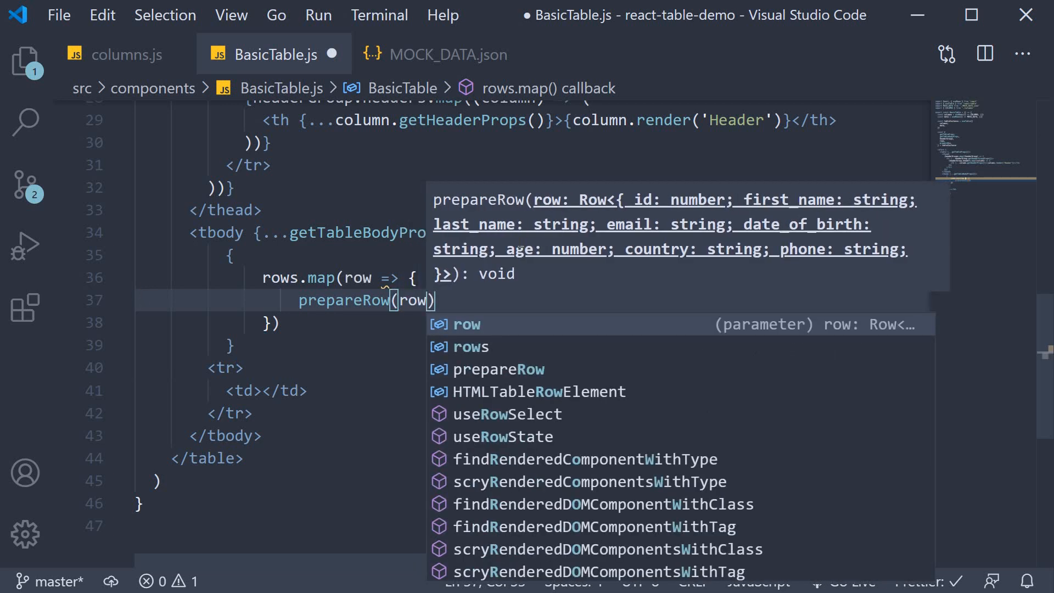
type("return")
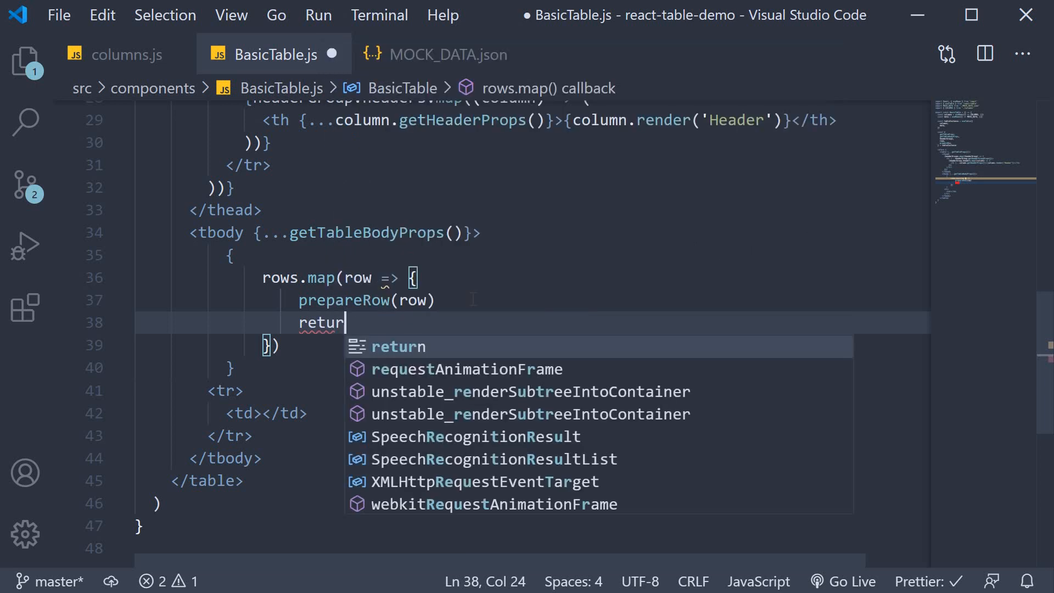
type("n")
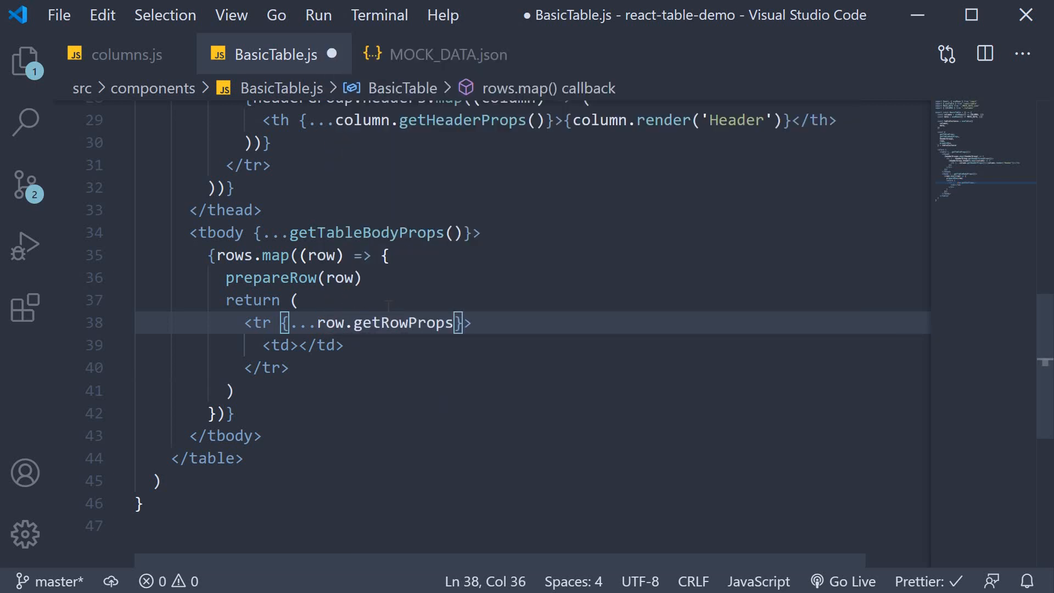
type("()")
type("{")
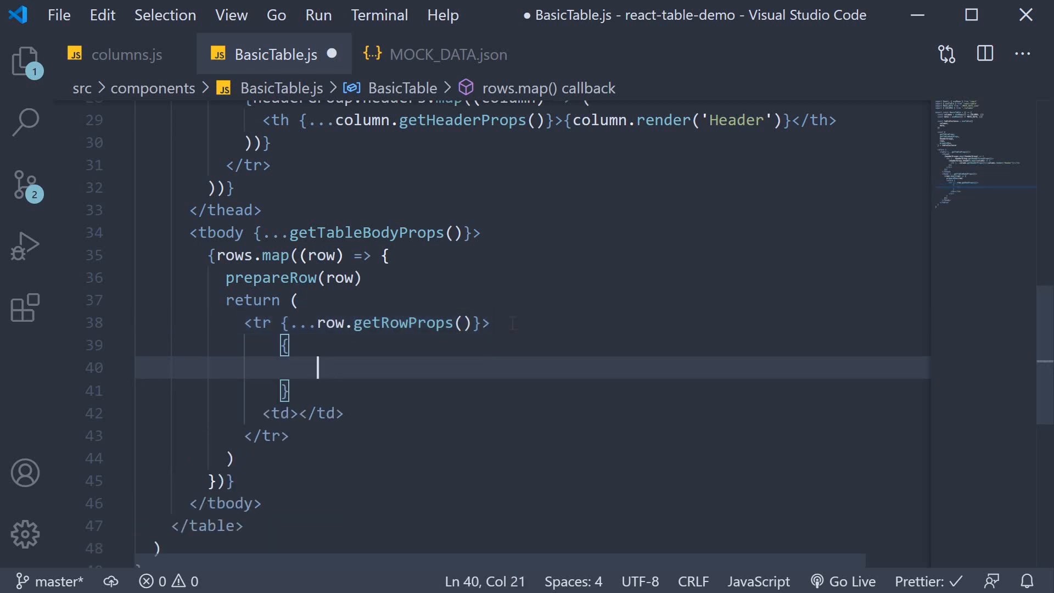
Step: Map row.cells to td elements with getCellProps() rendering cell.render('Cell')
type("row.")
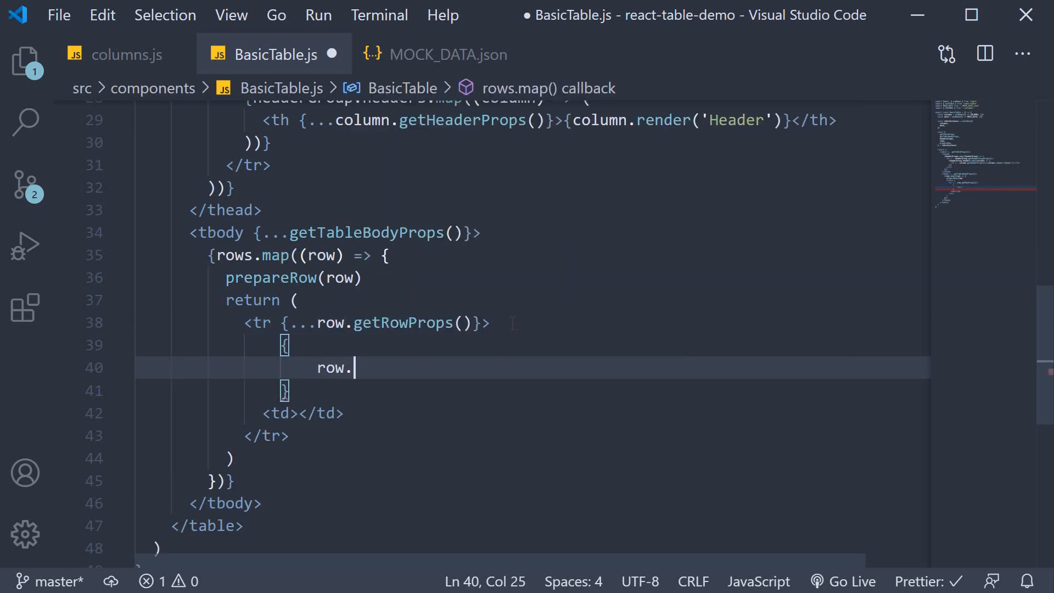
type("cells.map(")
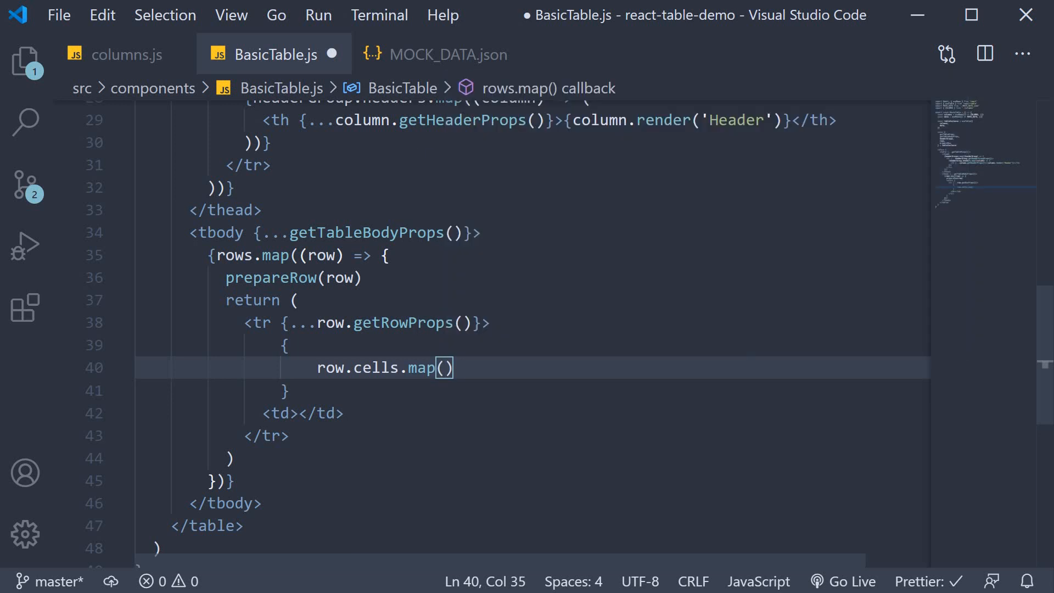
mouse_move(539, 410)
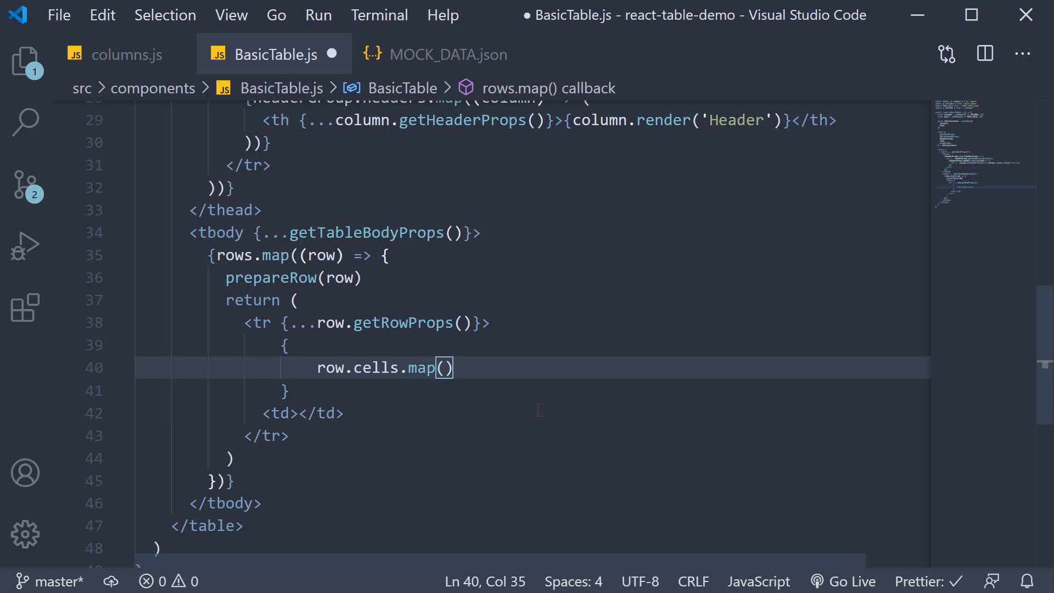
type("cell => {")
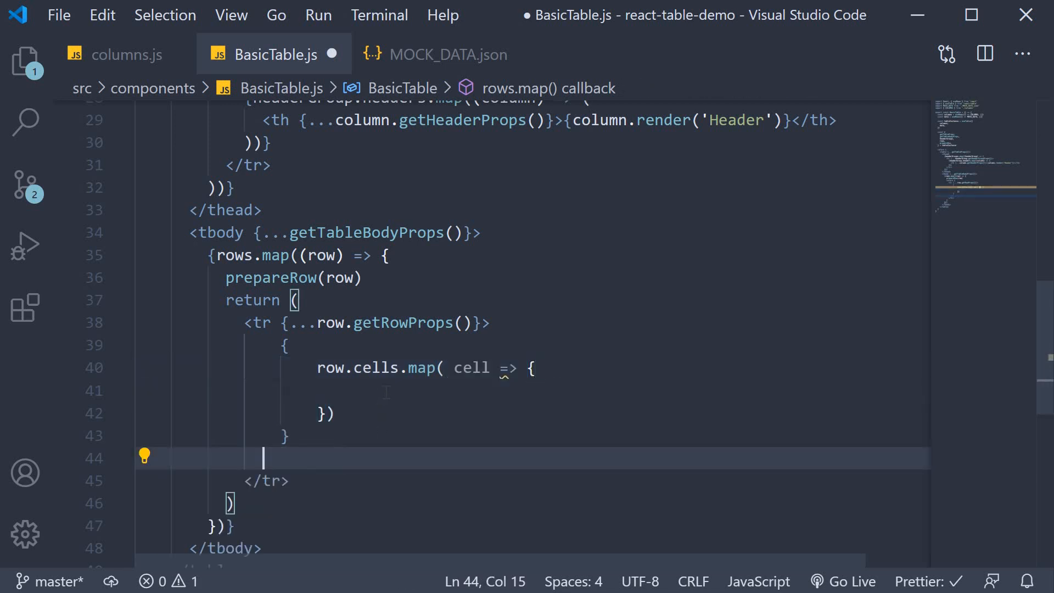
type("<td></td>")
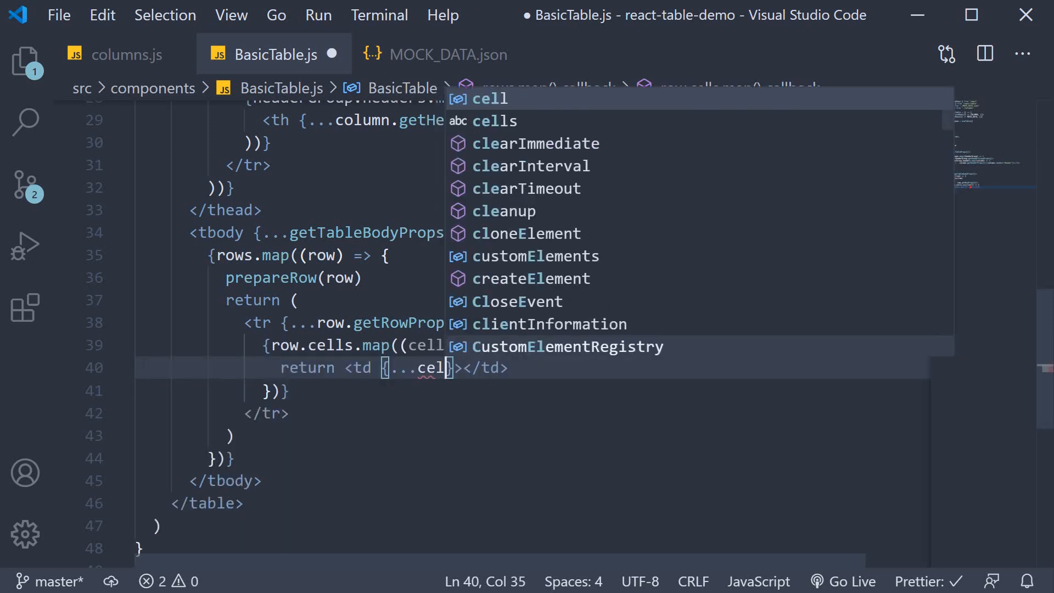
type("getCellProps(")
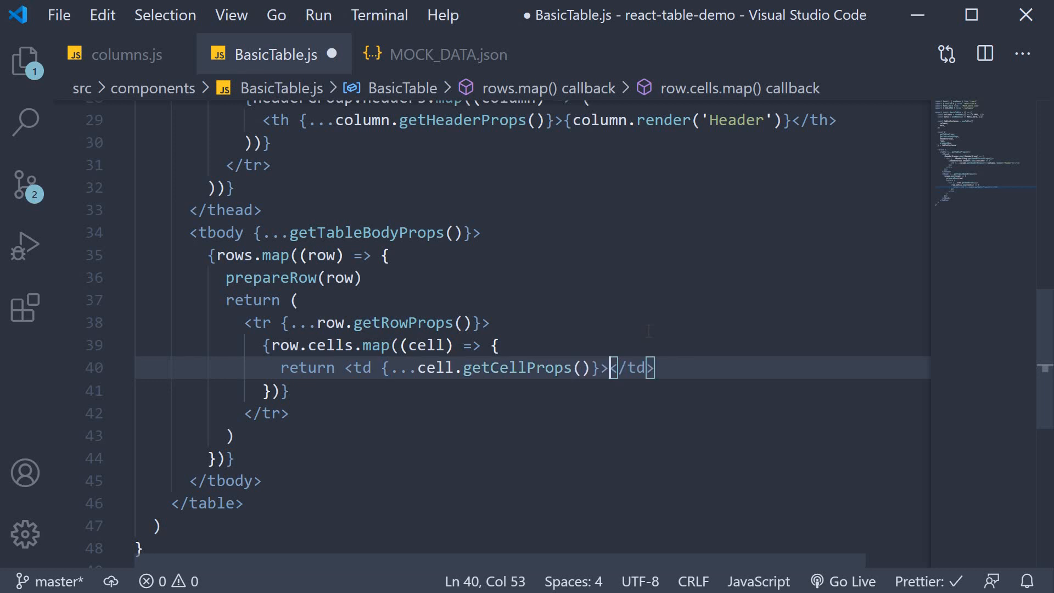
type("{cell.")
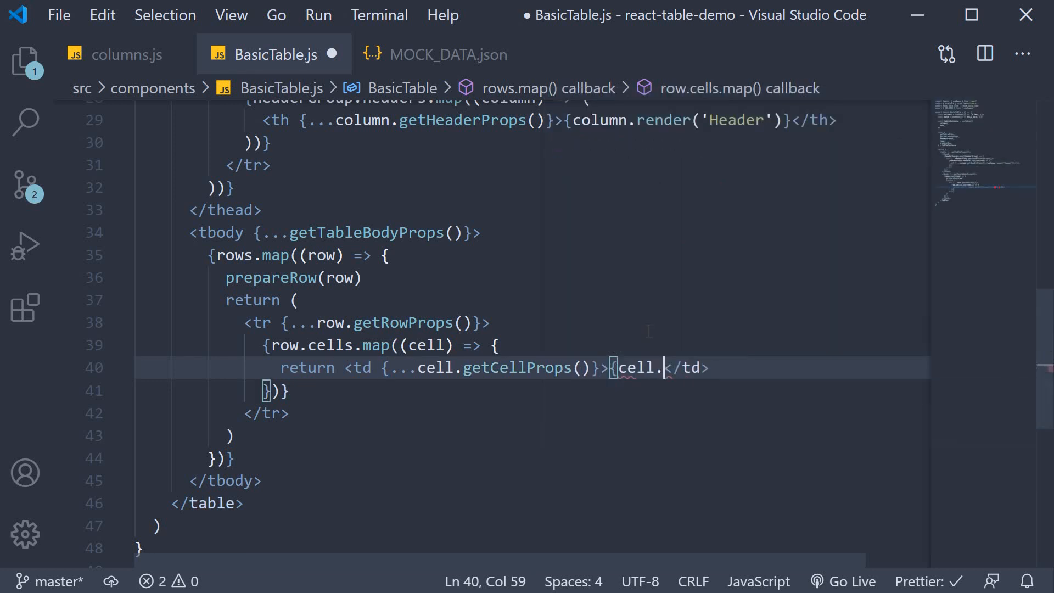
type("render('")
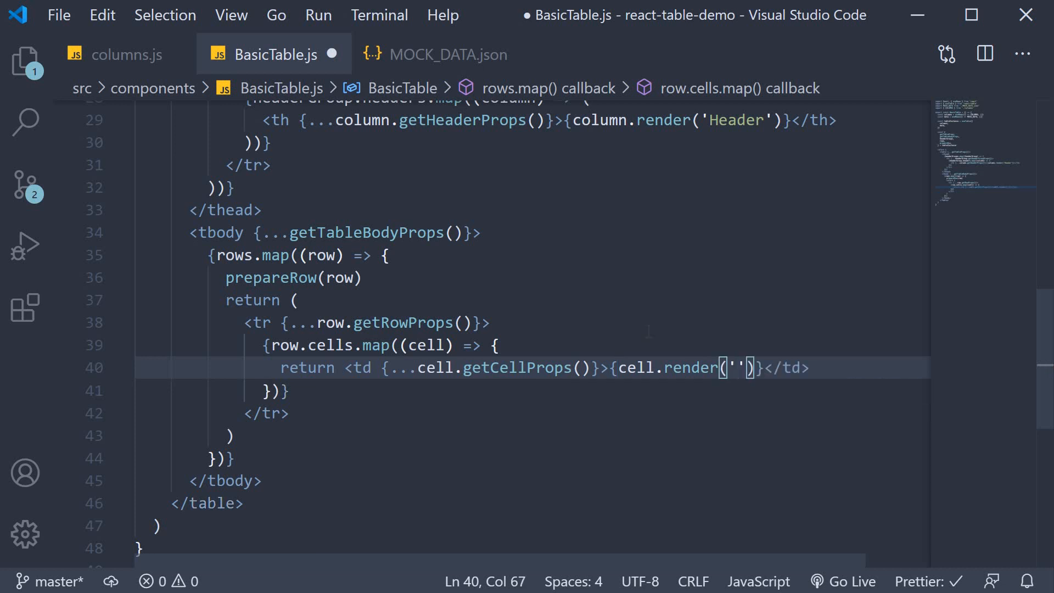
type("Cell")
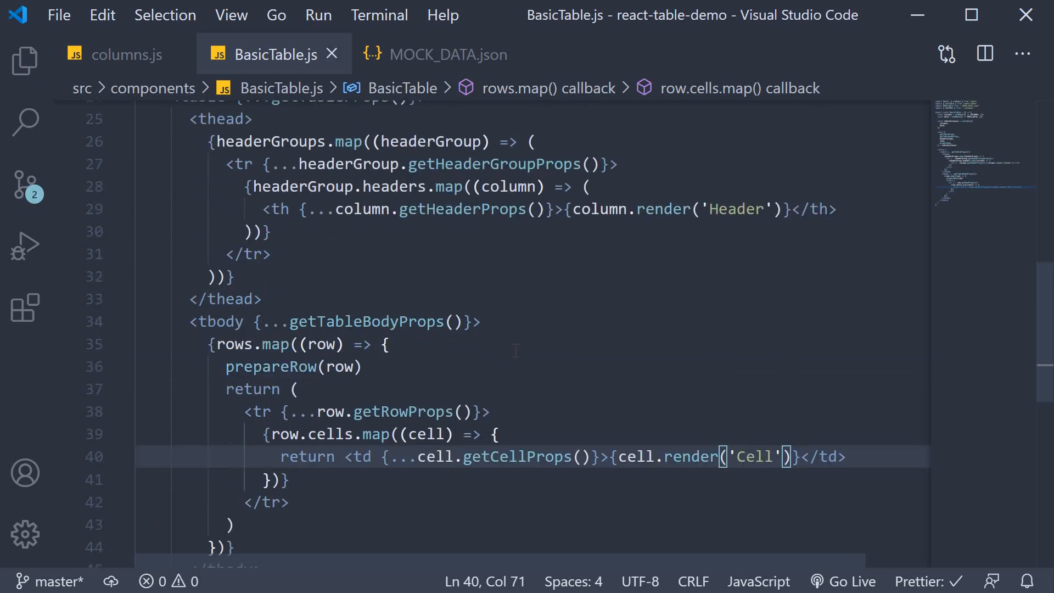
scroll("up", 3)
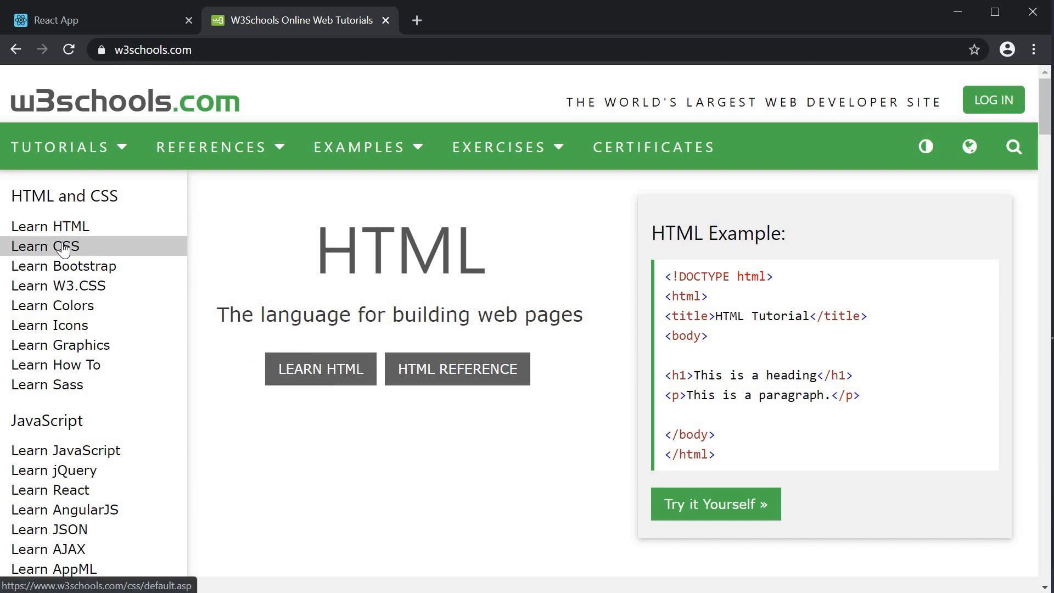
Step: Go to the W3Schools CSS Tables lesson and open its styled table Try it Yourself example
left_click(45, 246)
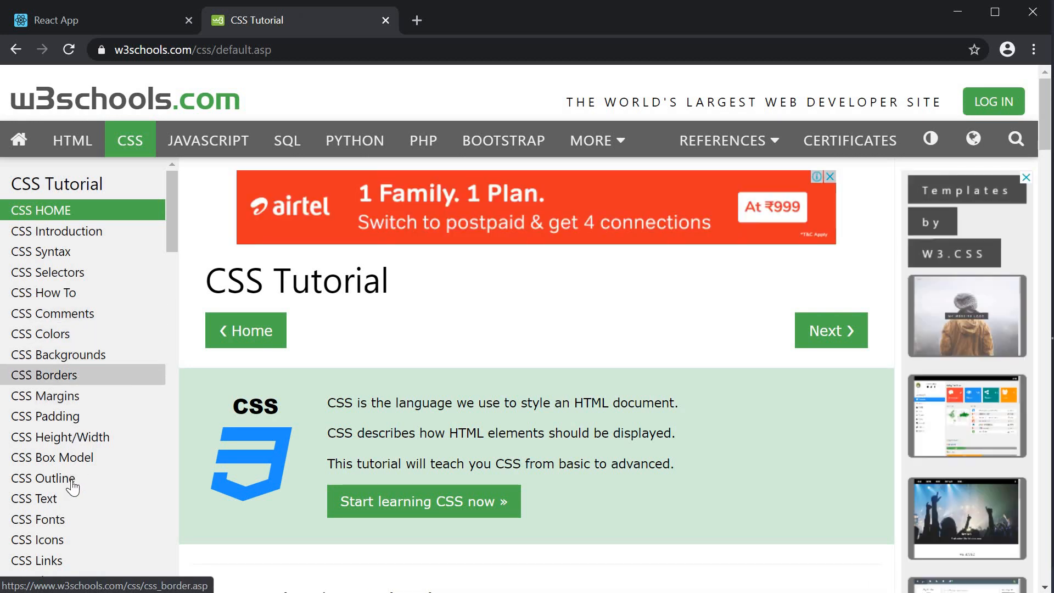
scroll("down", 3)
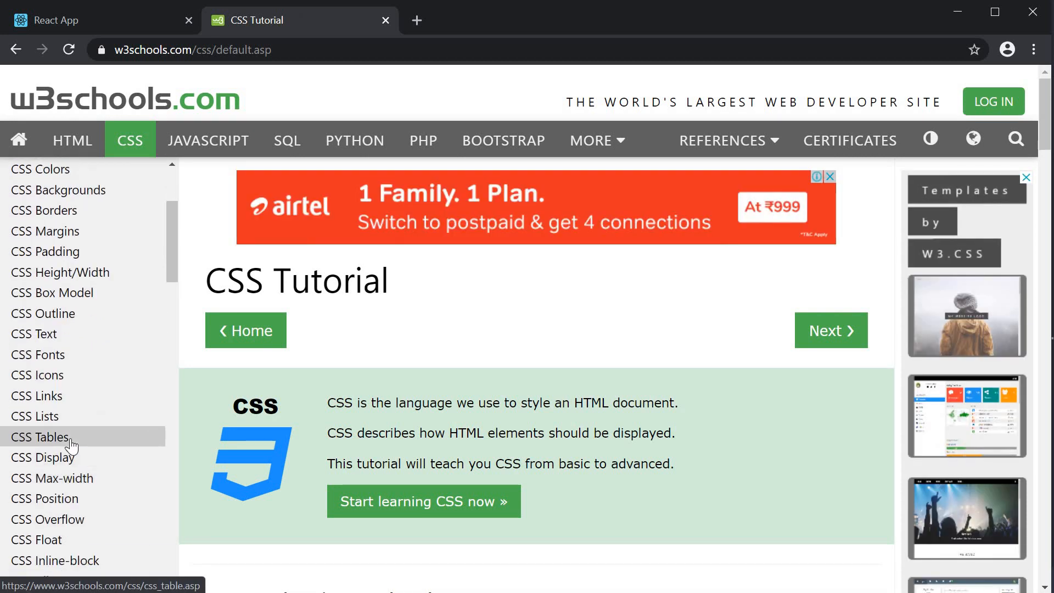
left_click(39, 438)
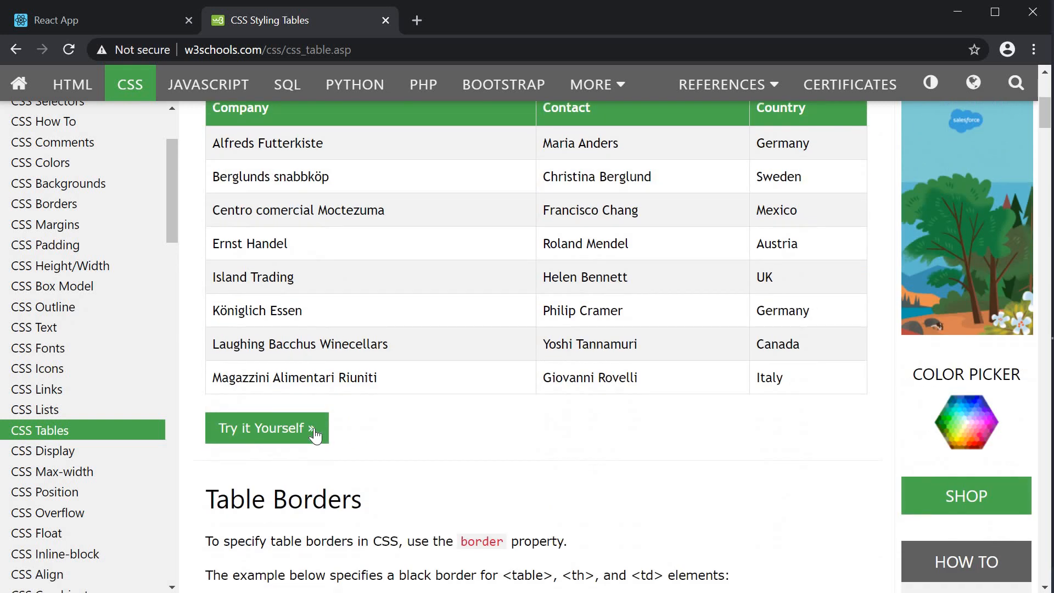
mouse_move(306, 435)
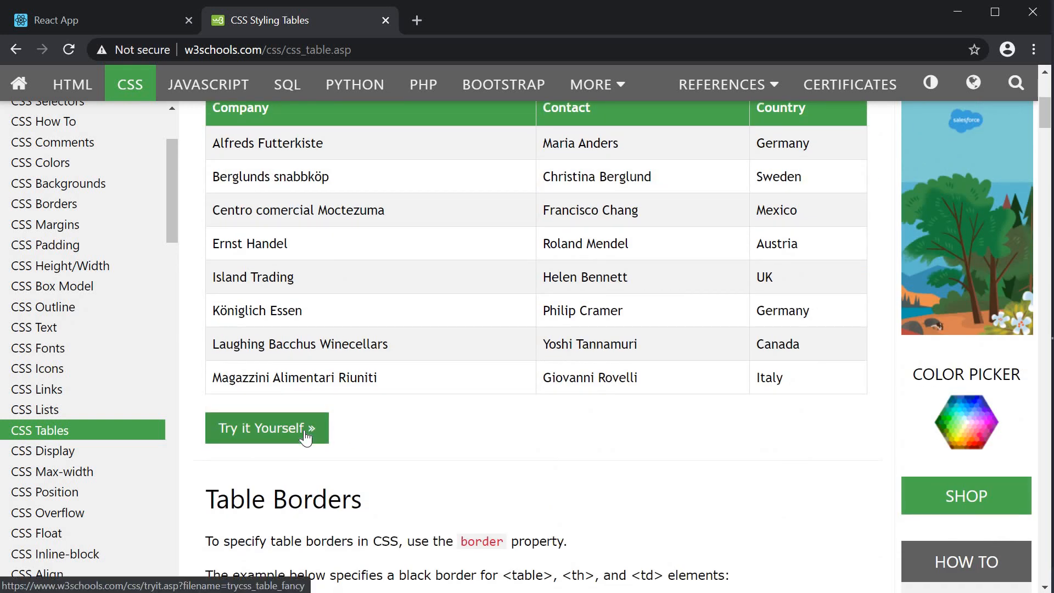
left_click(266, 428)
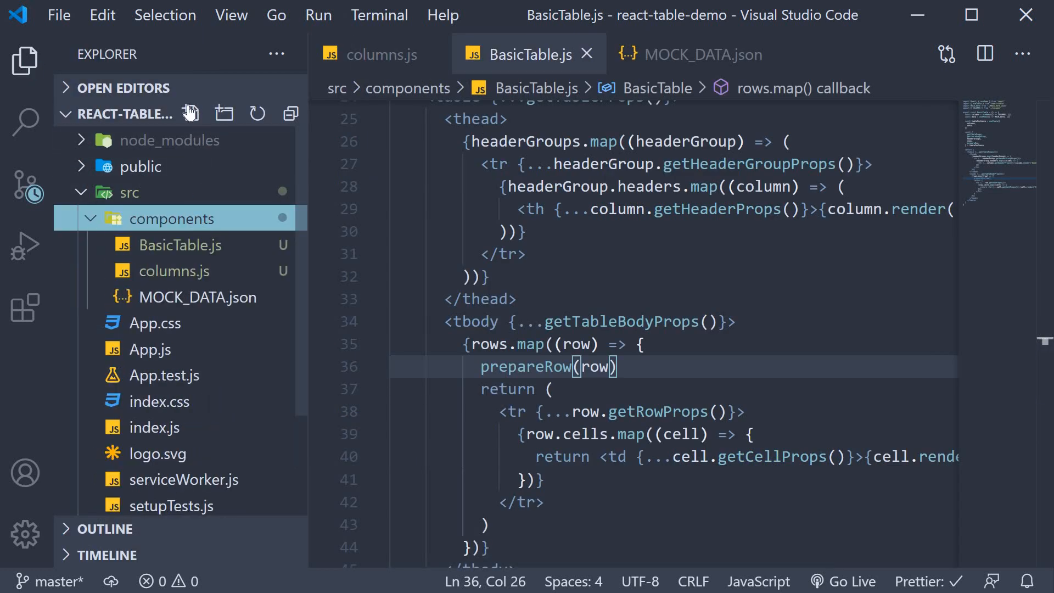
Step: Create table.css with the W3Schools styles, retarget #customers to table, and center header text
left_click(192, 114)
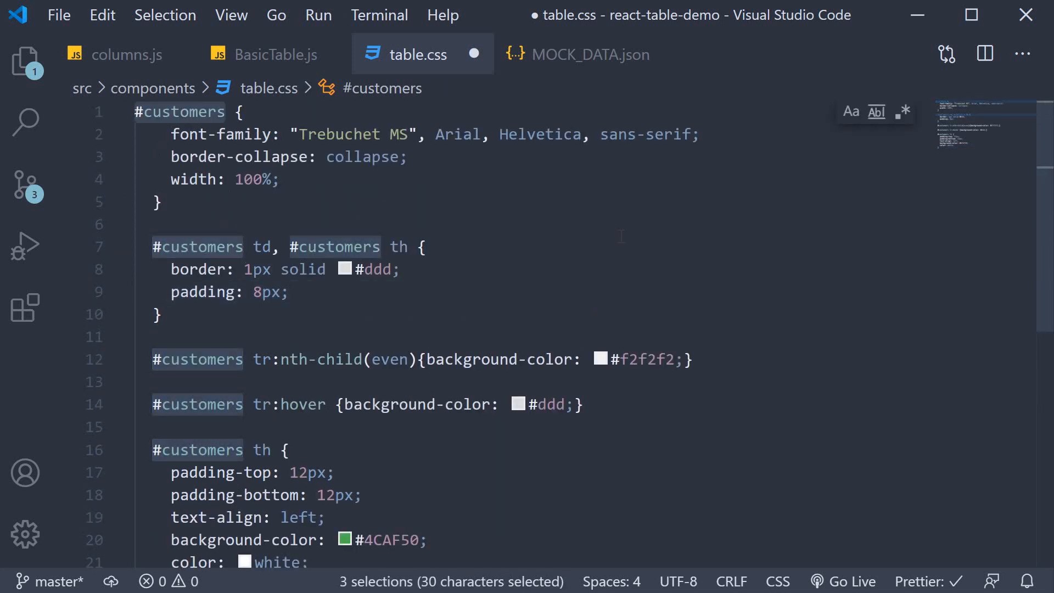
key("Ctrl+D")
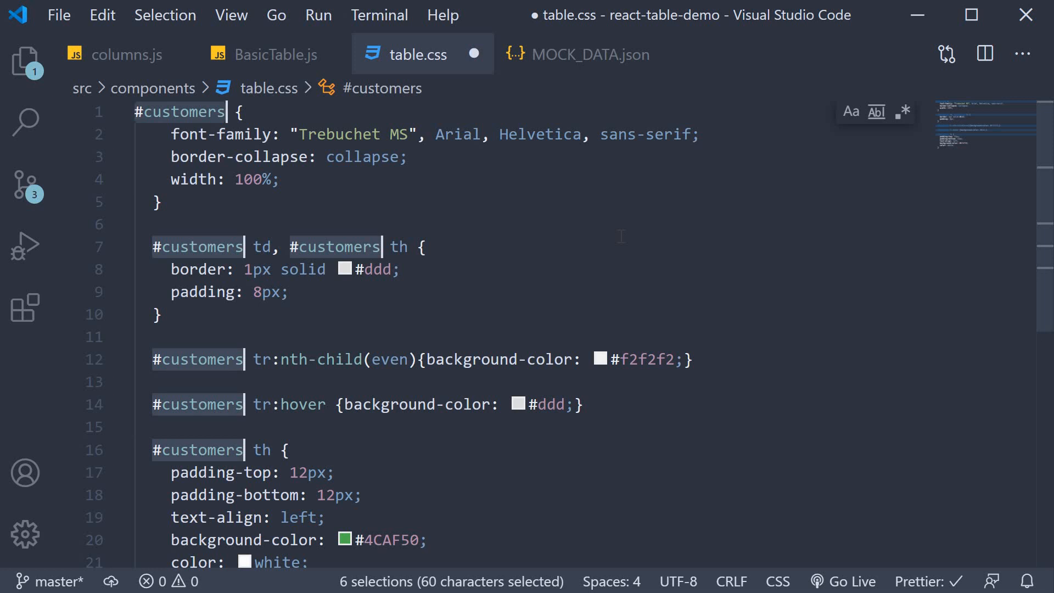
type("table")
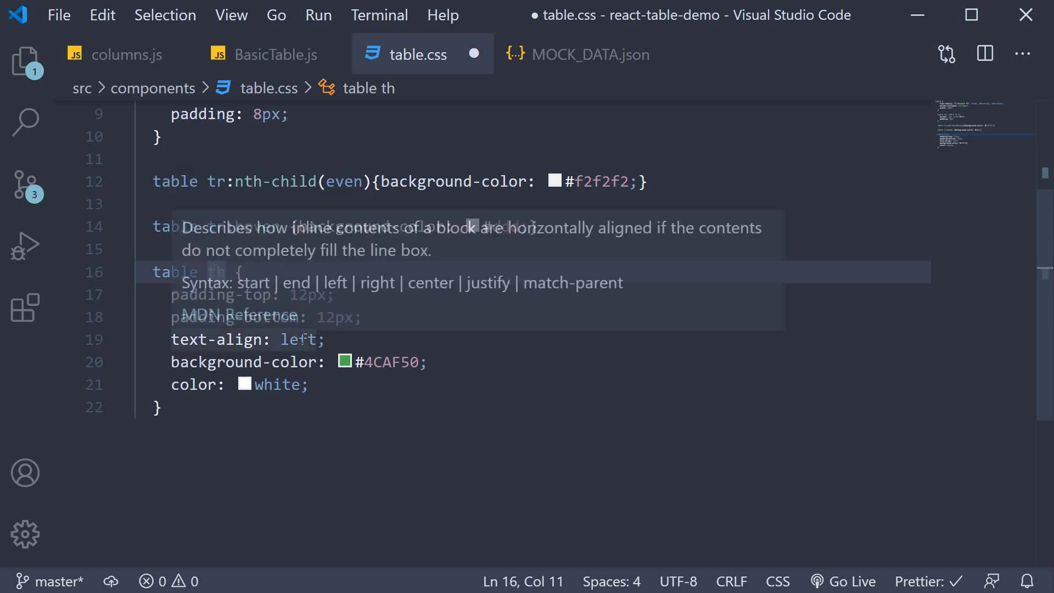
type("center")
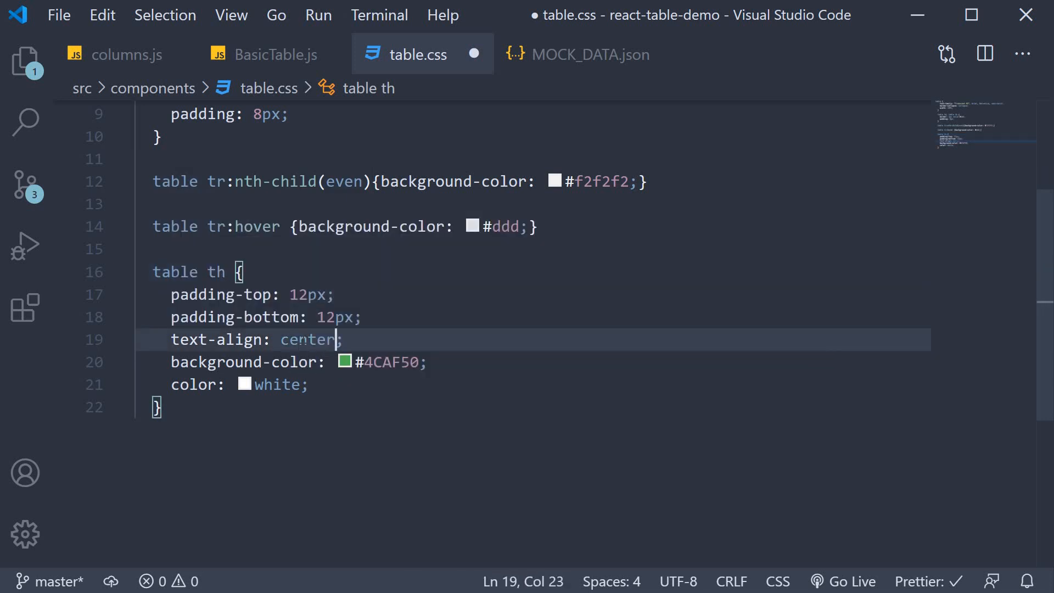
left_click(275, 53)
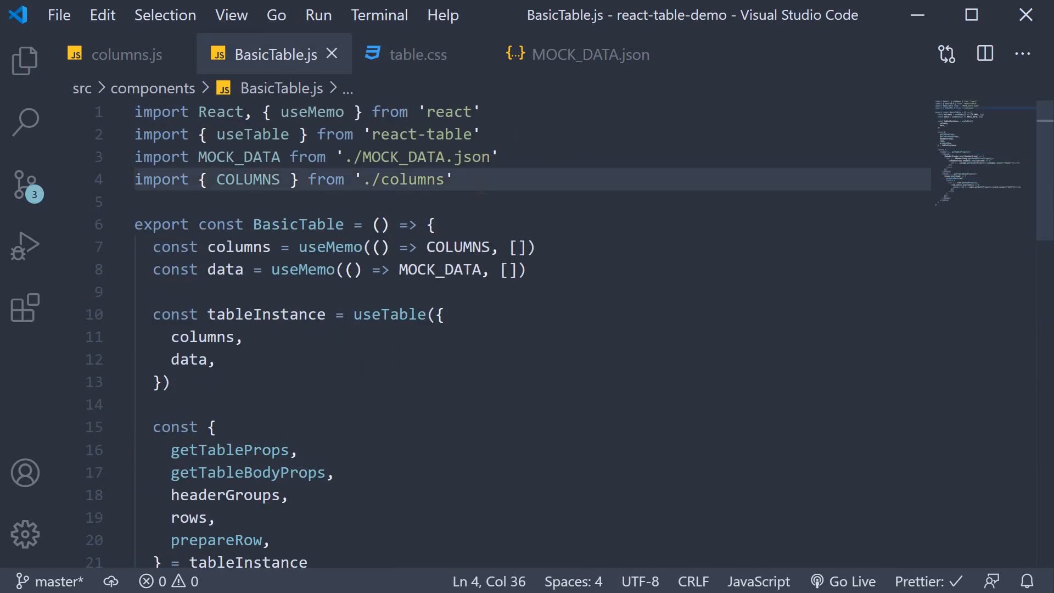
Step: Add import './table.css' to BasicTable.js, then open App.js through quick open
type("import")
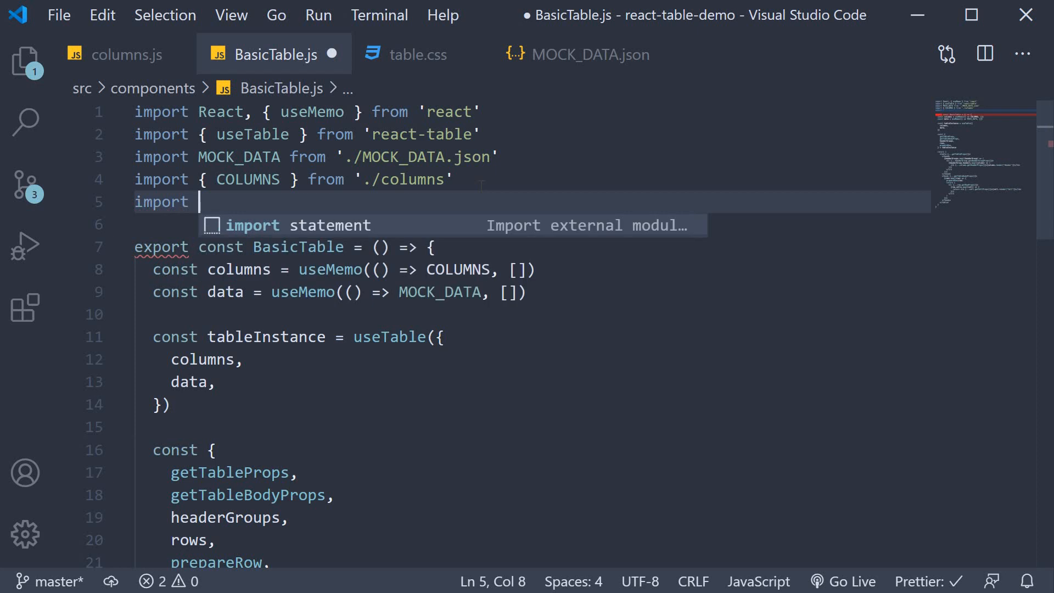
type("'./table'")
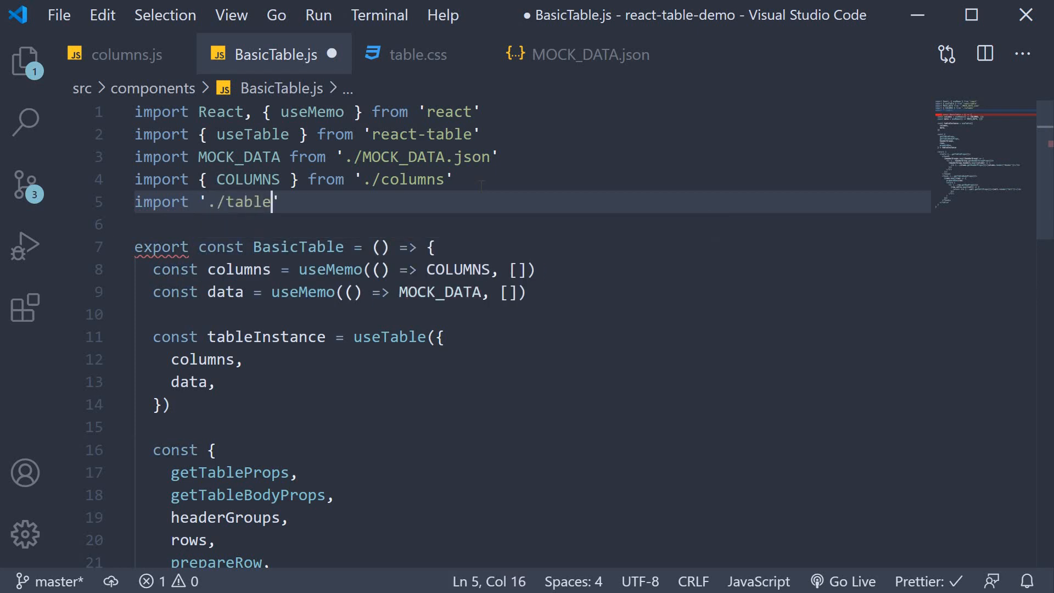
type(".css")
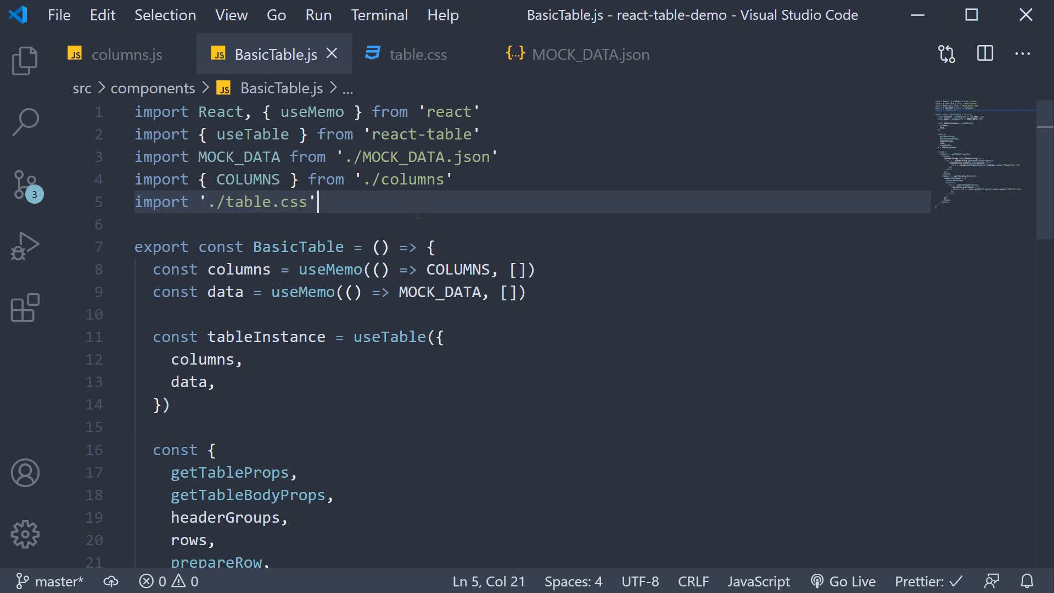
mouse_move(455, 233)
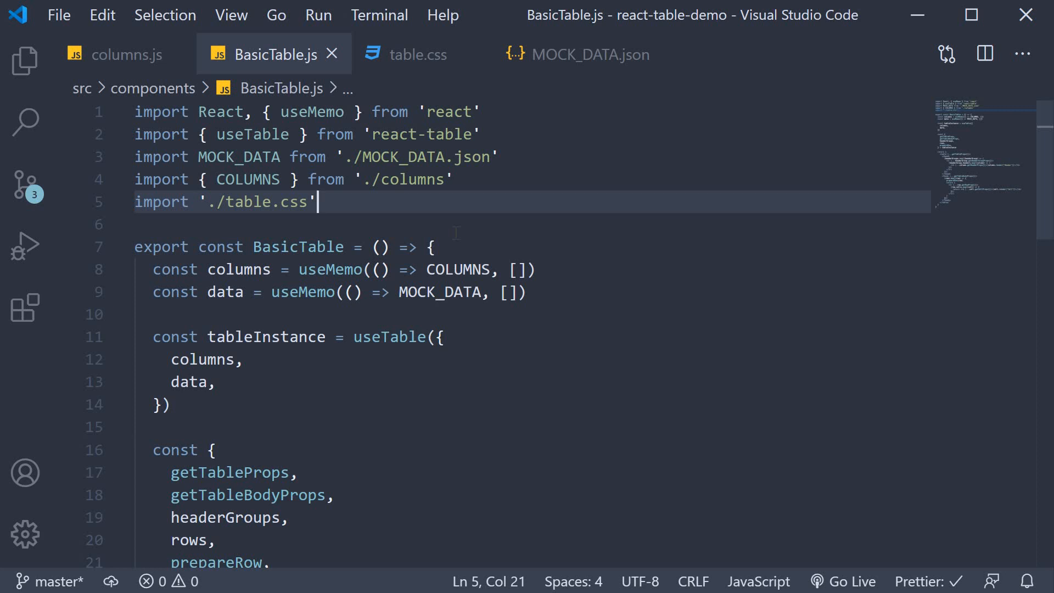
type("app")
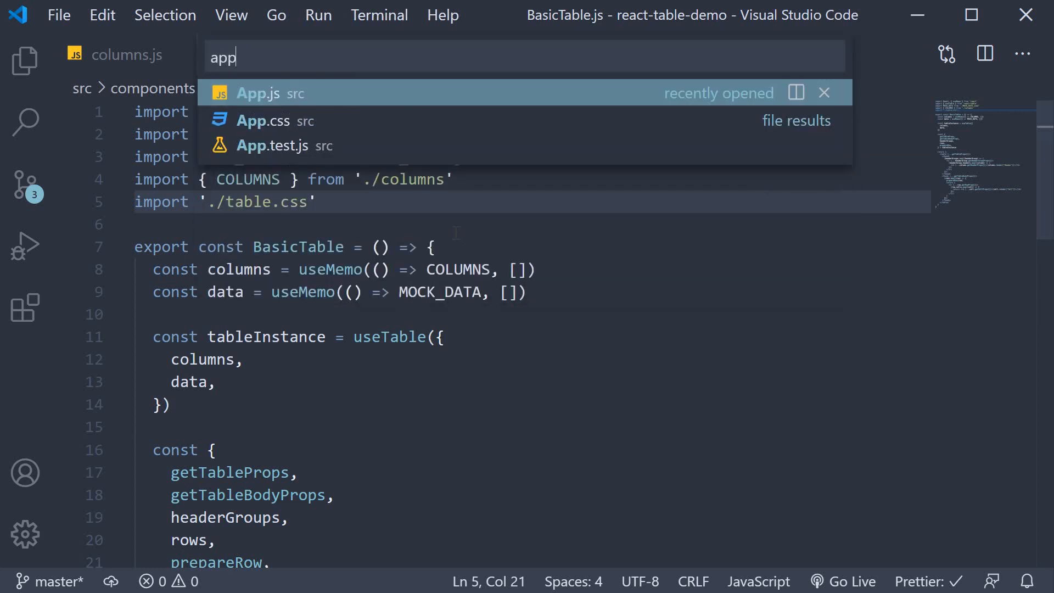
left_click(255, 93)
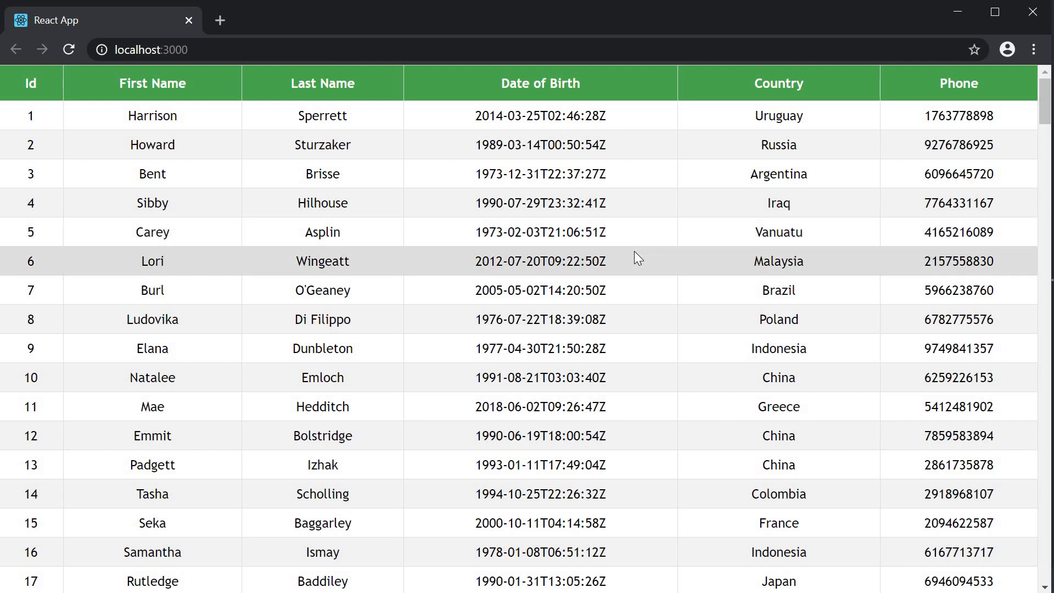
mouse_move(471, 90)
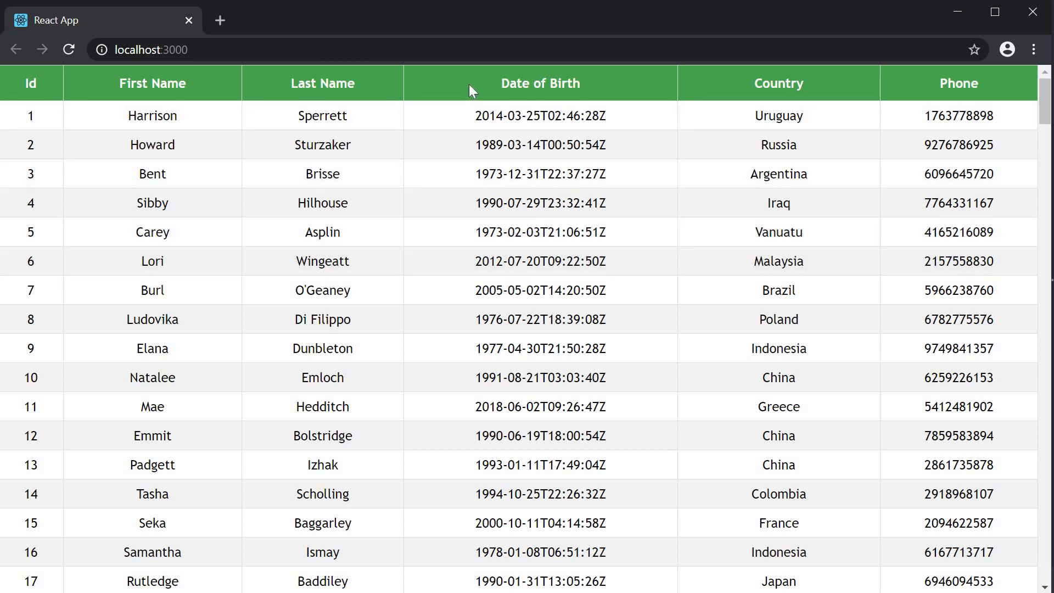
mouse_move(464, 140)
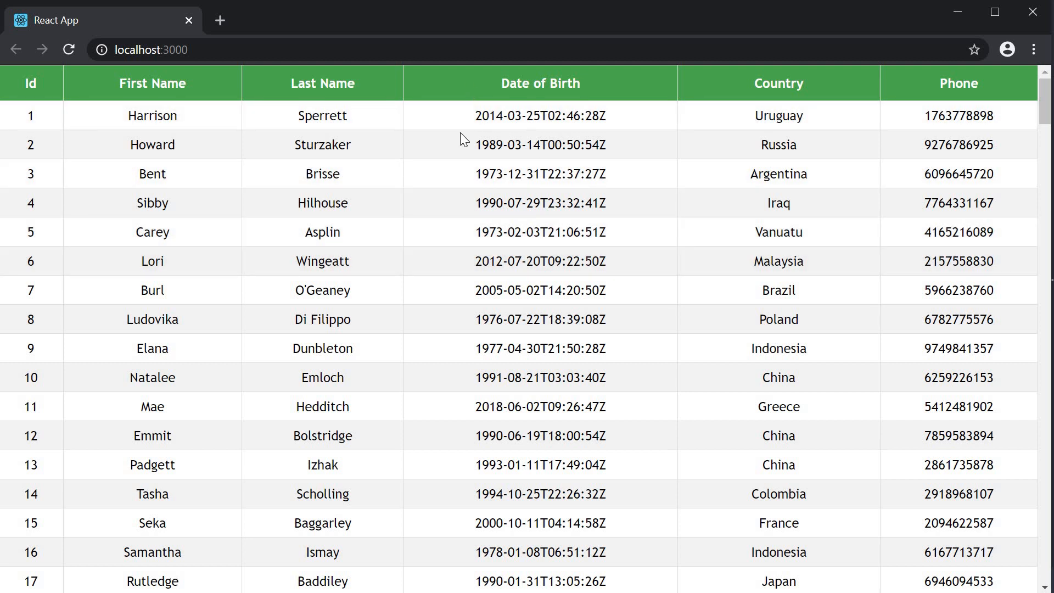
scroll("down", 3)
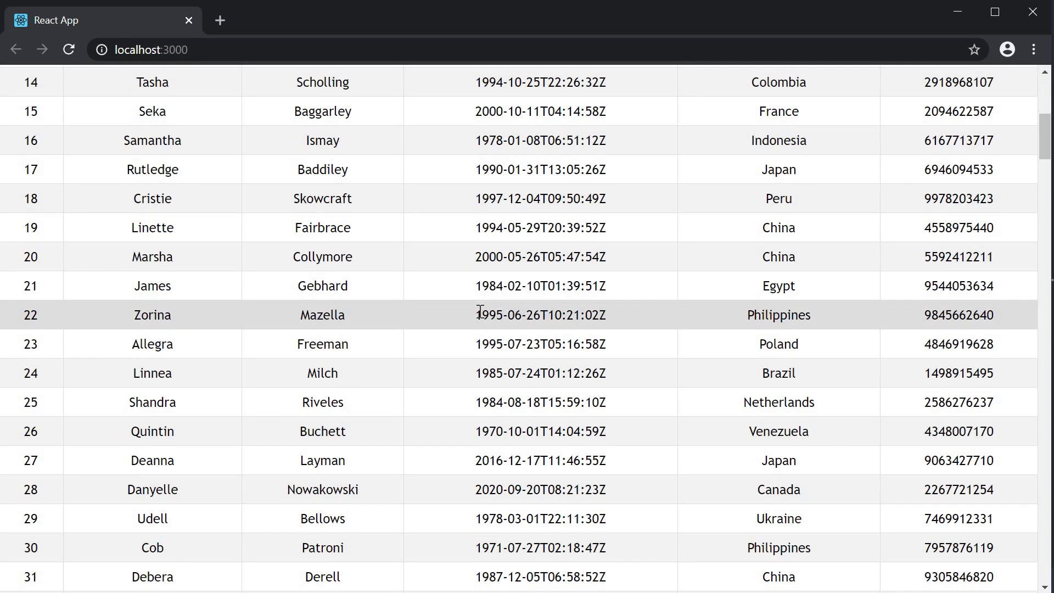
scroll("down", 3)
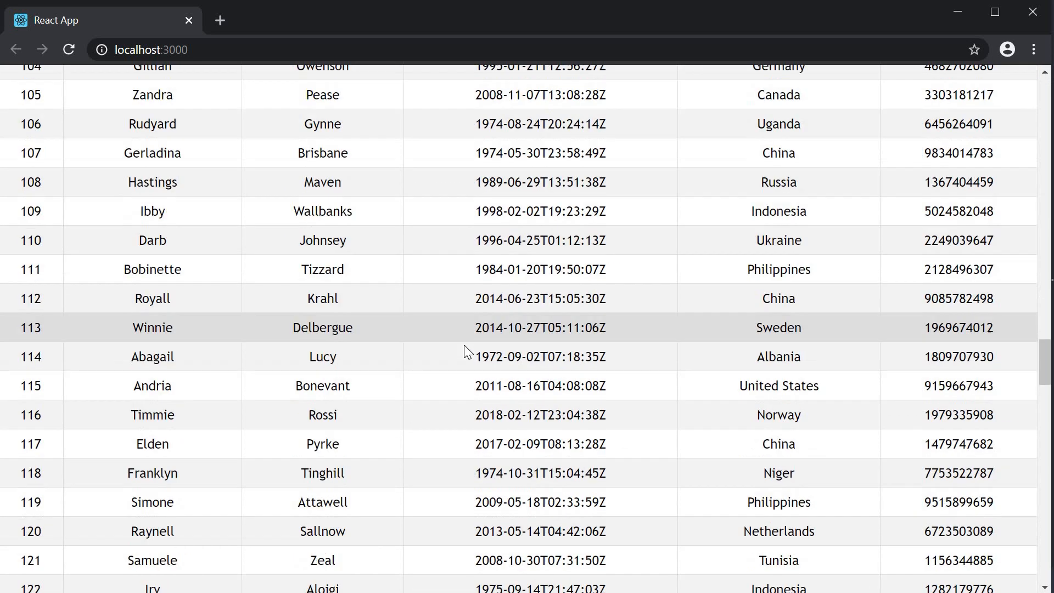
scroll("down", 3)
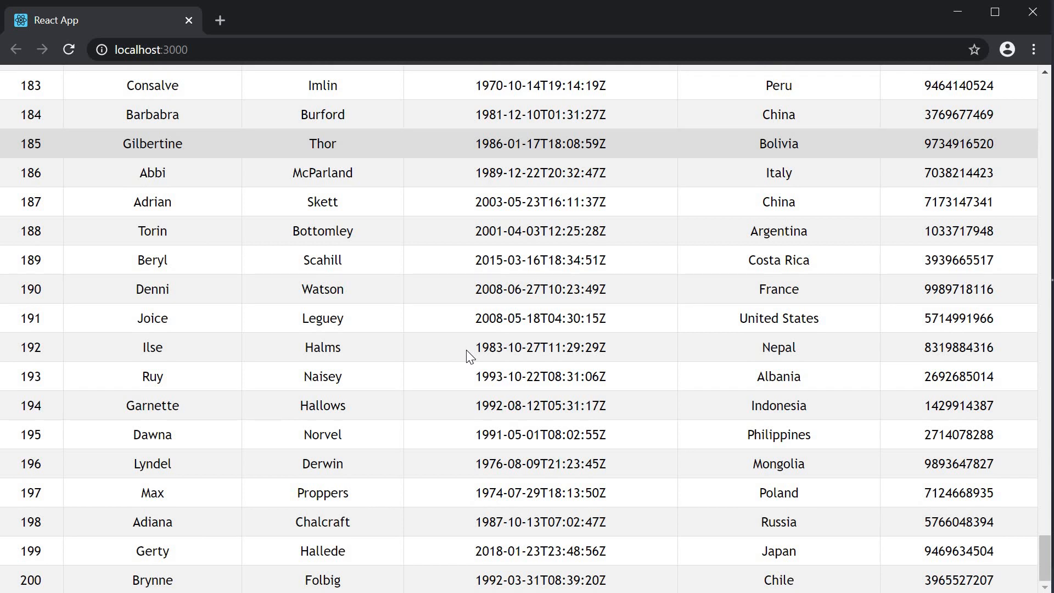
scroll("up", 3)
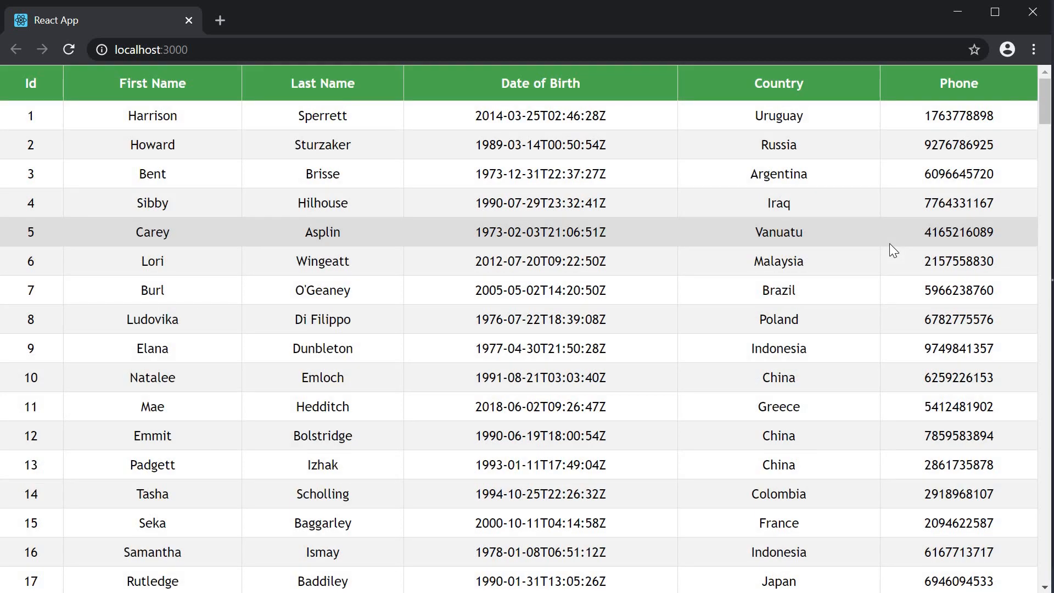
mouse_move(467, 101)
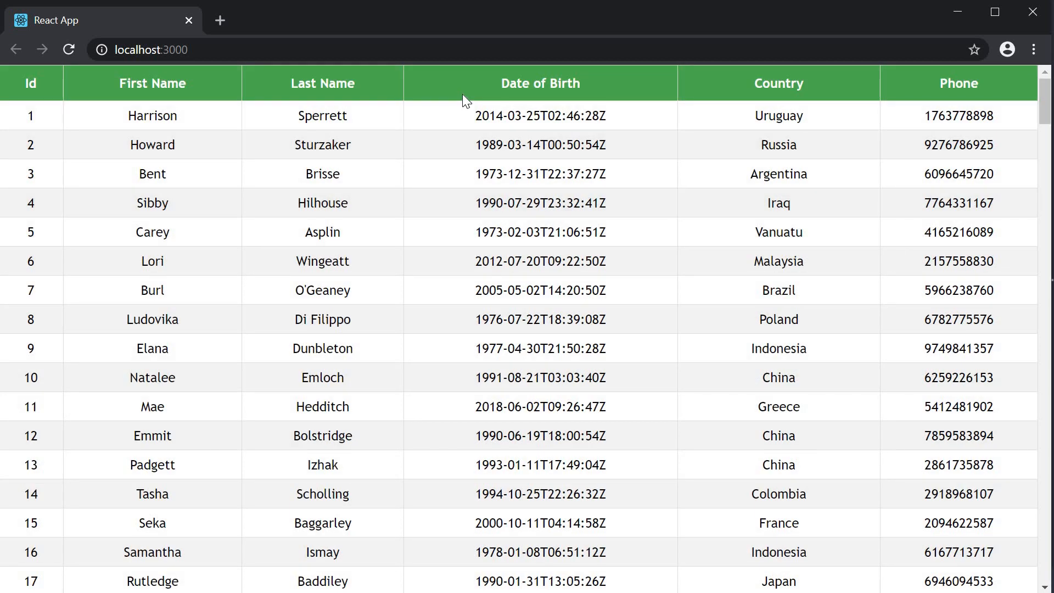
mouse_move(272, 120)
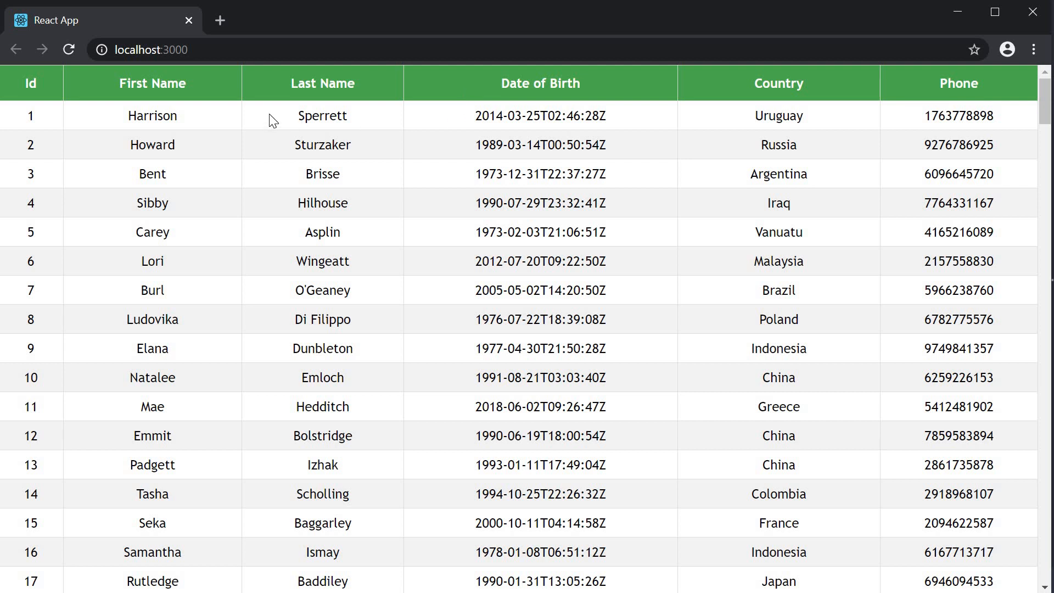
mouse_move(298, 104)
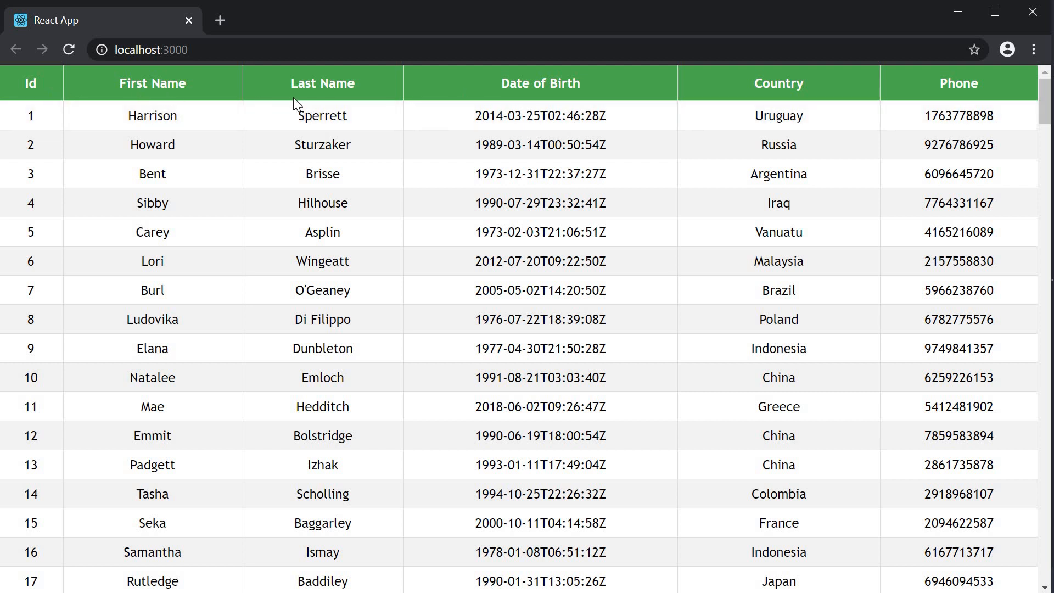
mouse_move(720, 94)
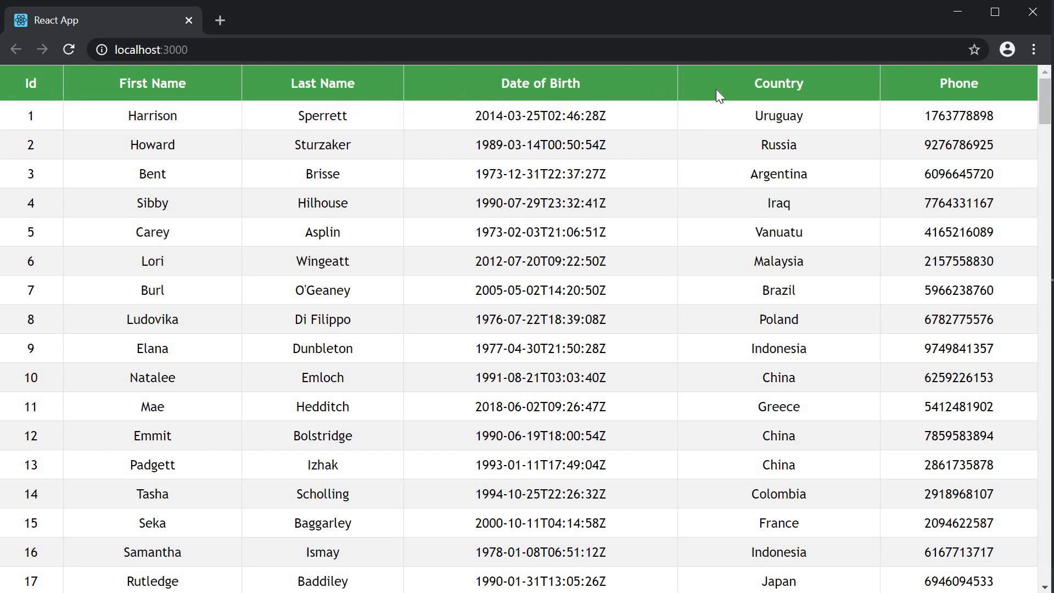
mouse_move(972, 121)
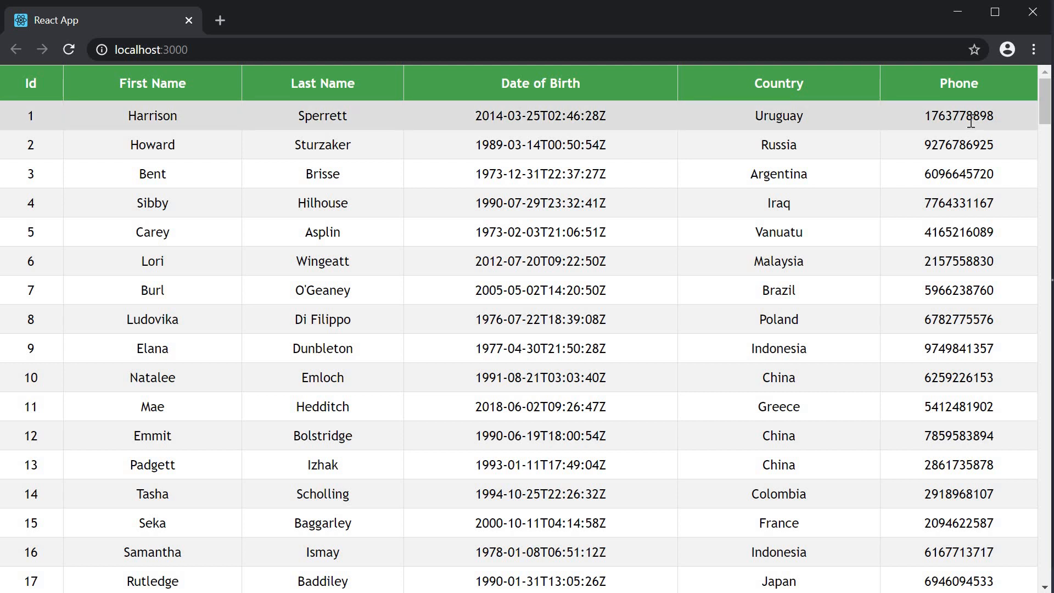
mouse_move(743, 351)
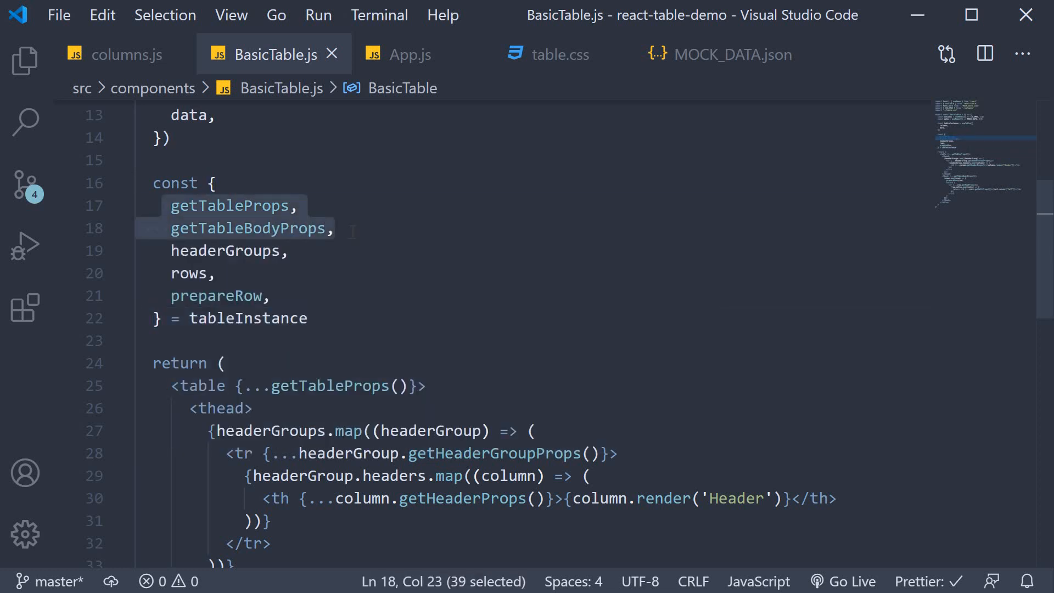
Step: Highlight getTableProps, headers and the 'Header' string while reviewing BasicTable.js
double_click(330, 386)
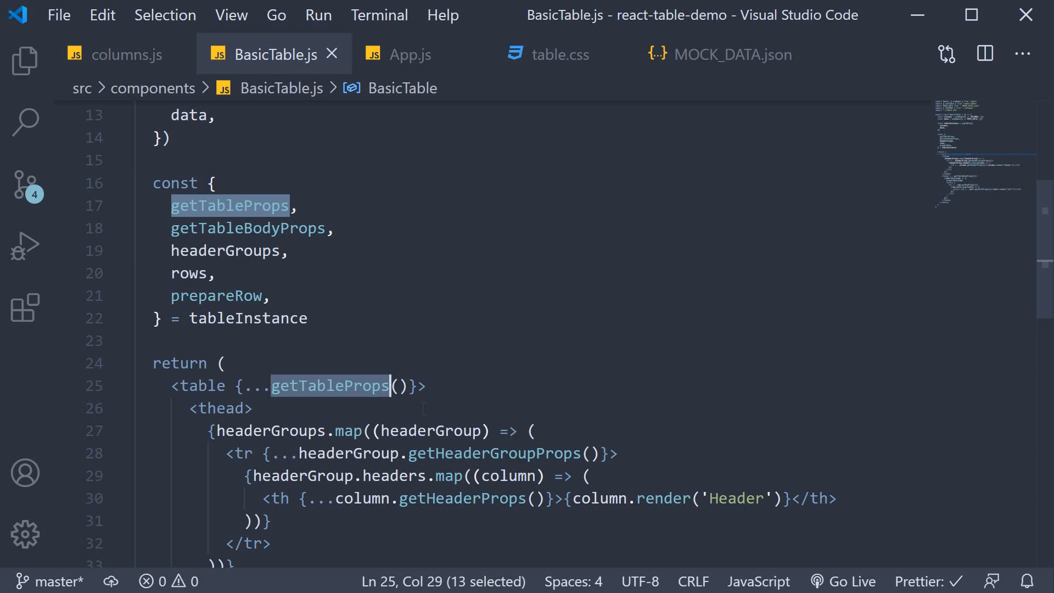
scroll("down", 3)
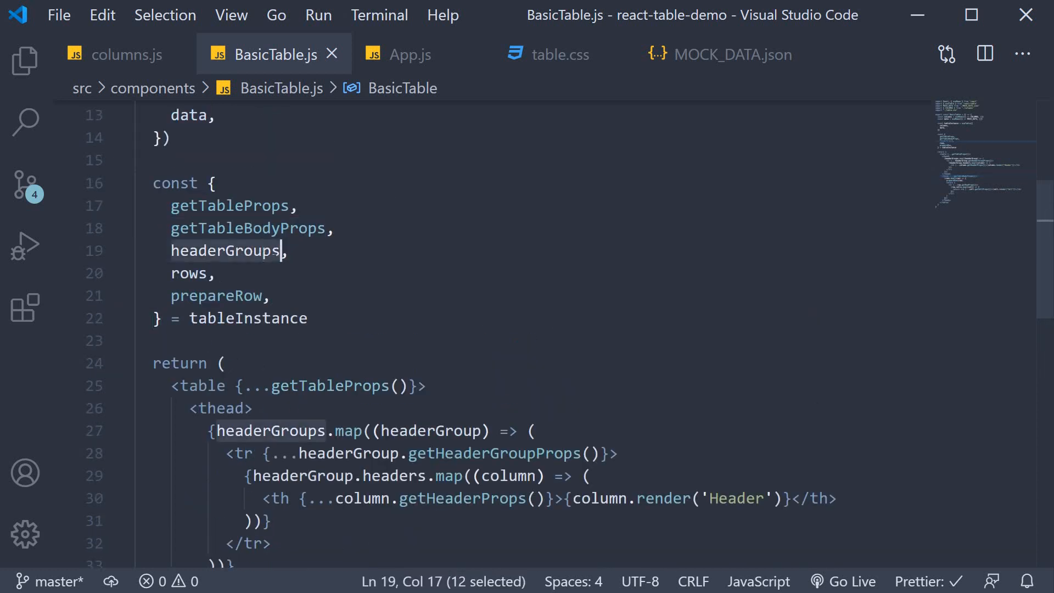
scroll("down", 3)
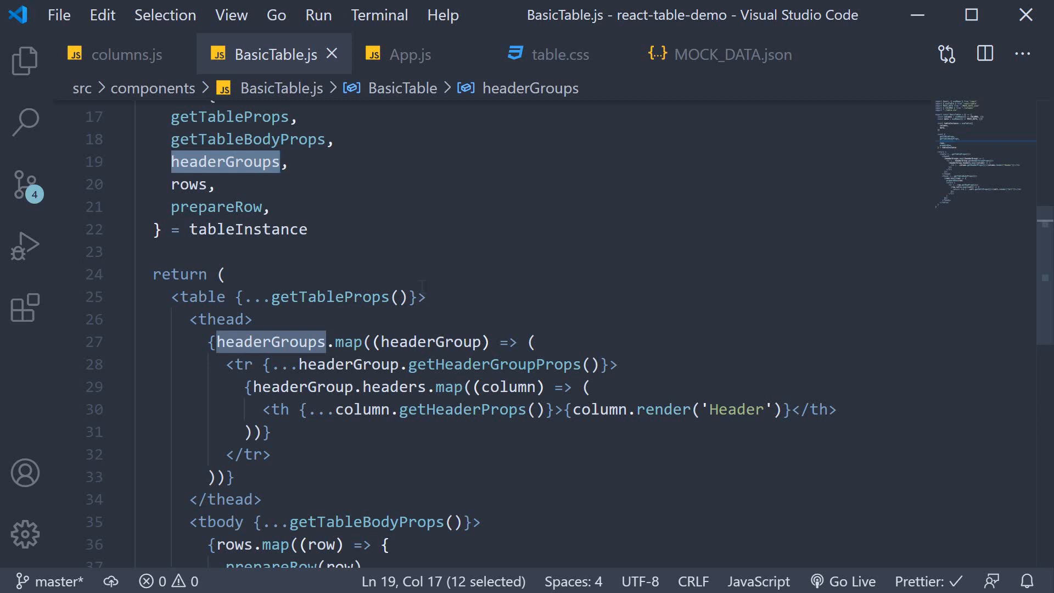
double_click(394, 386)
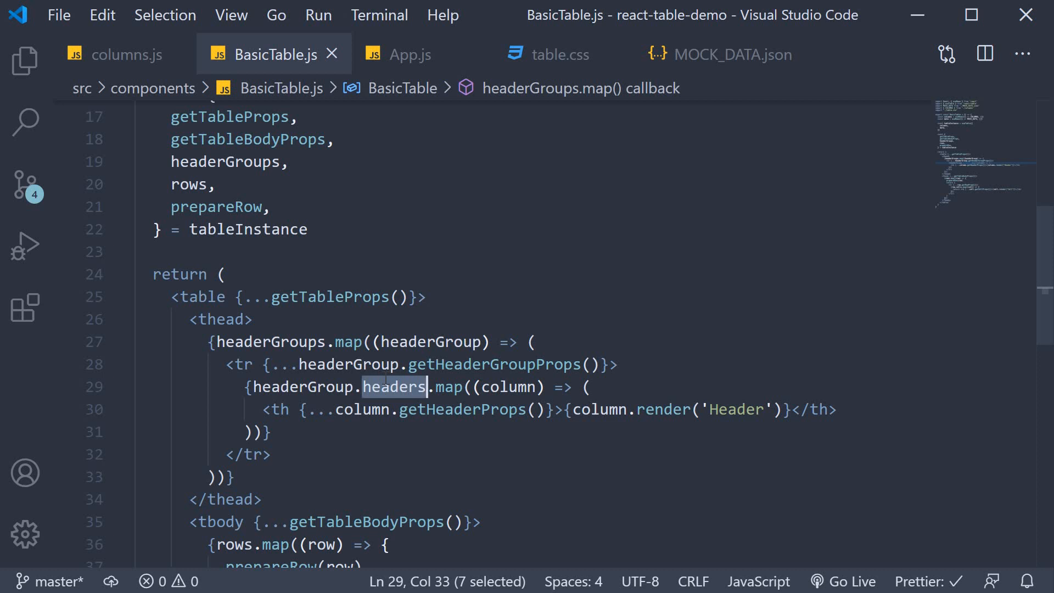
double_click(509, 387)
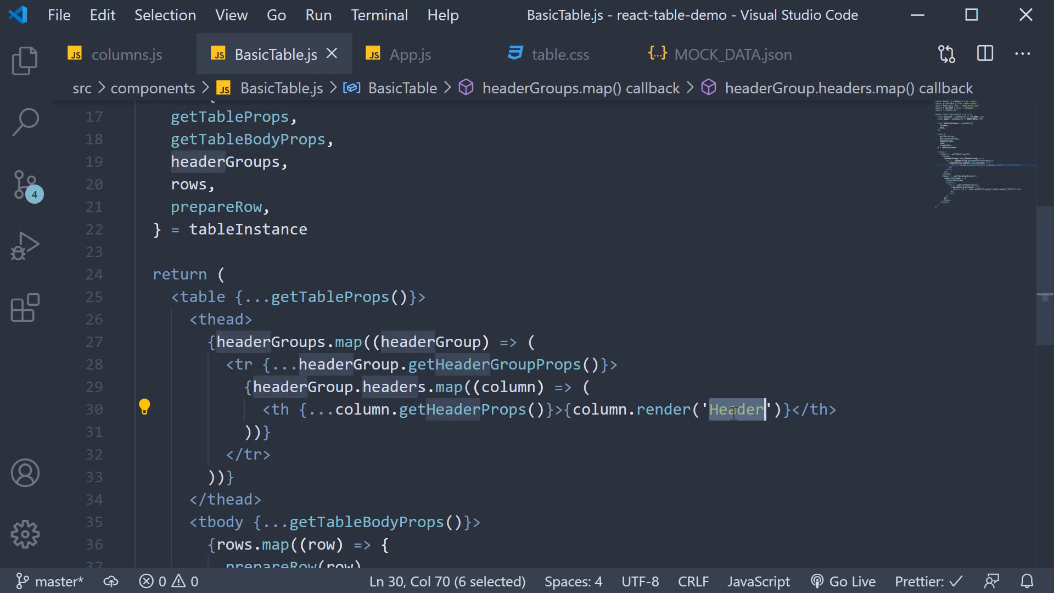
mouse_move(228, 93)
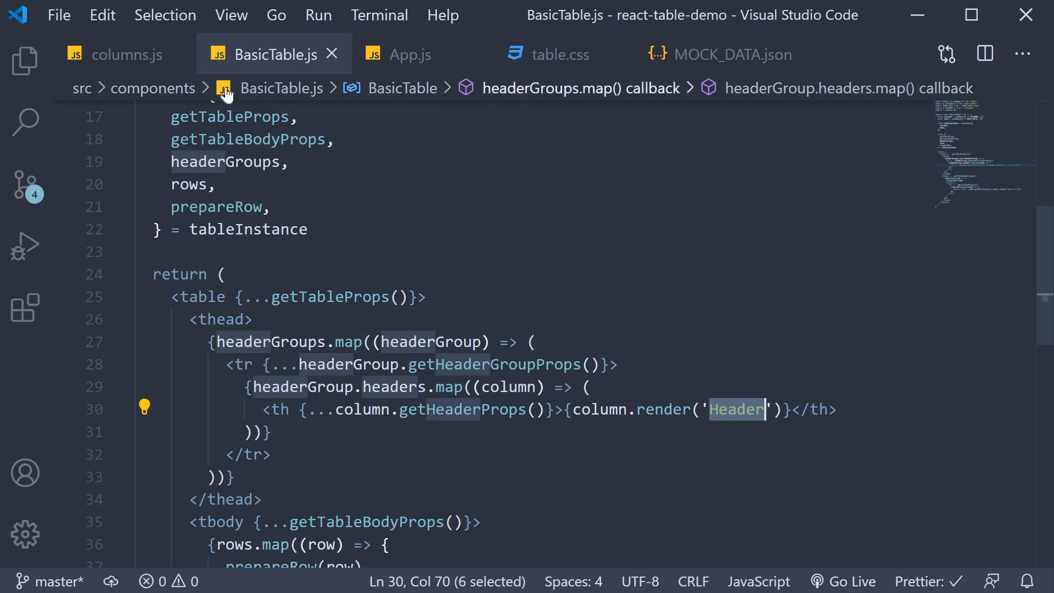
left_click(114, 54)
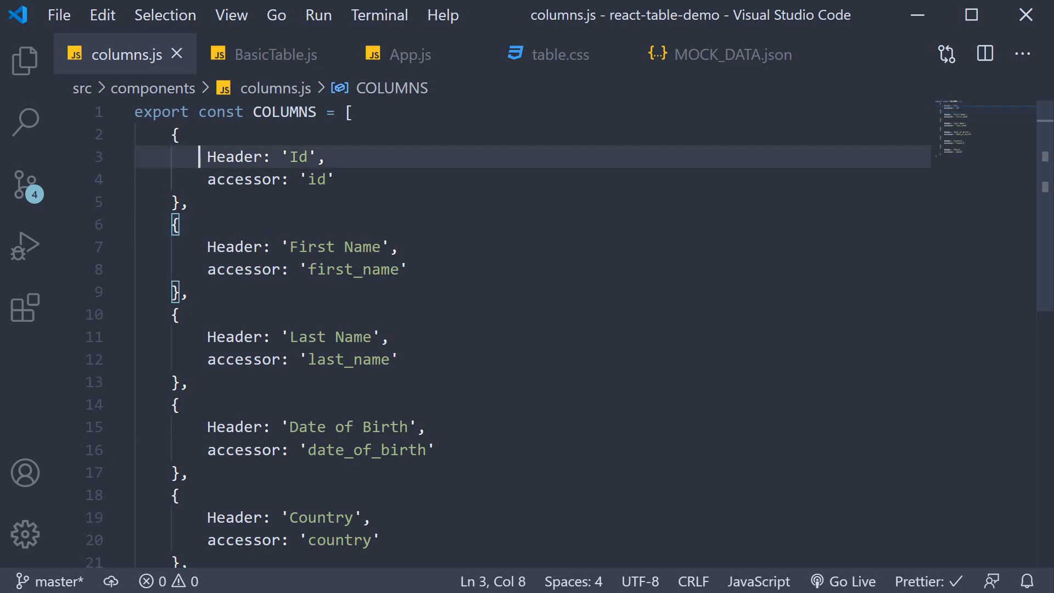
left_click_drag(207, 156, 325, 157)
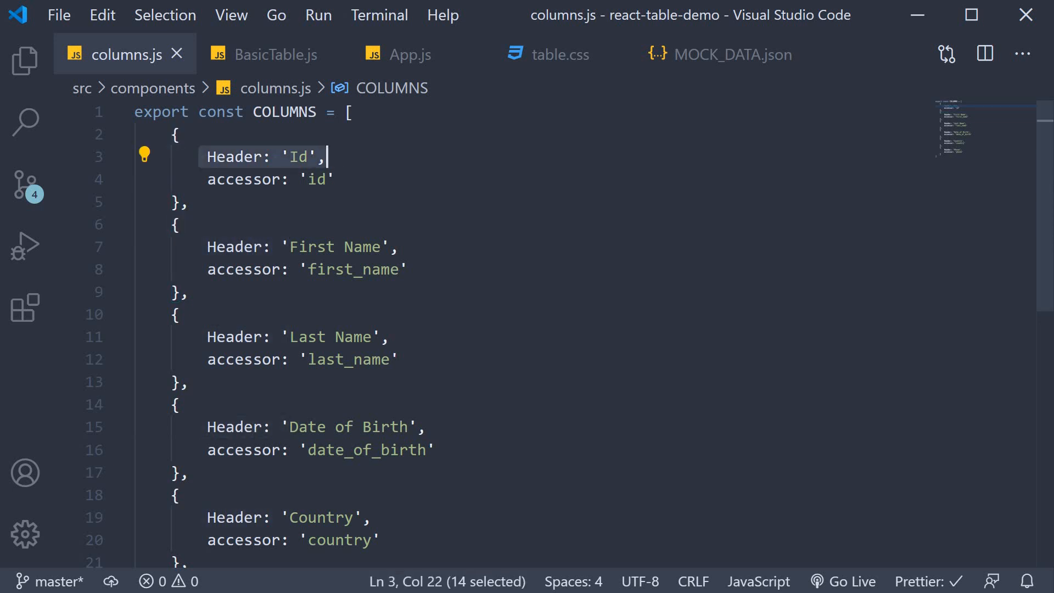
mouse_move(440, 182)
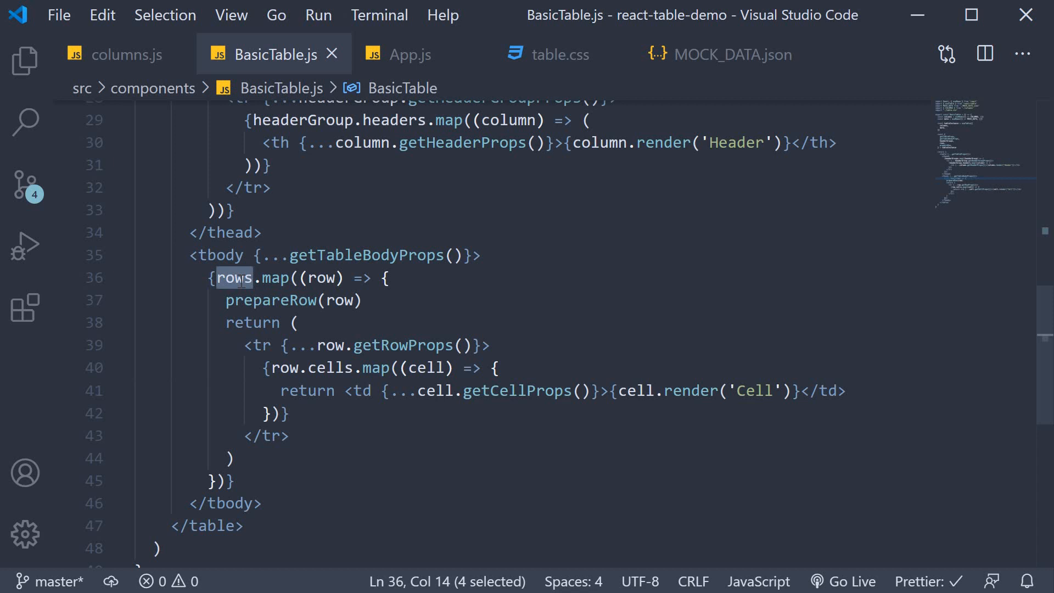
double_click(329, 367)
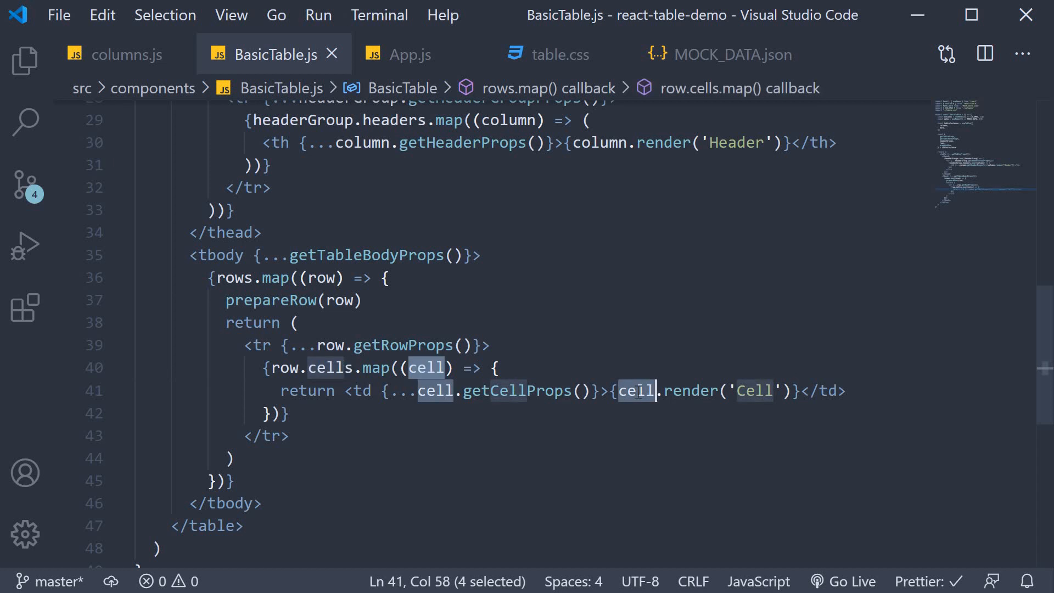
left_click(755, 390)
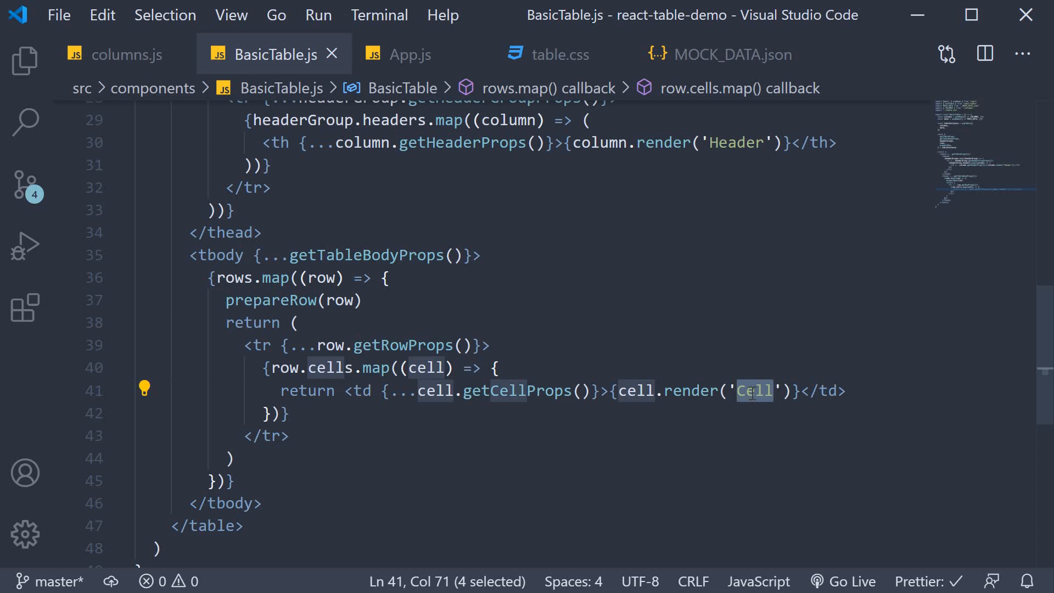
scroll("up", 3)
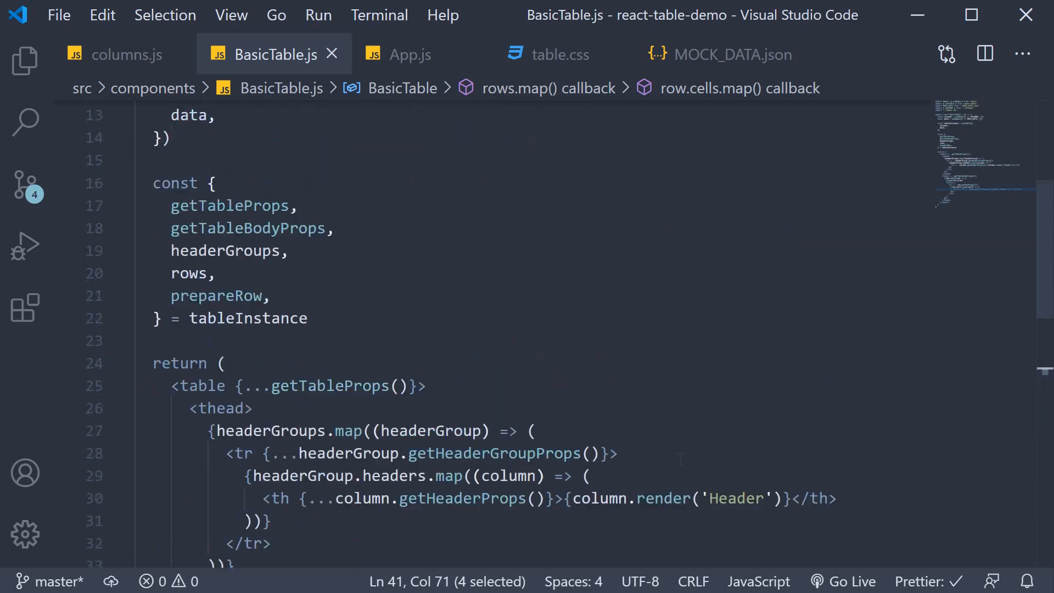
Step: Replace the tableInstance constant with destructuring directly from useTable({ columns, data }), and save
scroll("up", 3)
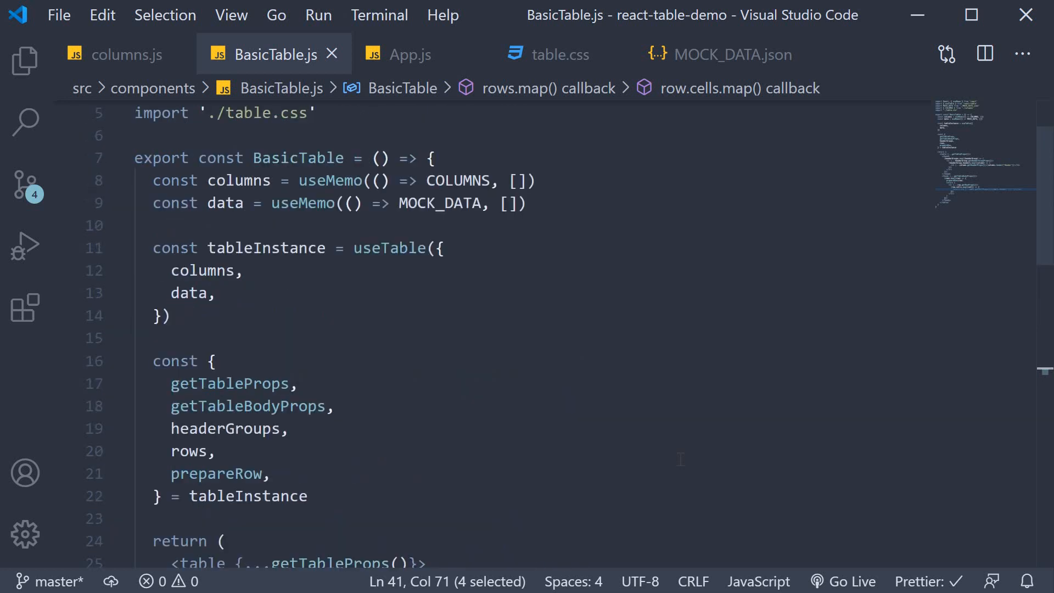
double_click(248, 496)
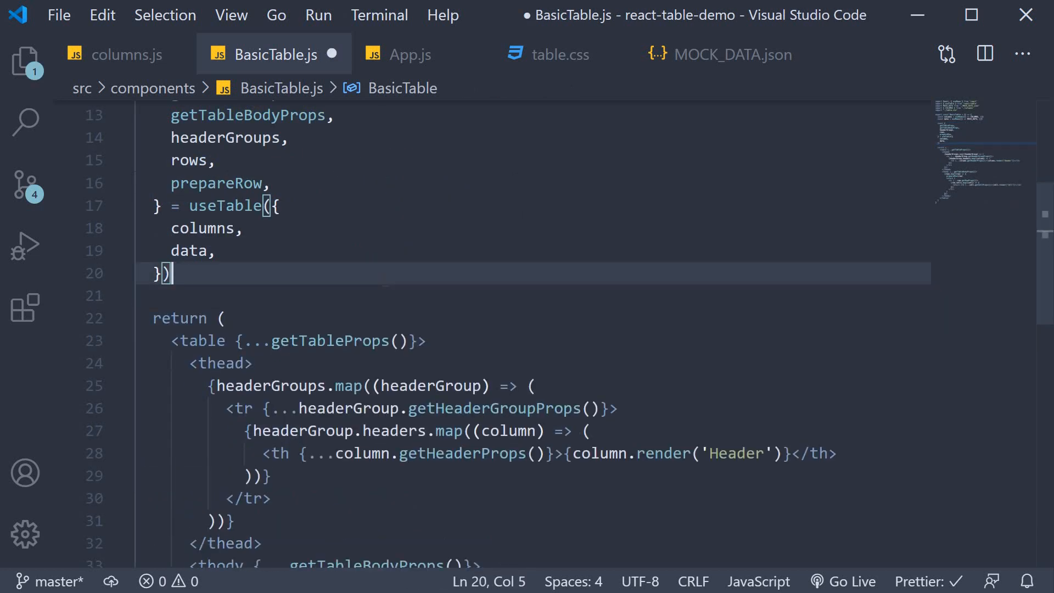
key("ctrl+s")
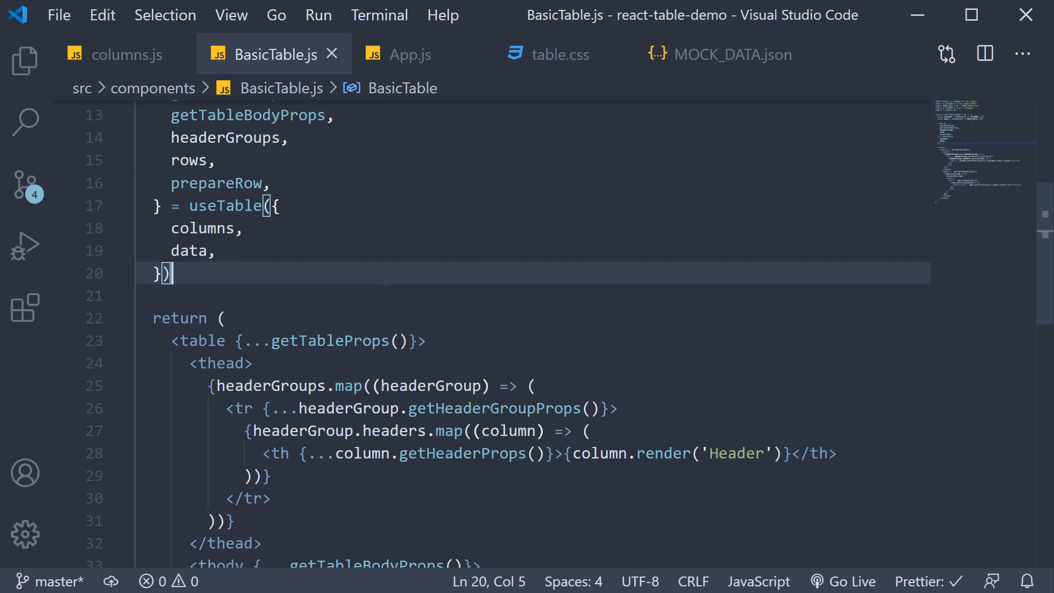